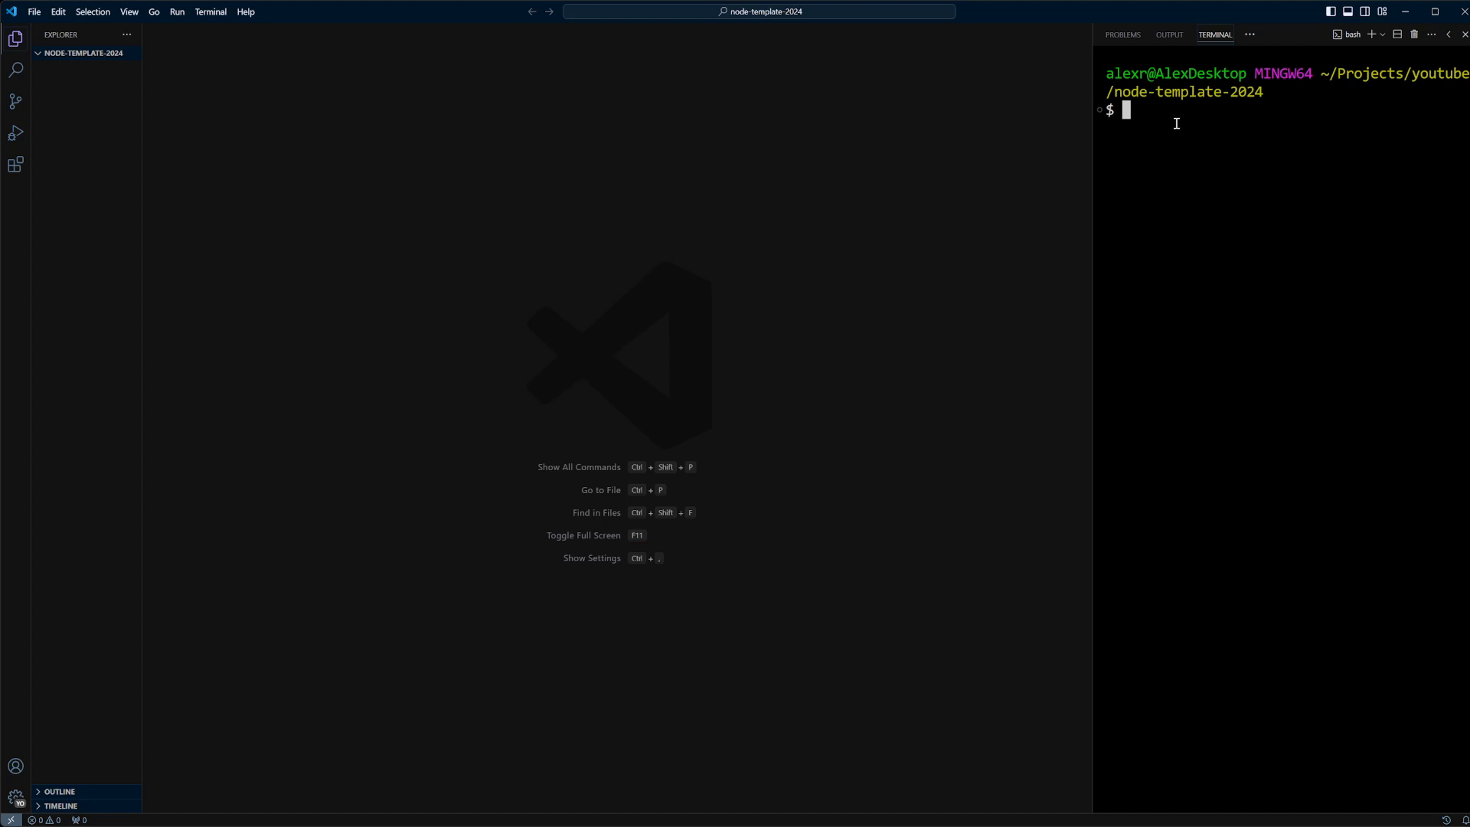
- Generate a default package.json with npm init -y in the terminal
{"action": "type", "text": "npm"}
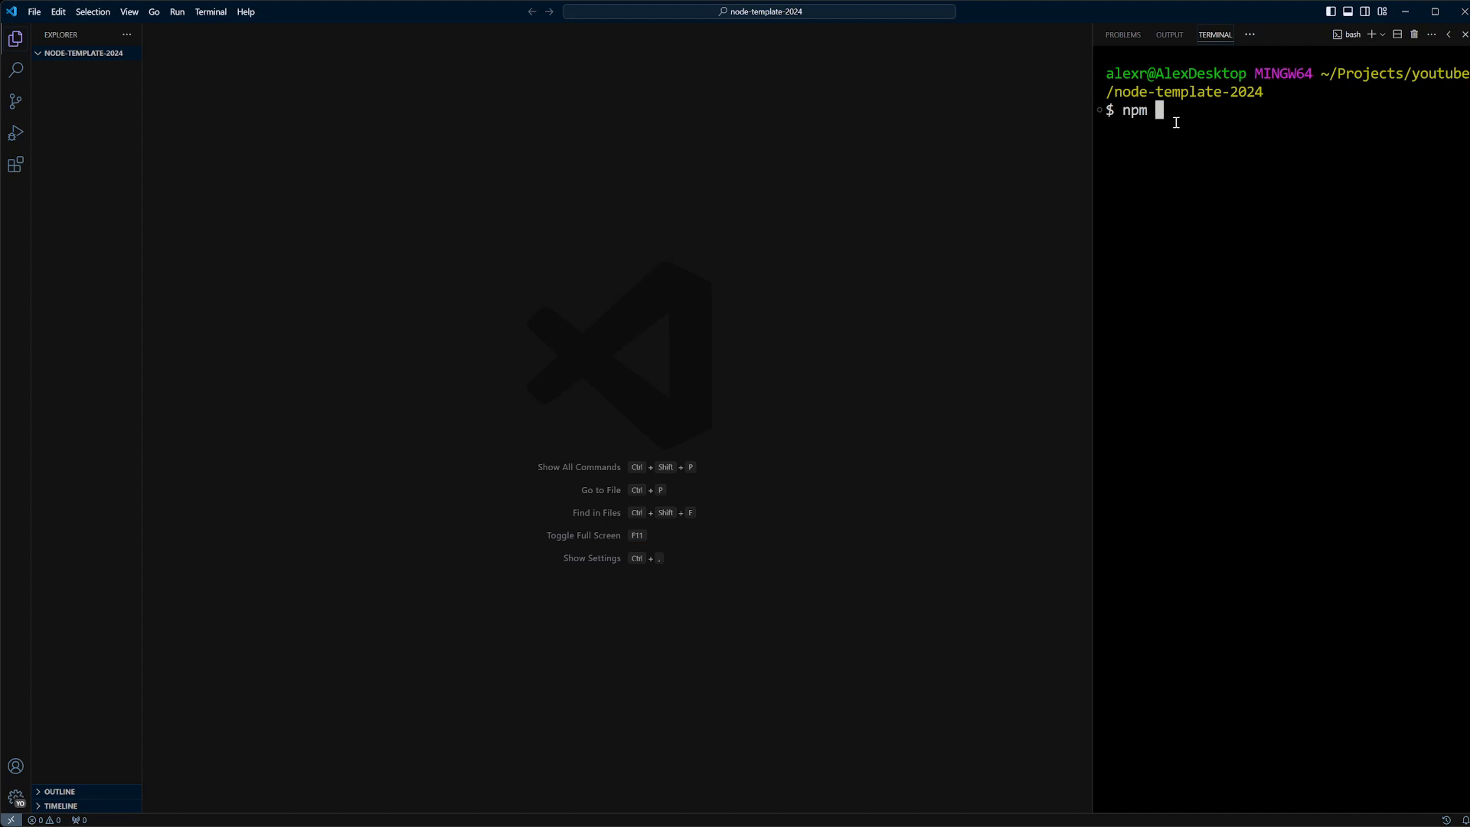
{"action": "type", "text": "init -y"}
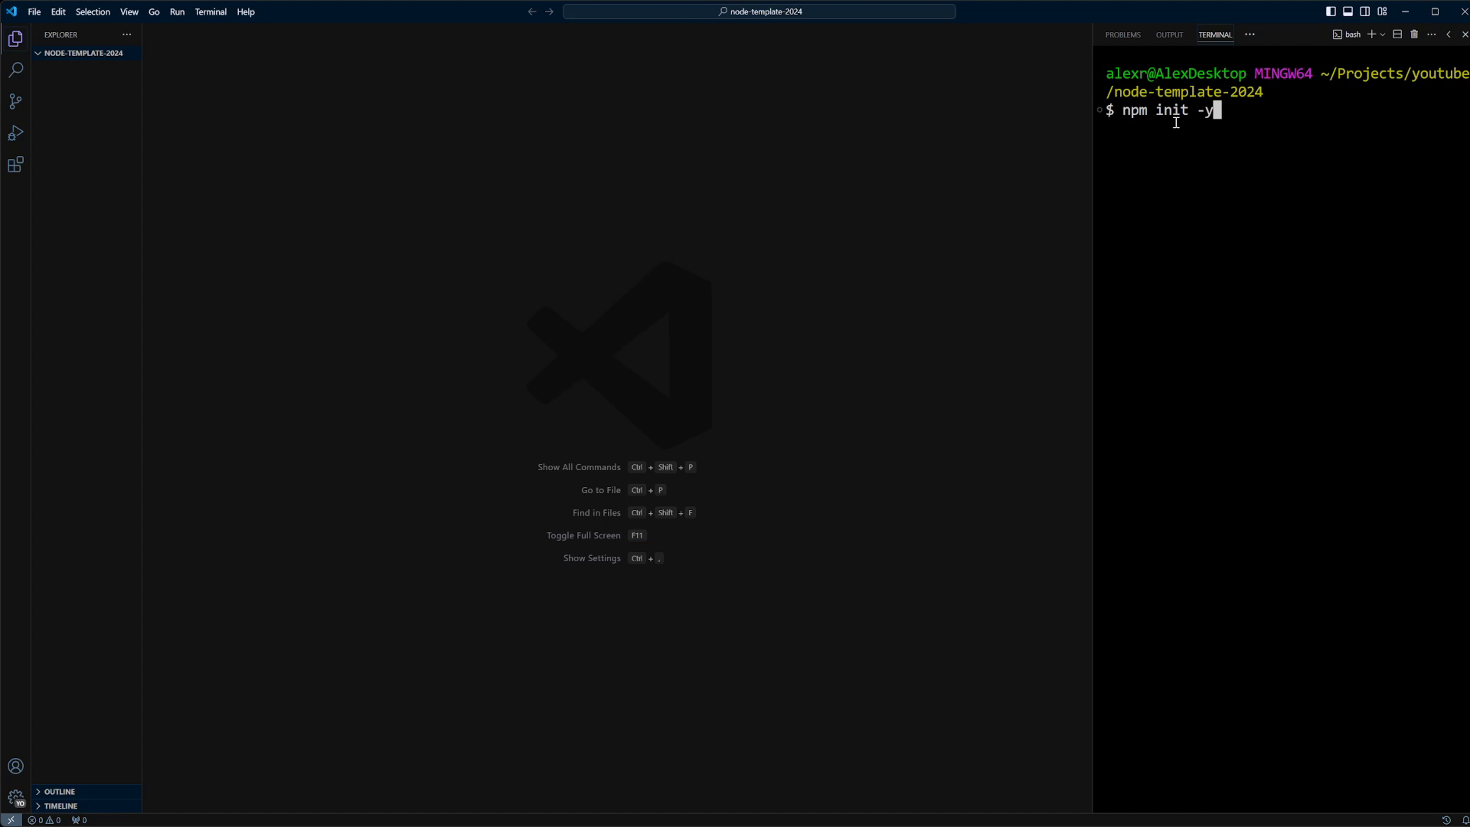
{"action": "key", "text": "Enter"}
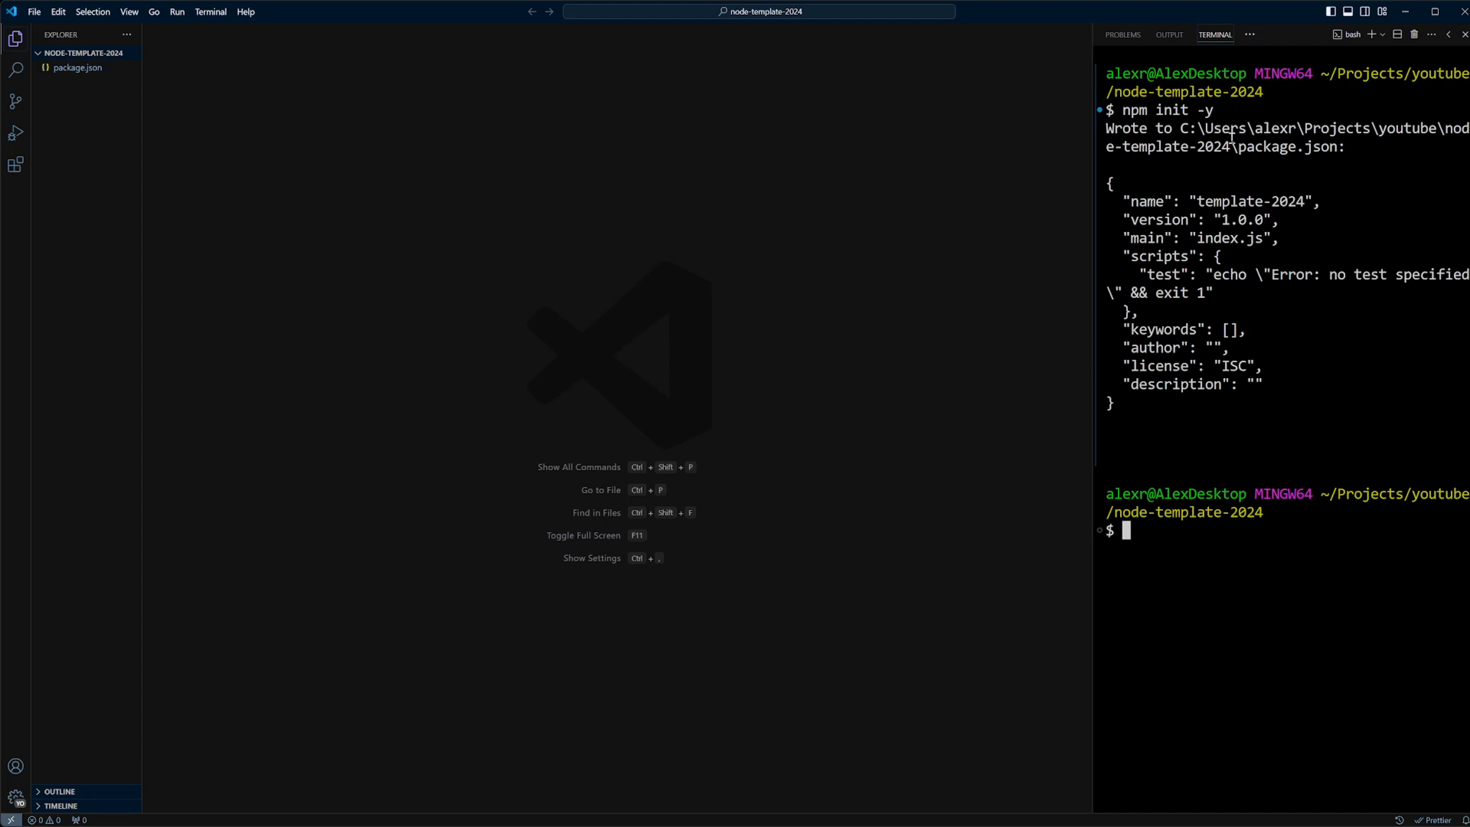
{"action": "mouse_move", "coordinate": [1216, 782]}
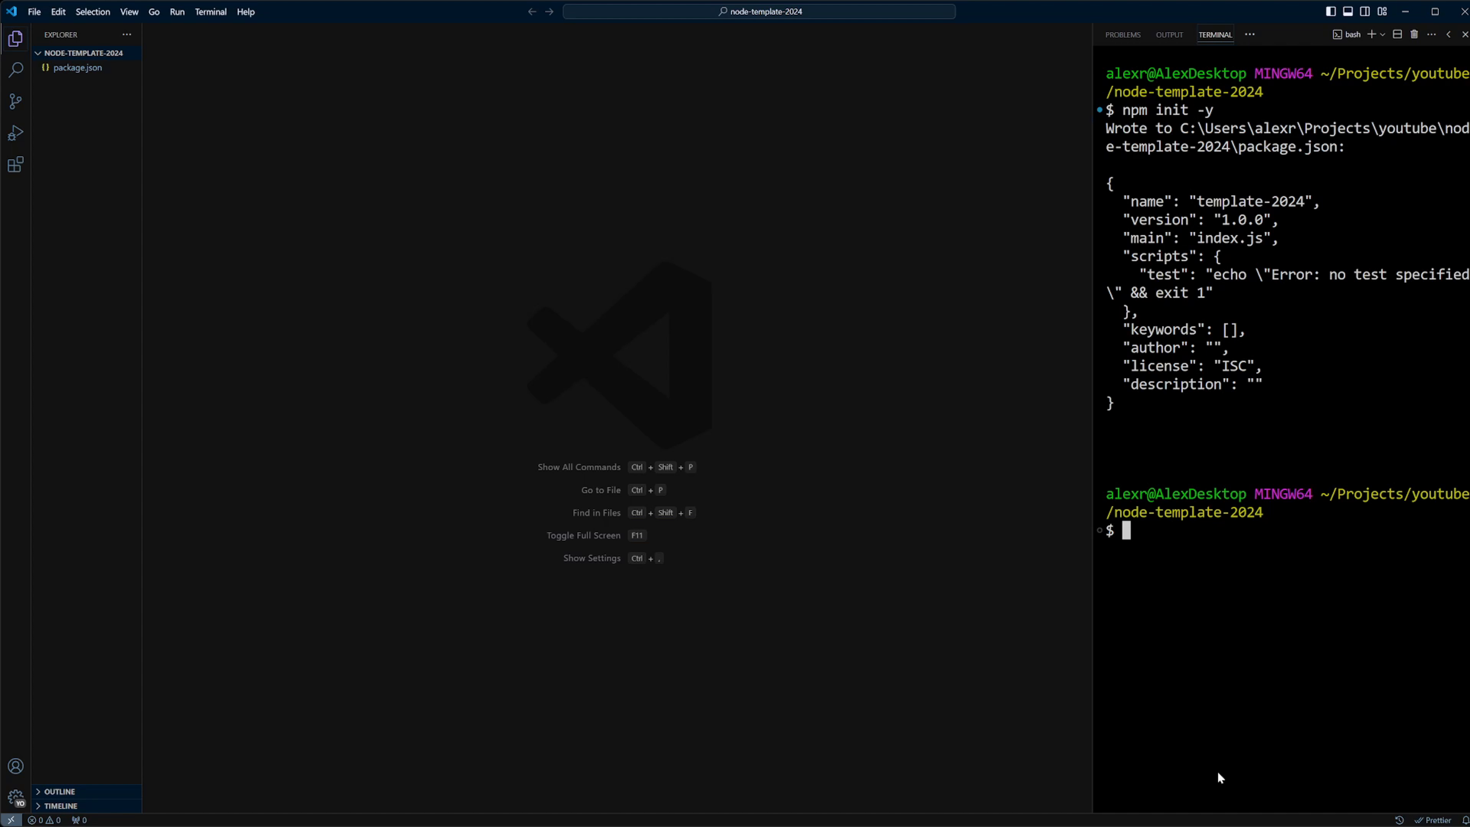
{"action": "type", "text": "c"}
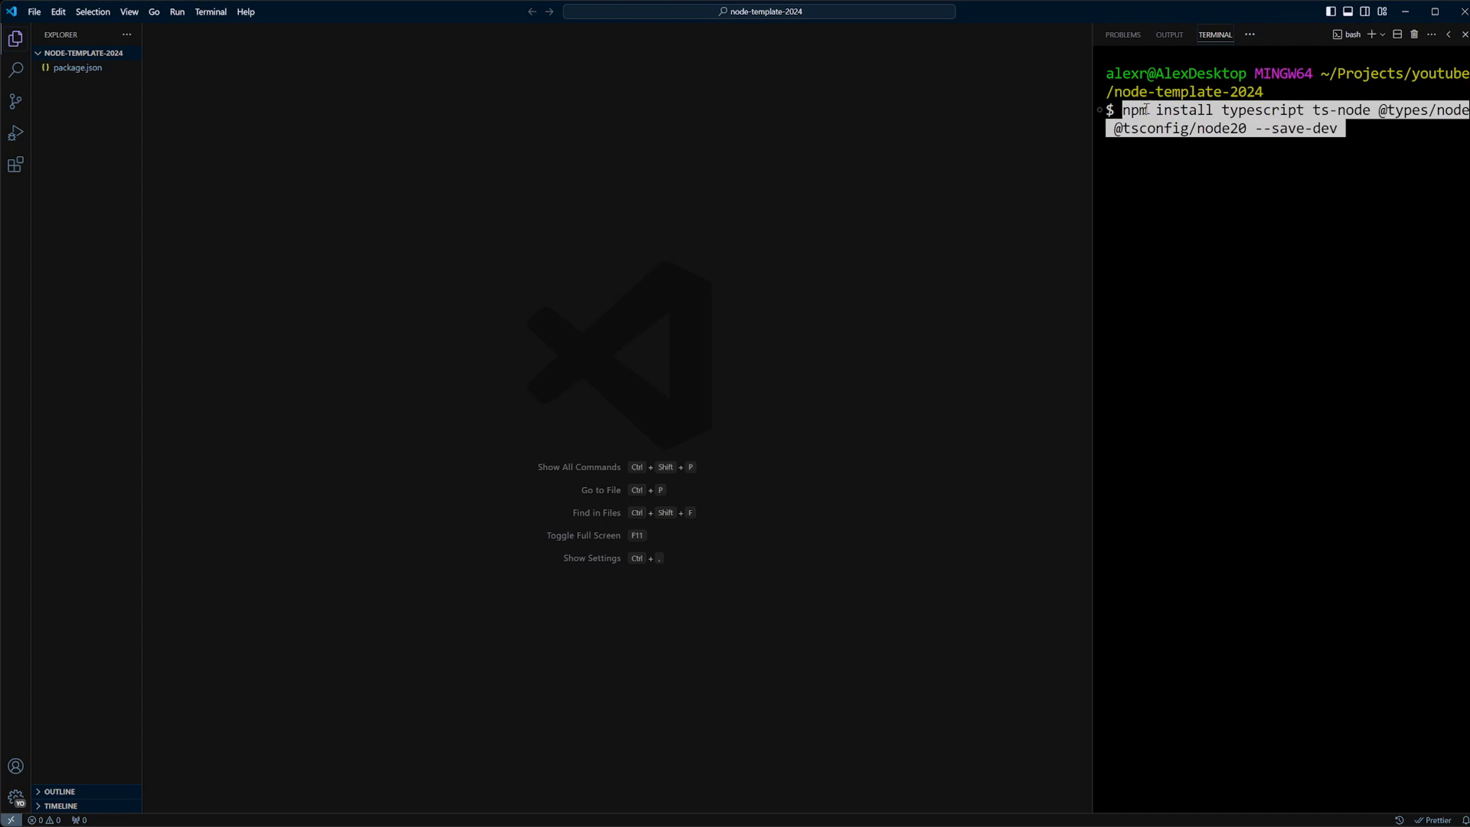
{"action": "mouse_move", "coordinate": [1366, 124]}
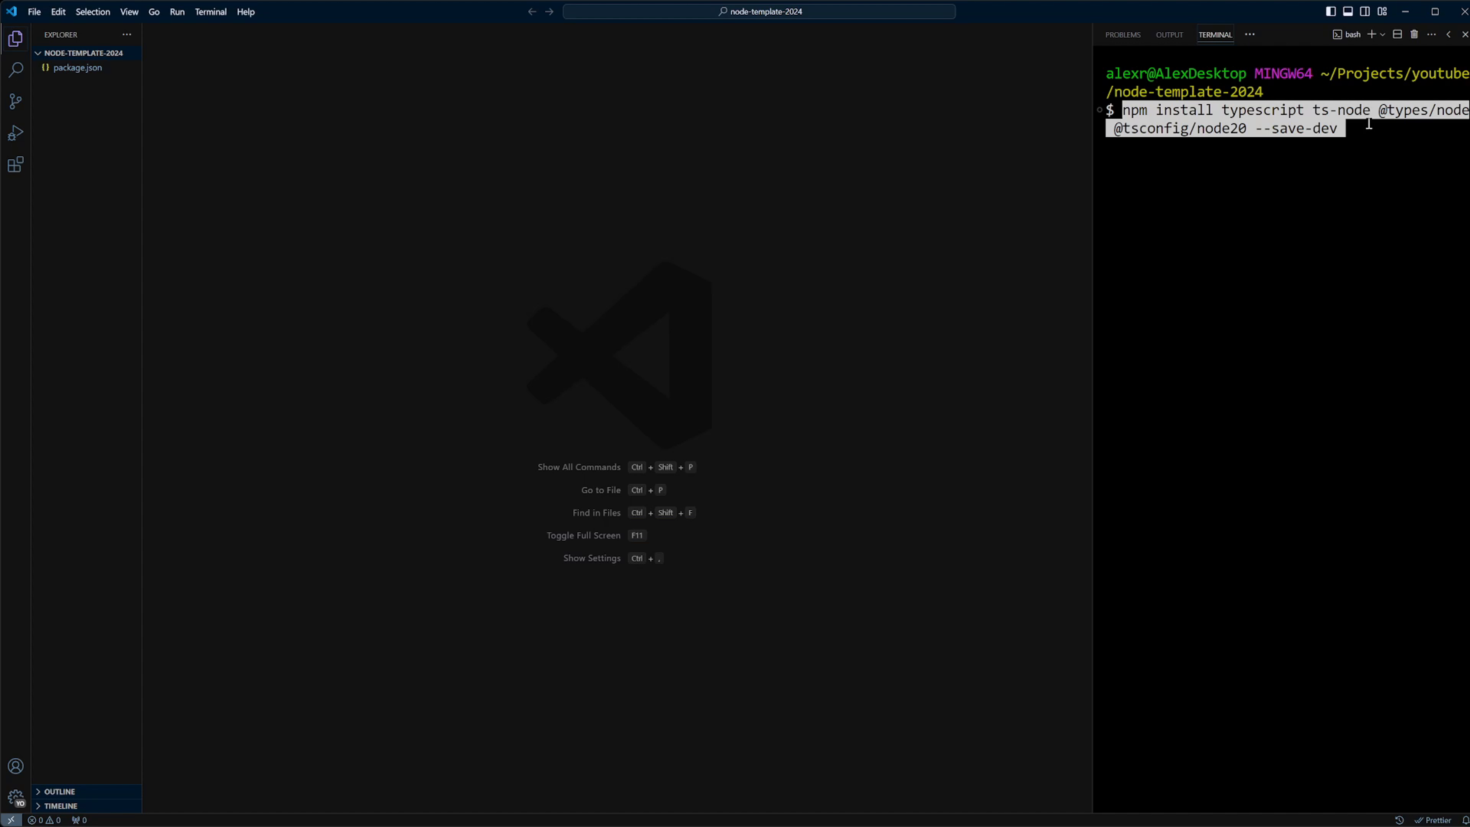
{"action": "mouse_move", "coordinate": [1419, 126]}
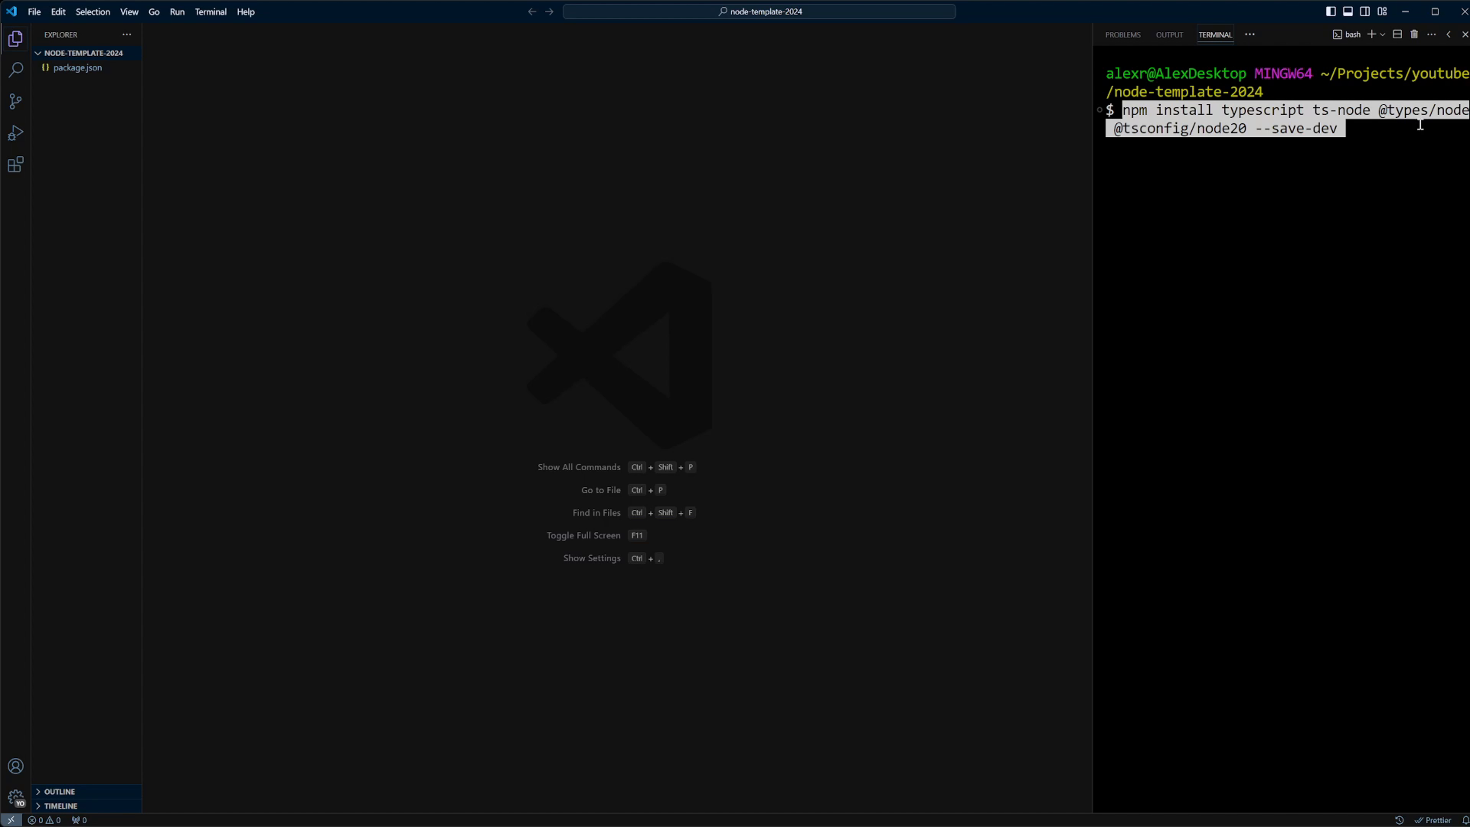
{"action": "mouse_move", "coordinate": [1243, 141]}
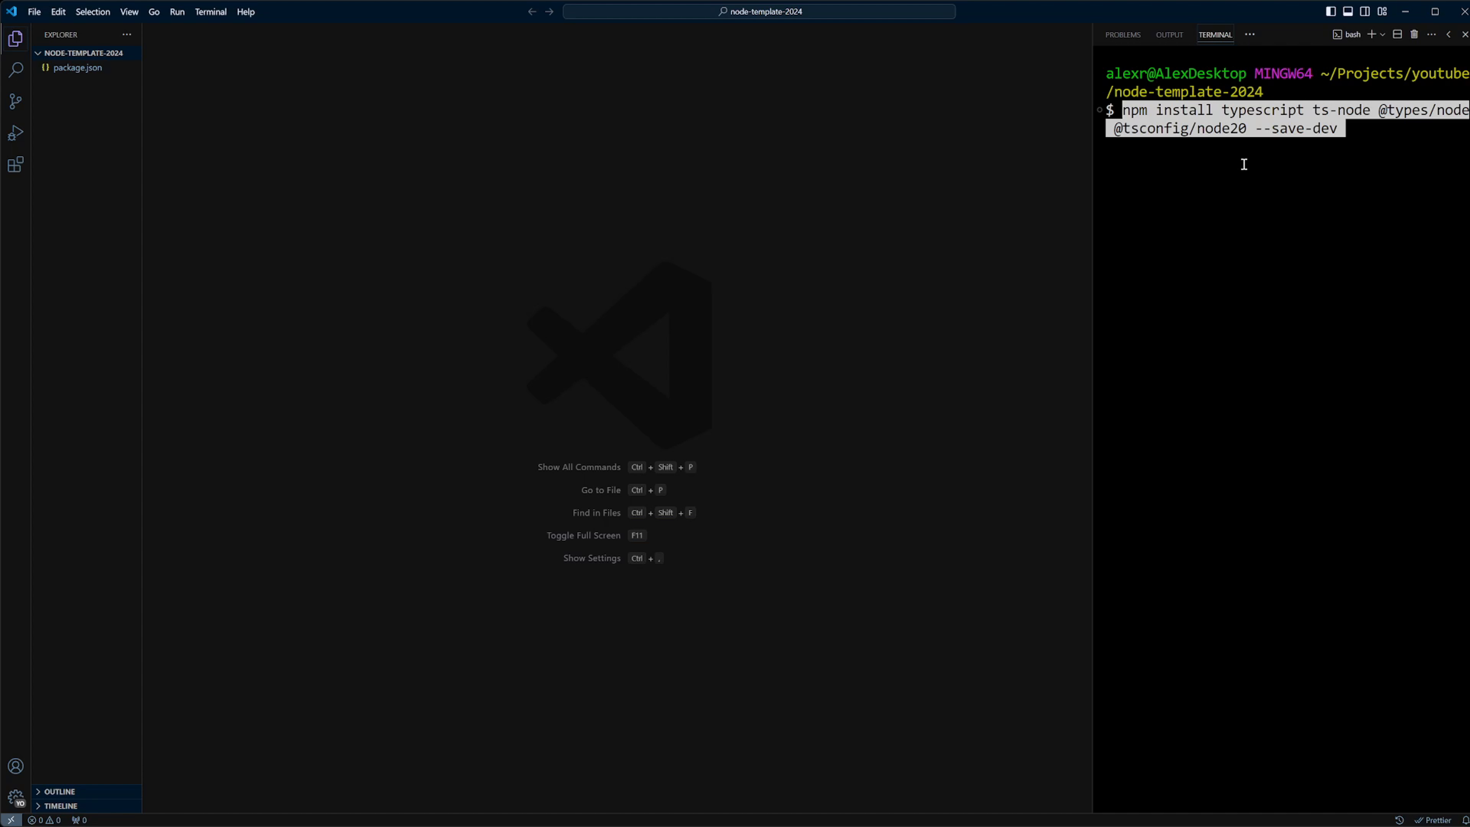
{"action": "key", "text": "Enter"}
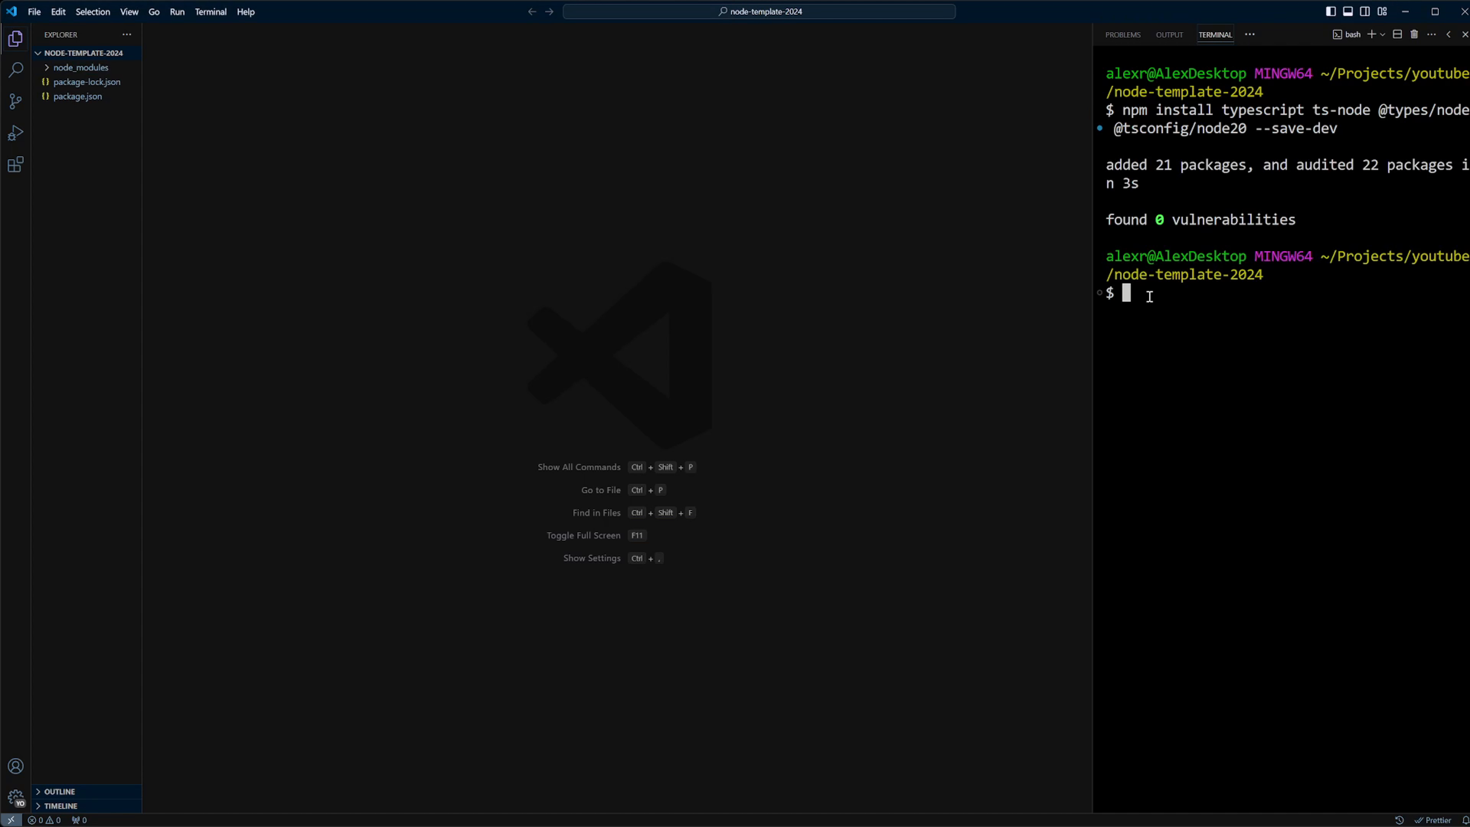
- Create and open tsconfig.json from the terminal with code tsconfig.json
{"action": "type", "text": "code t"}
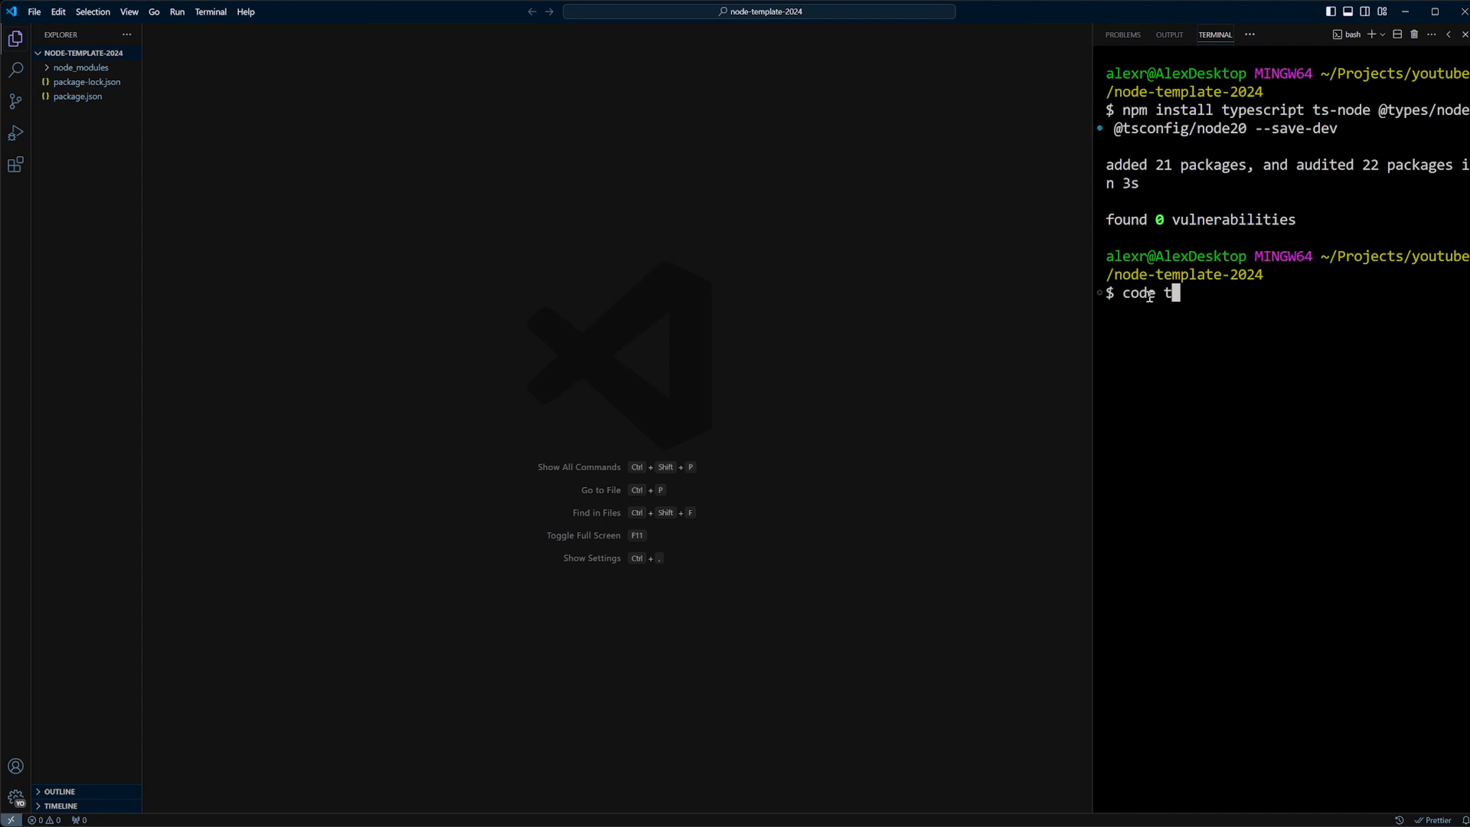
{"action": "type", "text": "sconfig."}
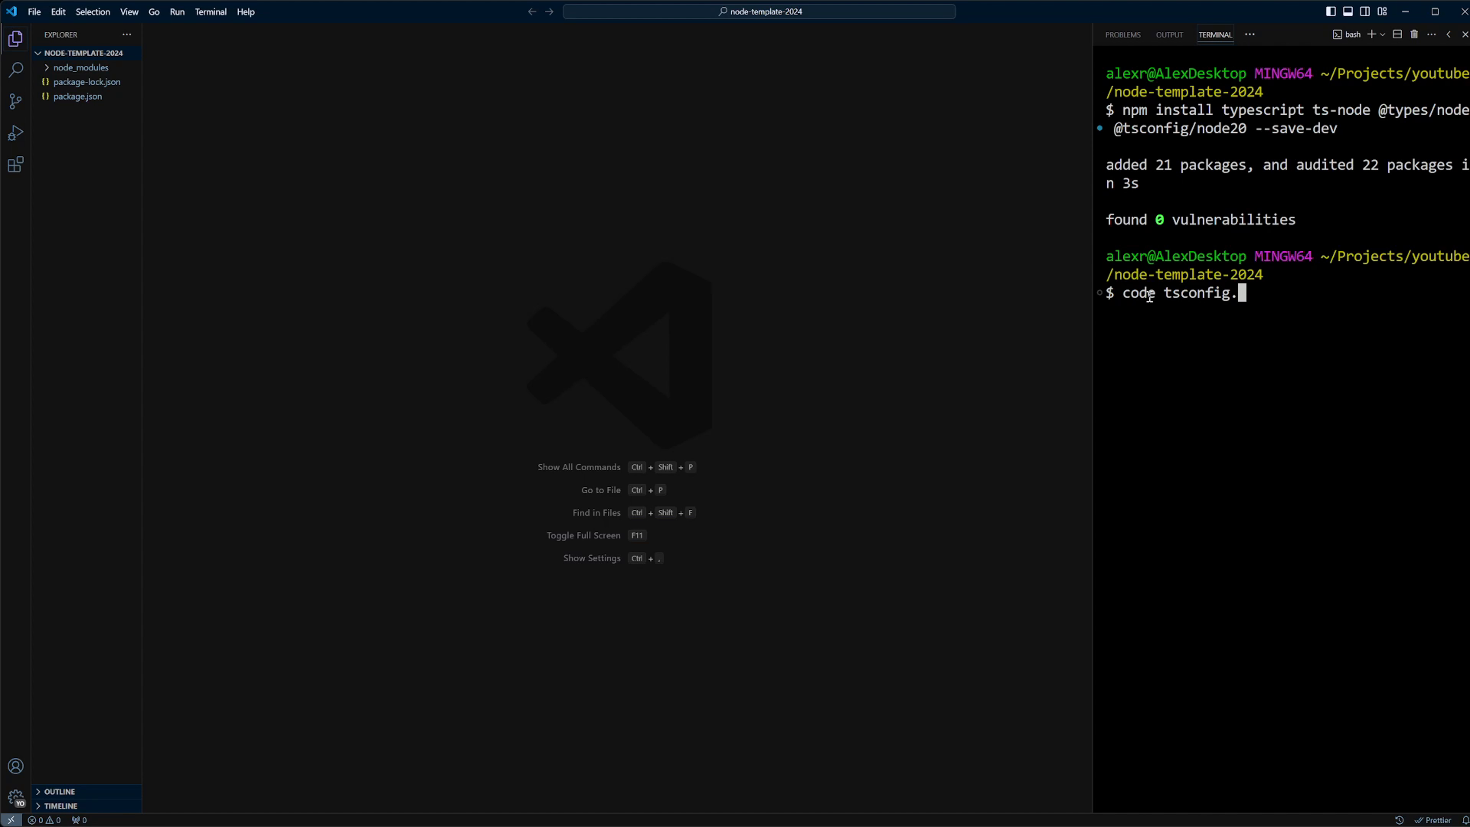
{"action": "key", "text": "Enter"}
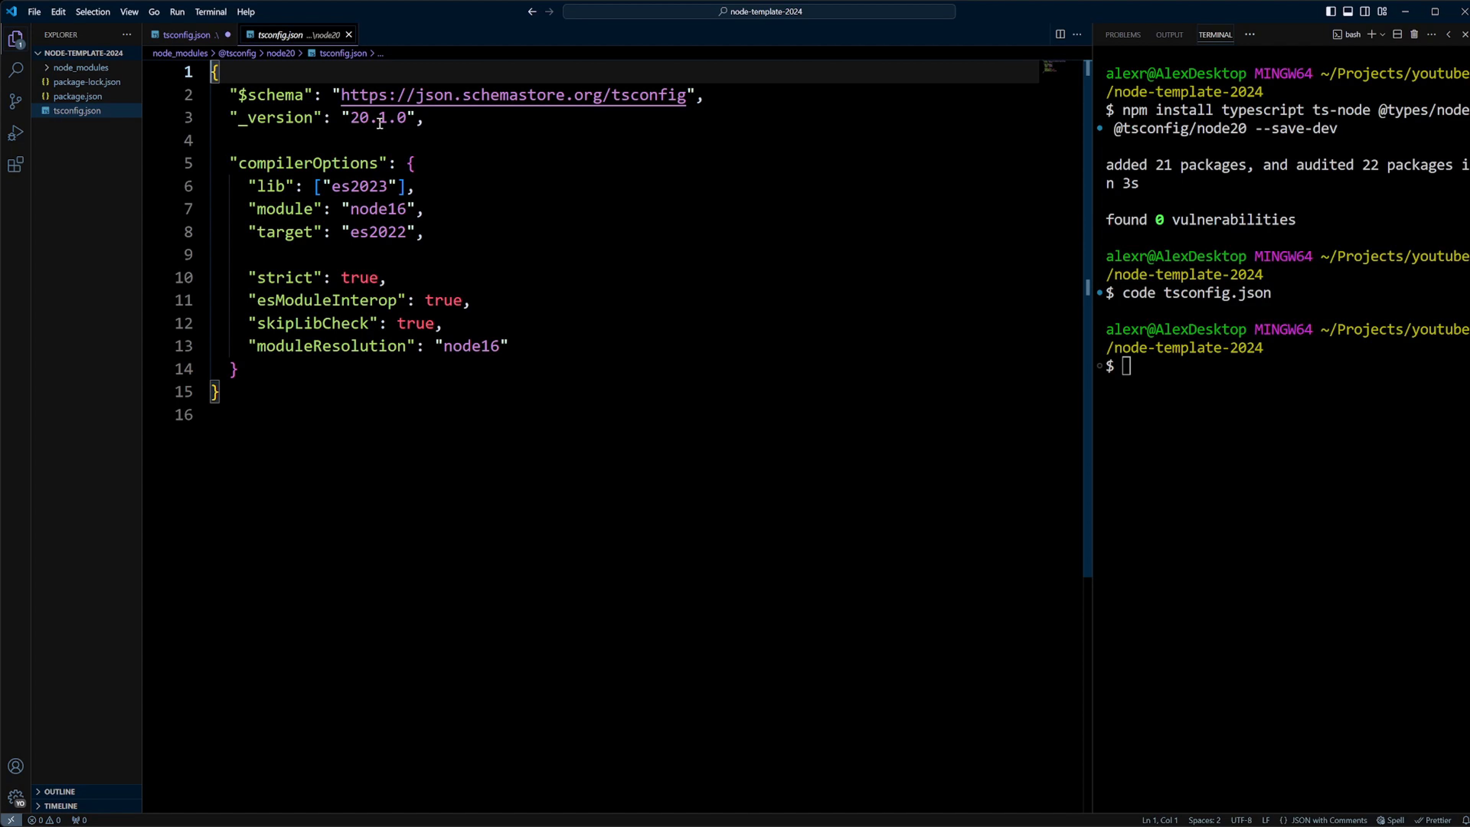
{"action": "mouse_move", "coordinate": [543, 239]}
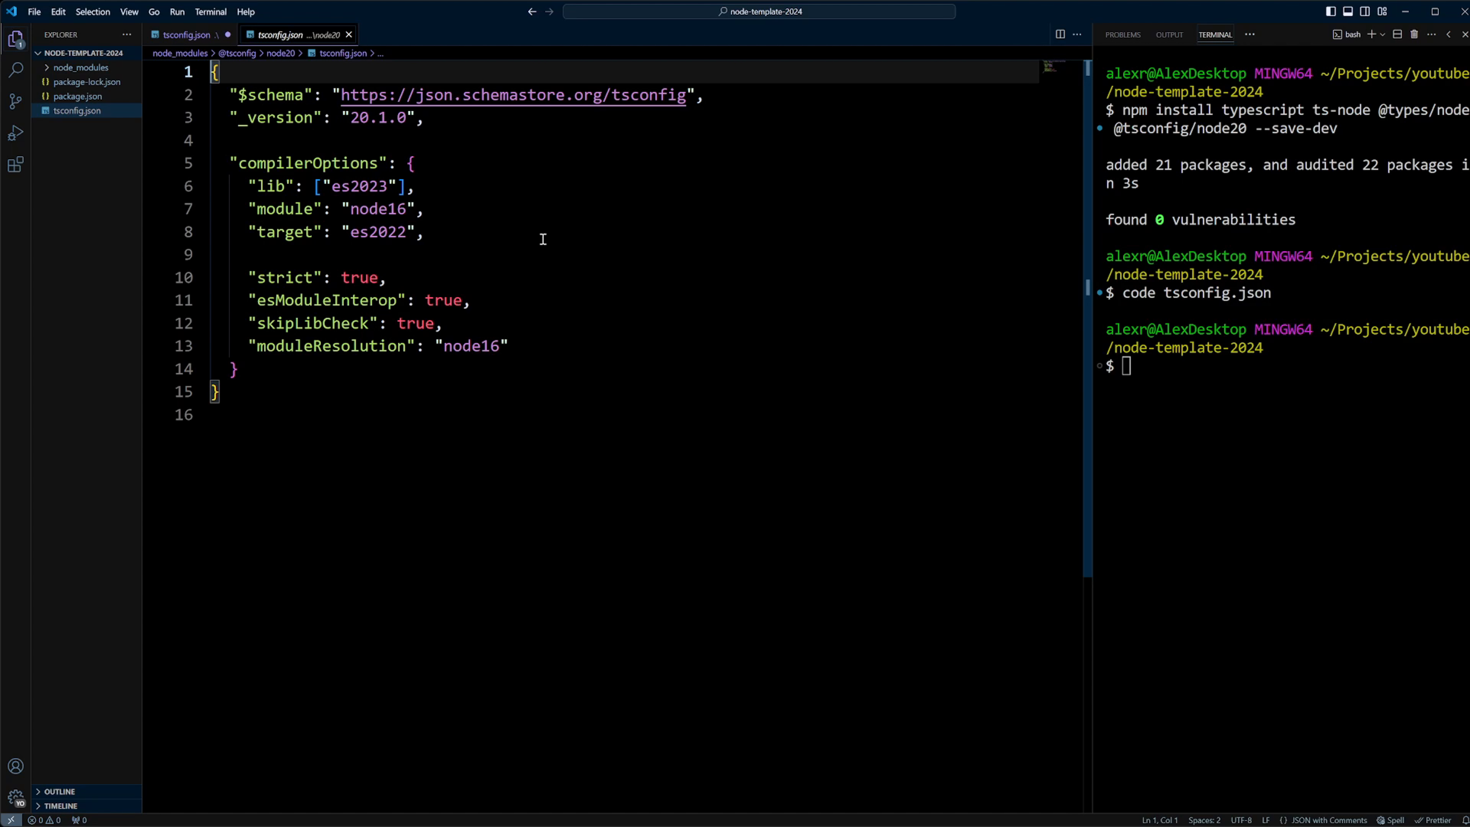
- Review the Node 20 base tsconfig, marking its node16 module and esModuleInterop true settings
{"action": "double_click", "coordinate": [271, 186]}
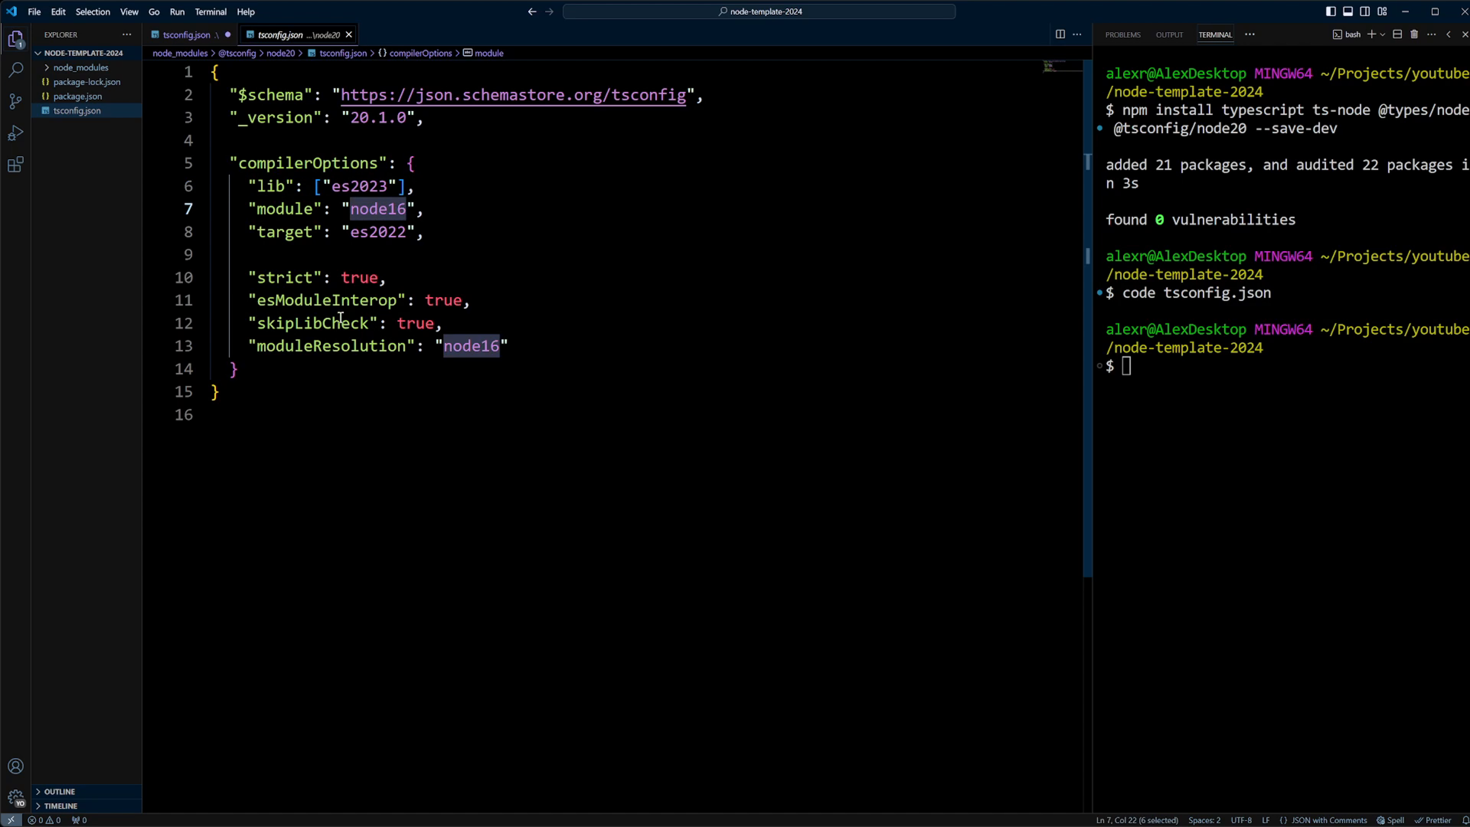
{"action": "double_click", "coordinate": [377, 232]}
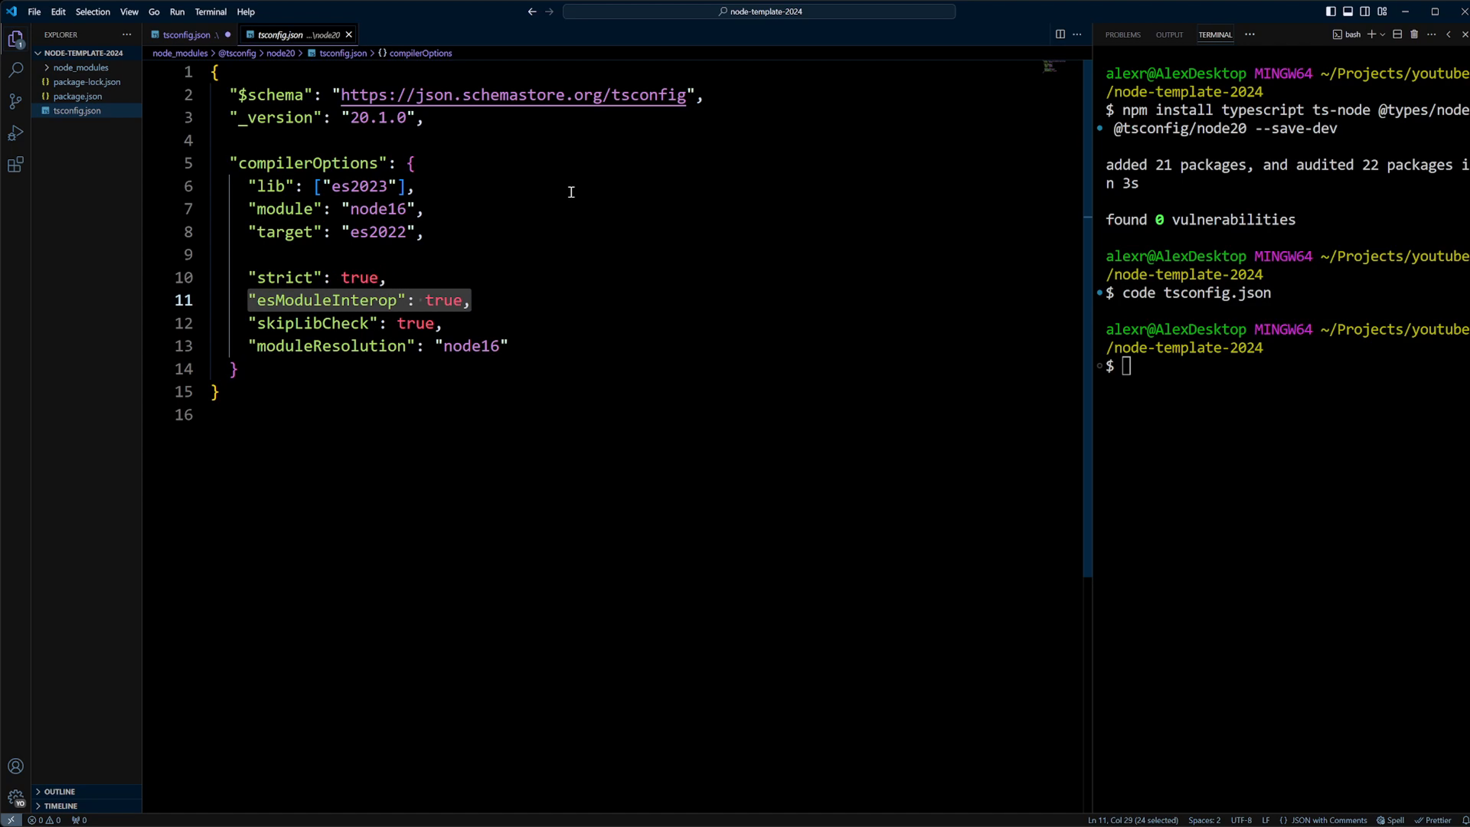
{"action": "mouse_move", "coordinate": [594, 197]}
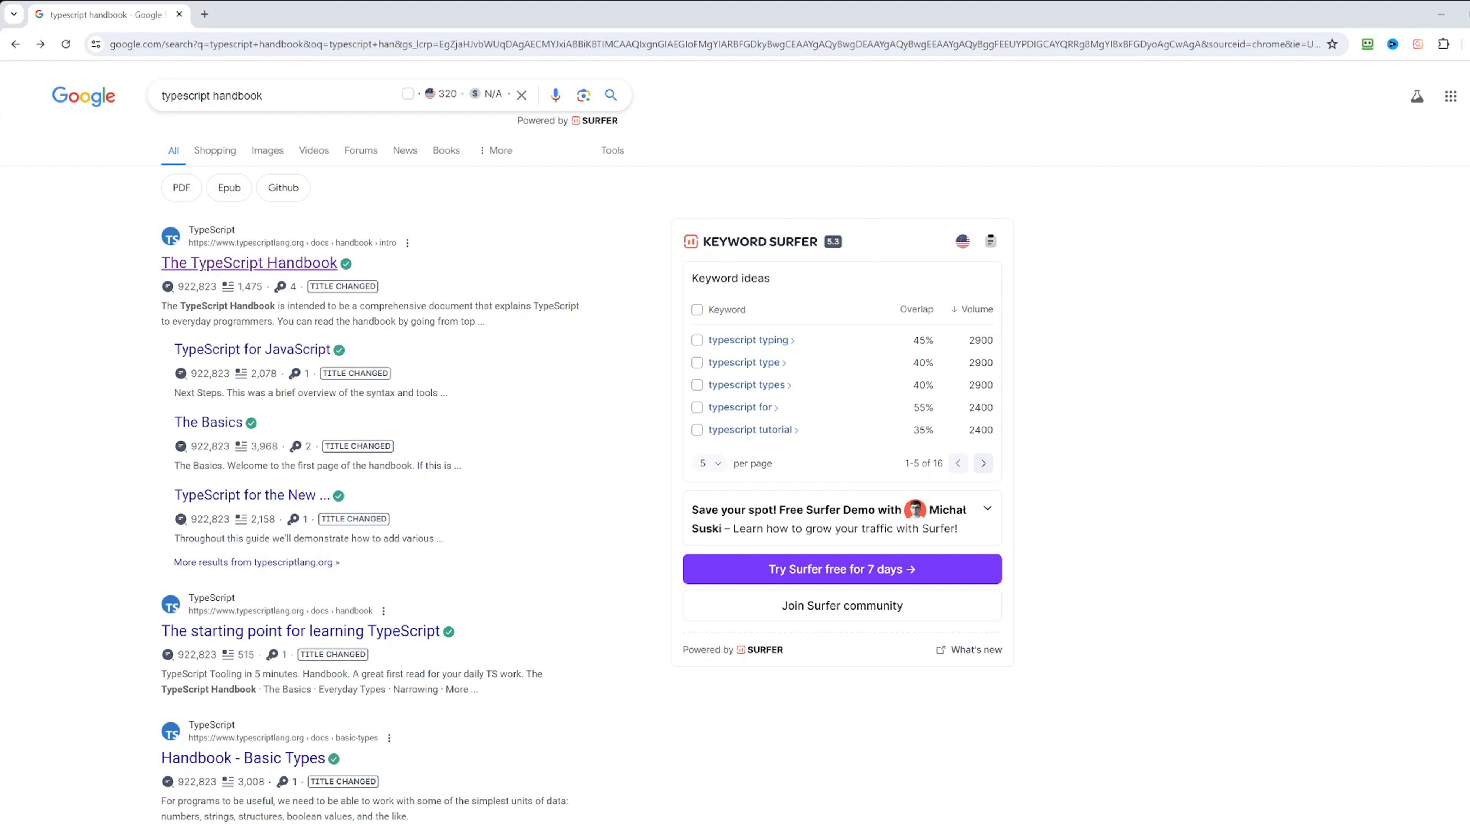
- Reach the Handbook's What is a tsconfig.json page under Project Configuration
{"action": "left_click", "coordinate": [248, 264]}
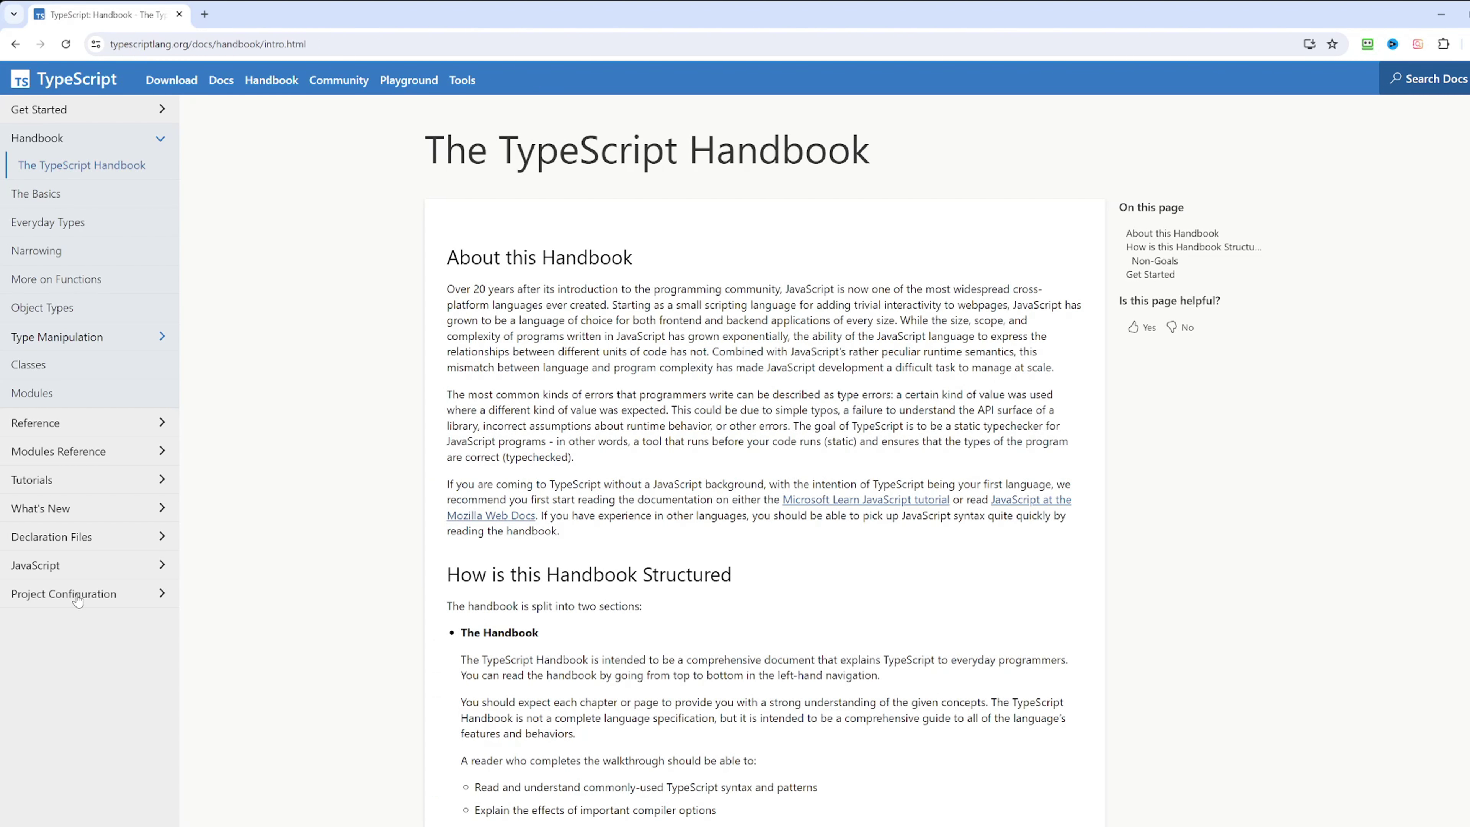
{"action": "left_click", "coordinate": [62, 594]}
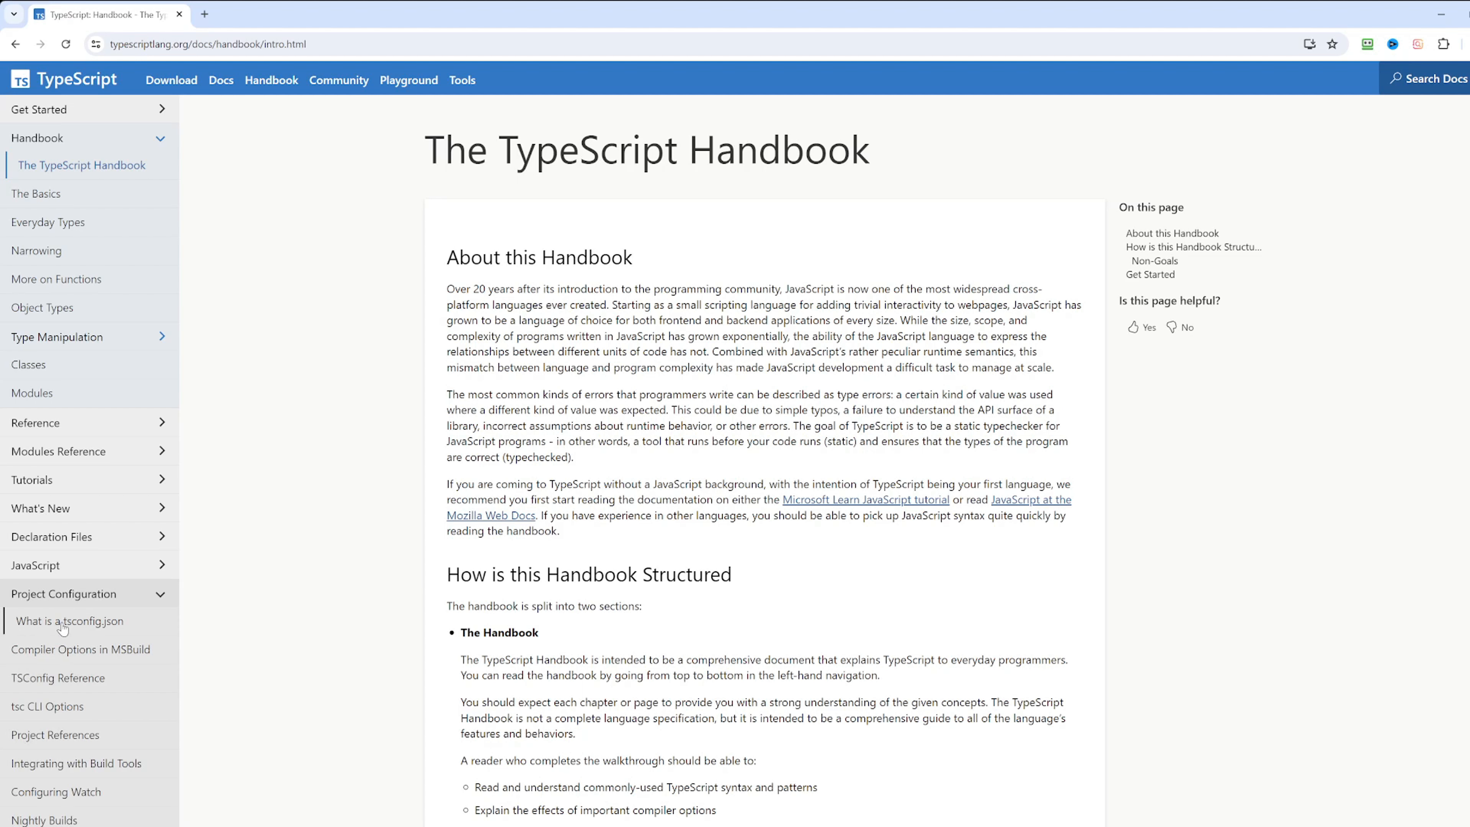
{"action": "left_click", "coordinate": [69, 621]}
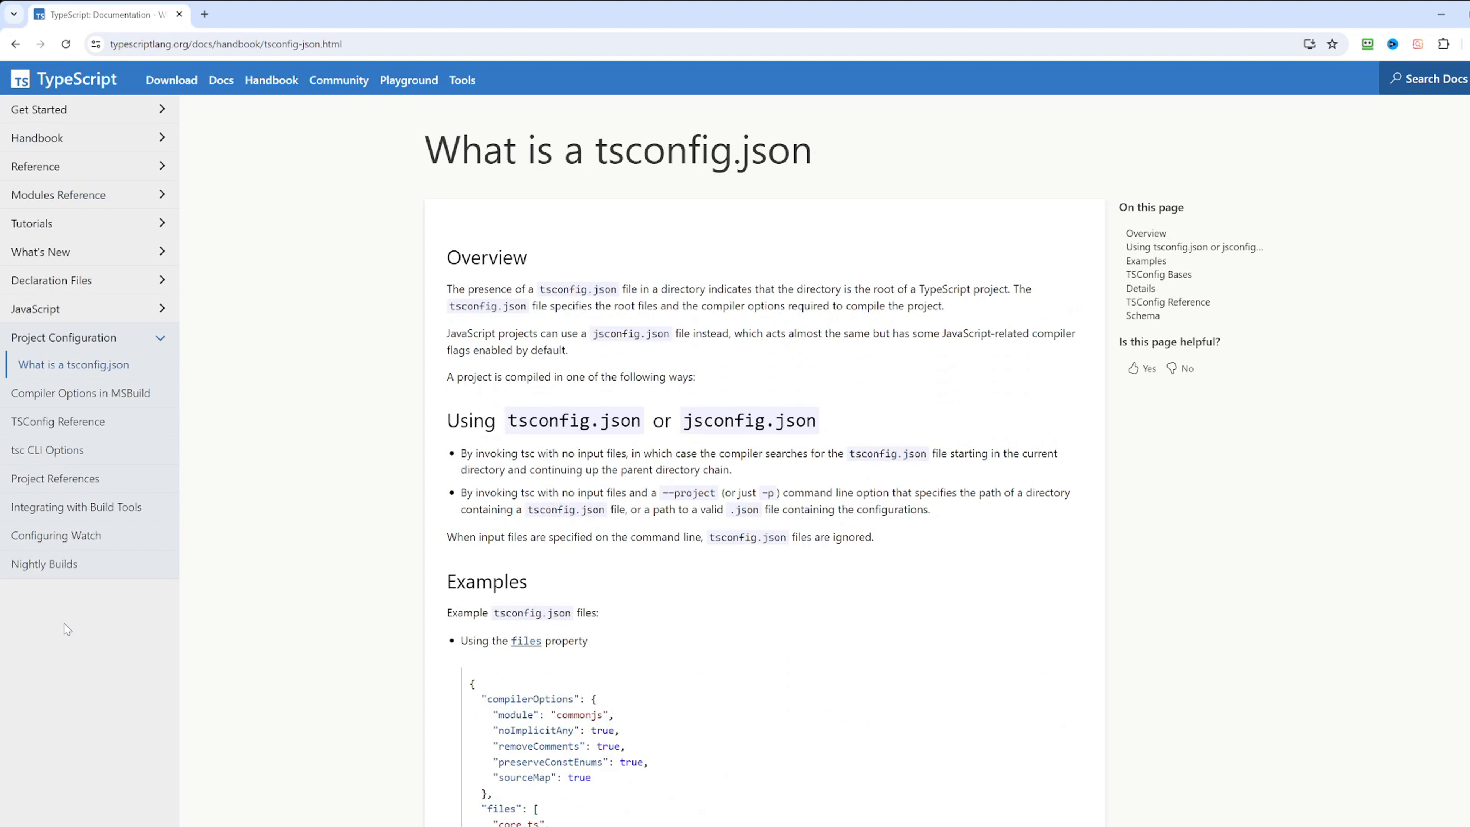
{"action": "mouse_move", "coordinate": [496, 271]}
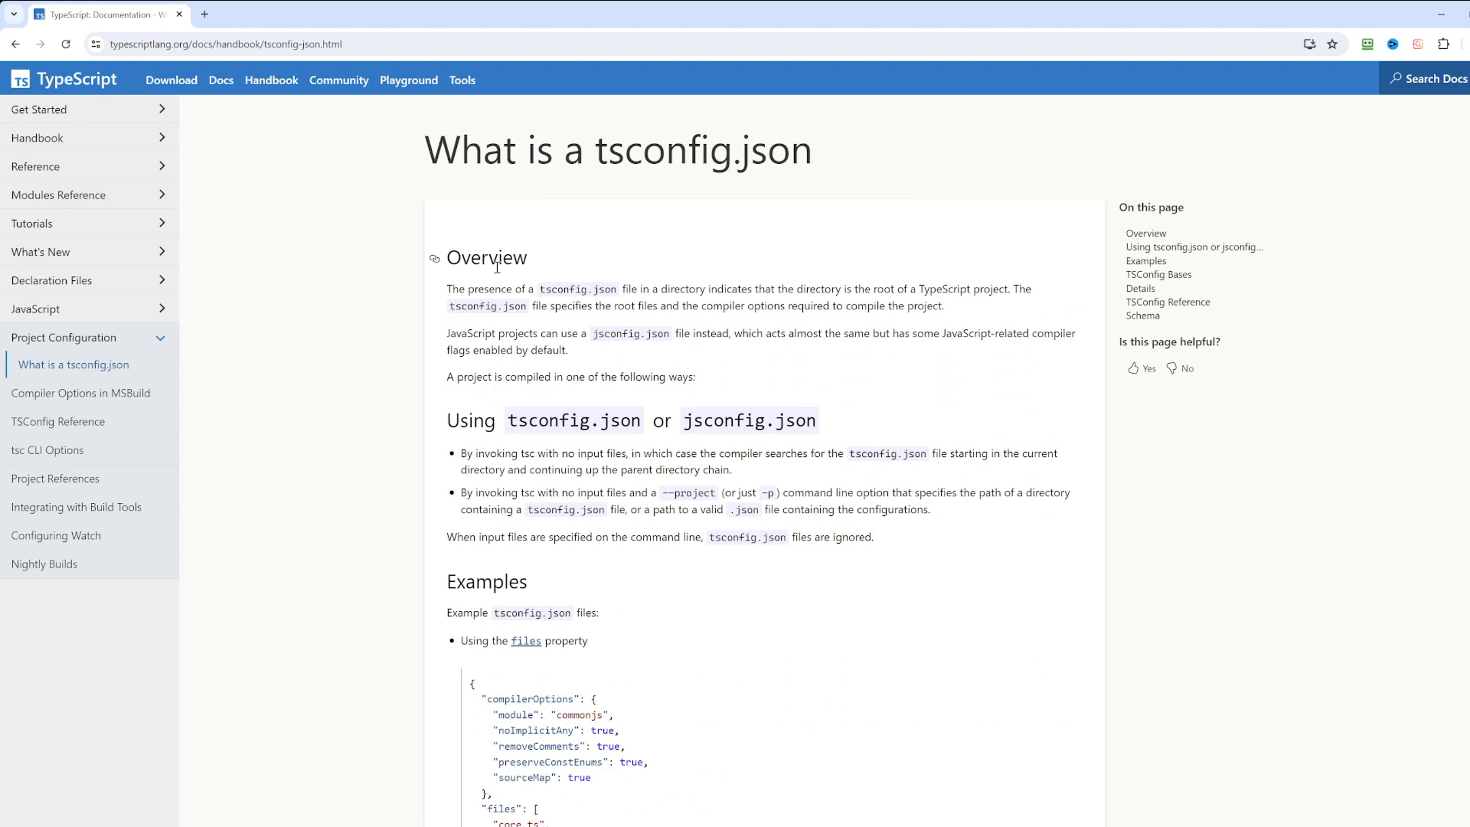
{"action": "scroll", "scroll_direction": "down", "scroll_amount": 3}
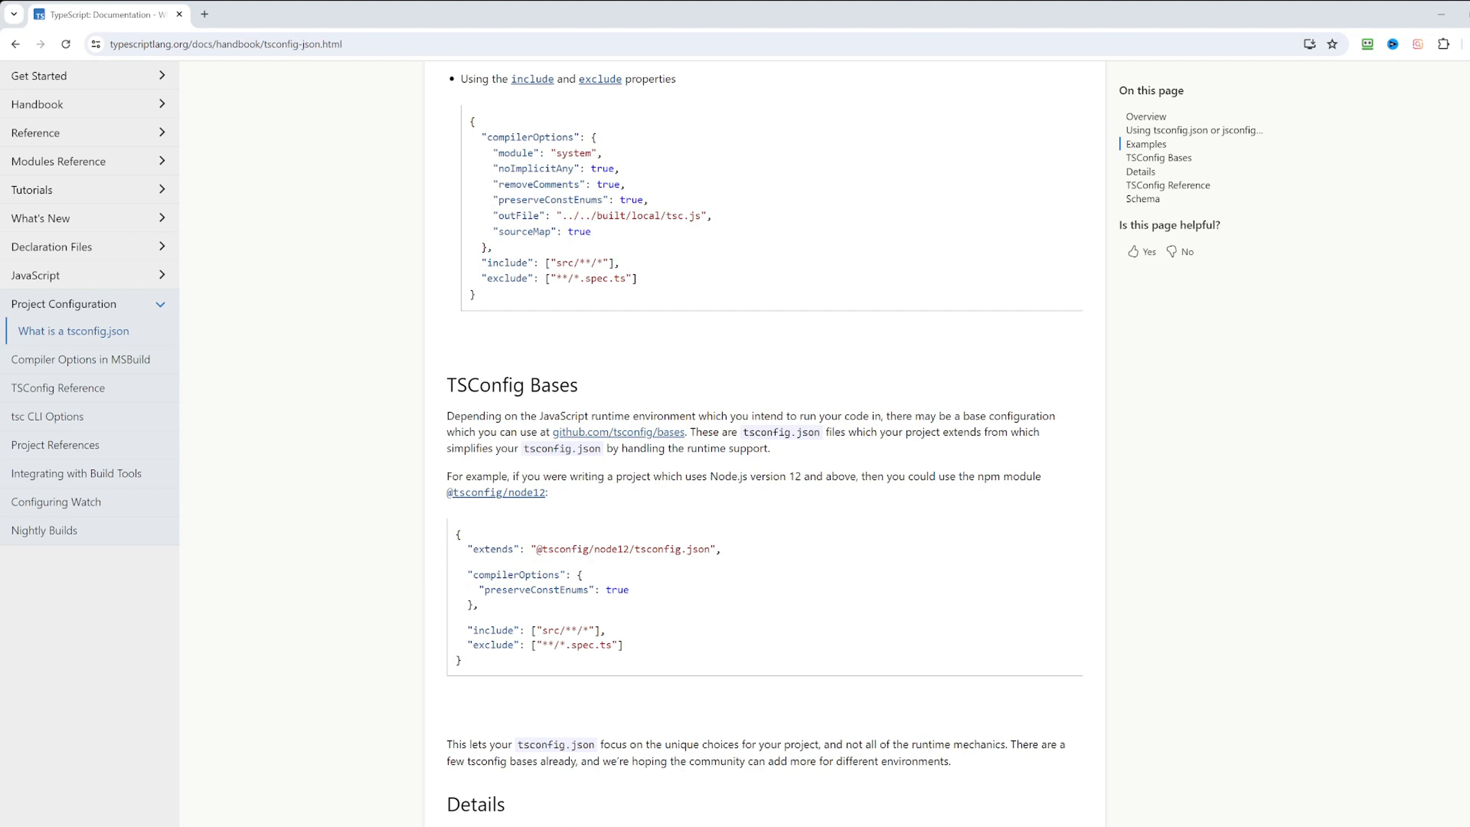
{"action": "left_click_drag", "start_coordinate": [538, 548], "coordinate": [649, 549]}
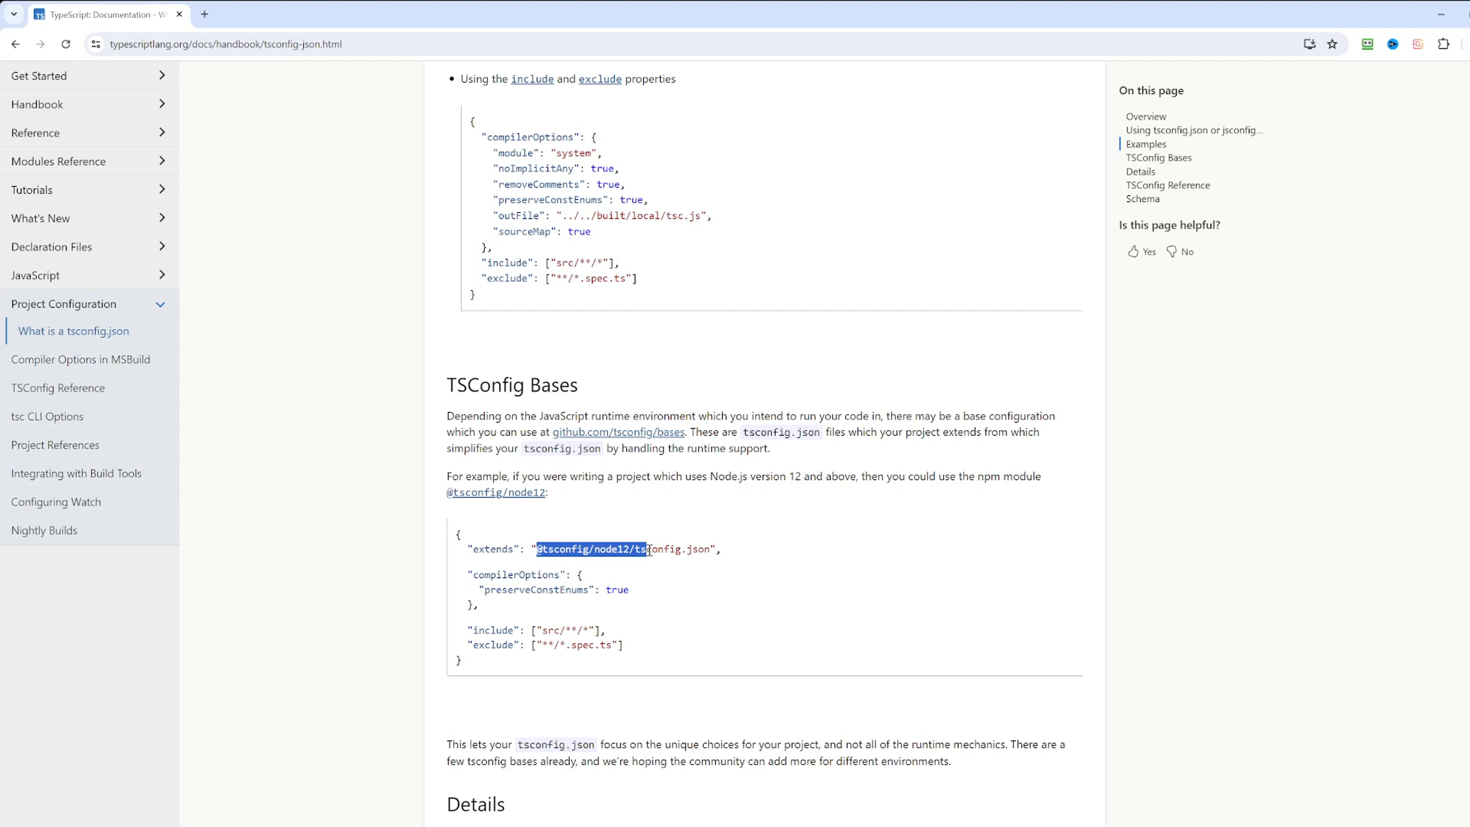
{"action": "left_click", "coordinate": [655, 396]}
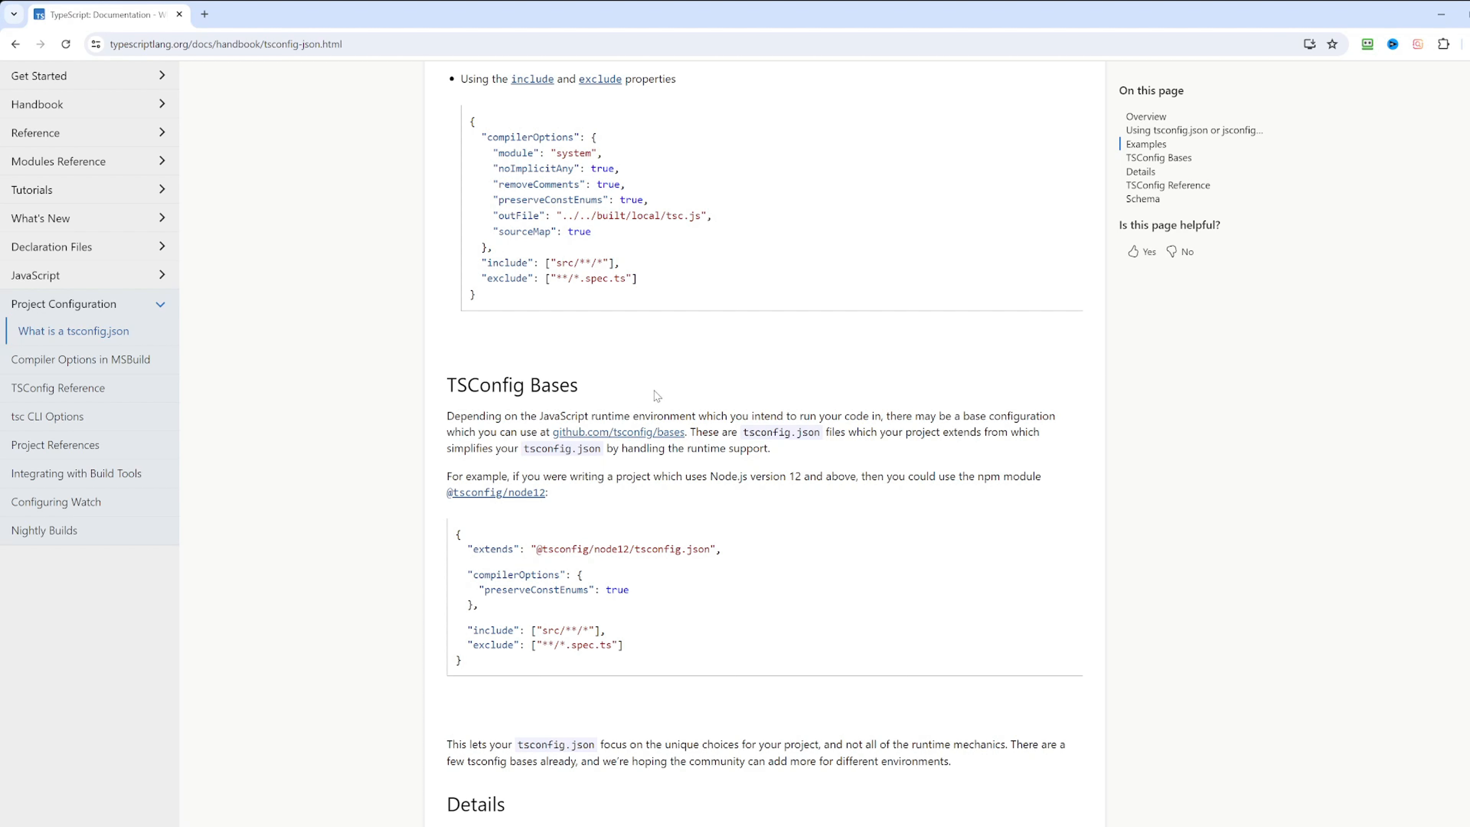
{"action": "mouse_move", "coordinate": [810, 296]}
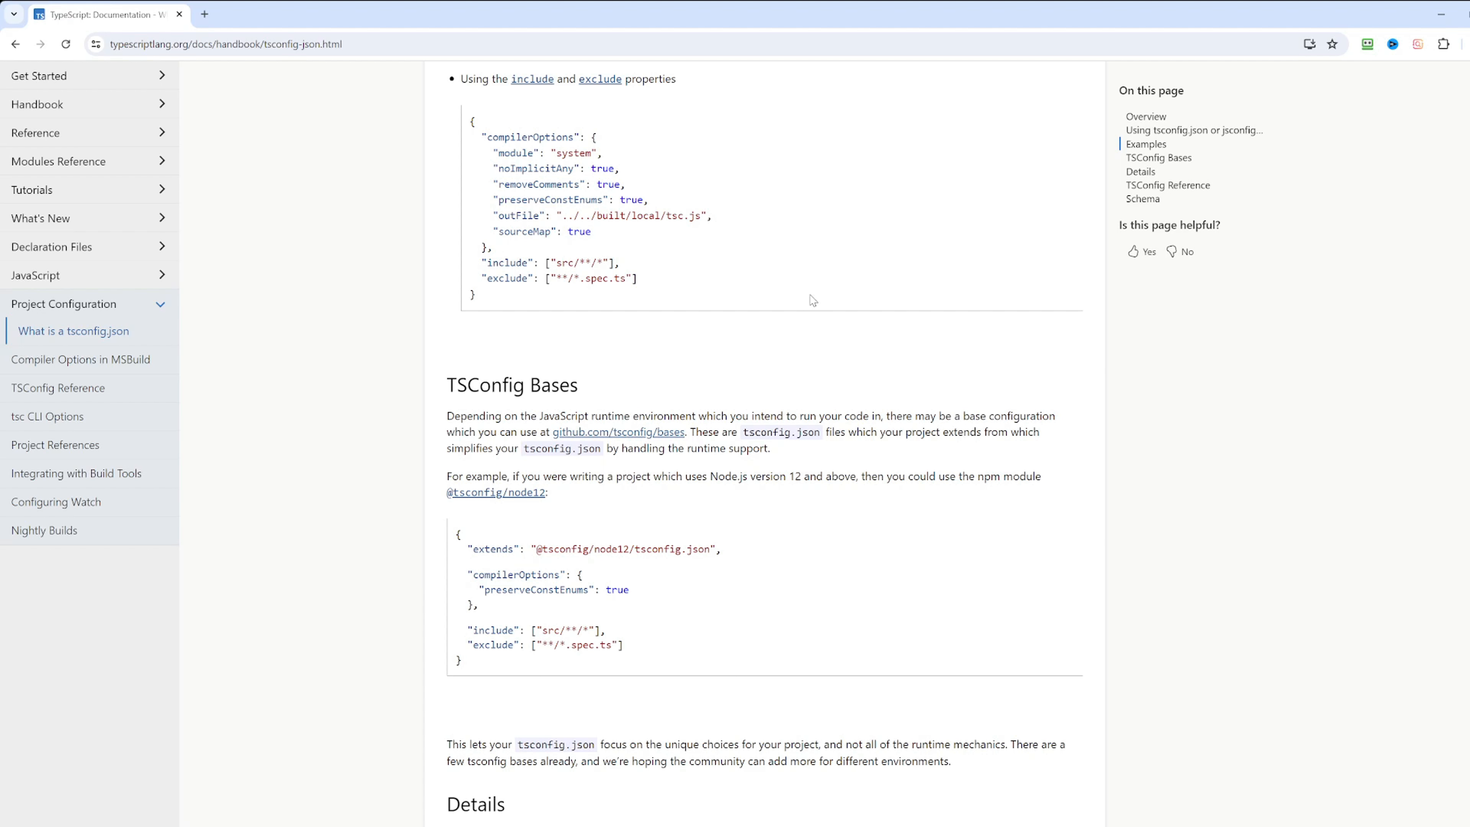
{"action": "mouse_move", "coordinate": [608, 443]}
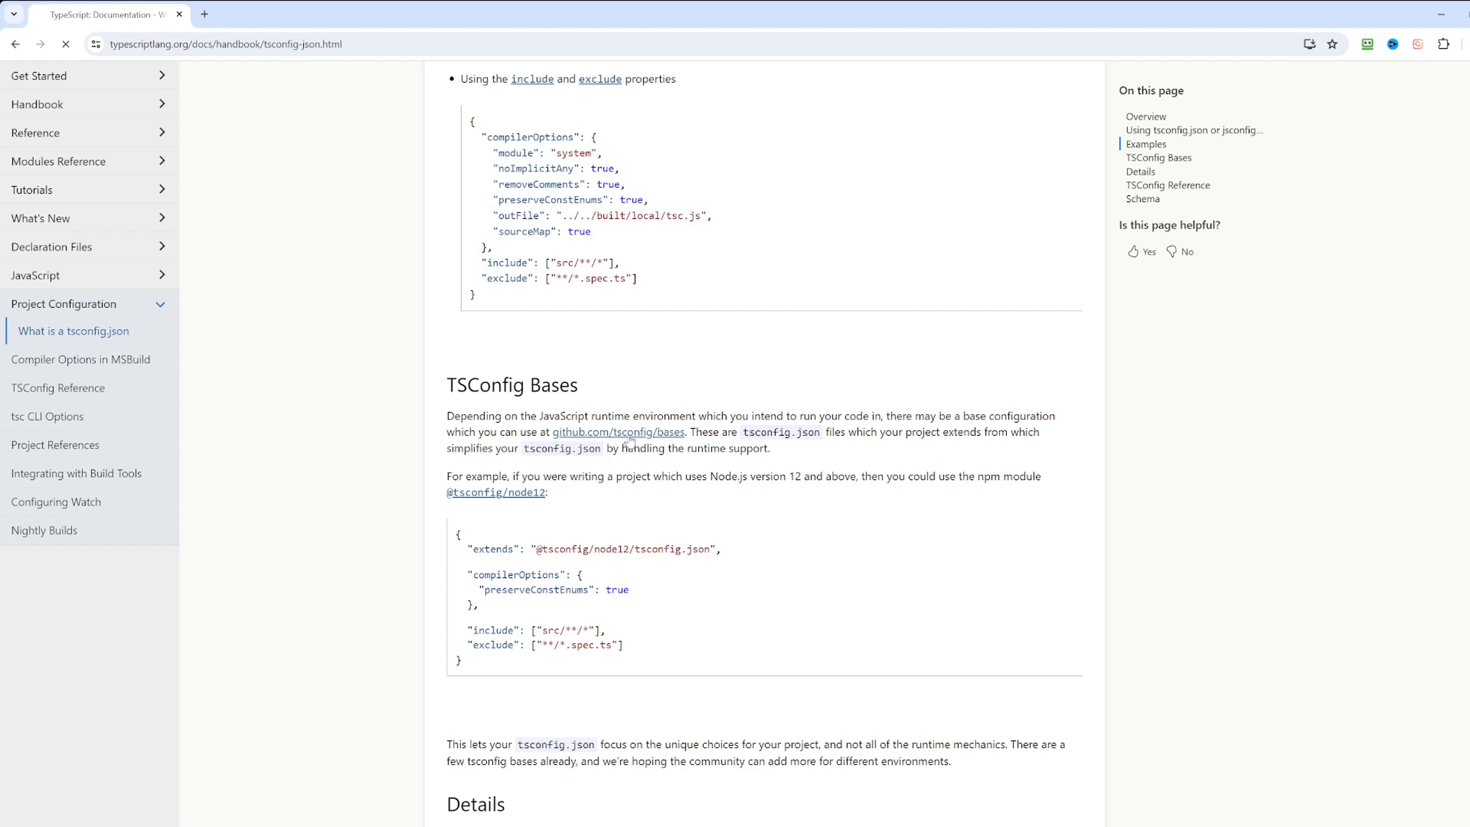
- Browse the tsconfig/bases repository's bases folder listing node20.json, node21.json and node22.json
{"action": "left_click", "coordinate": [617, 431]}
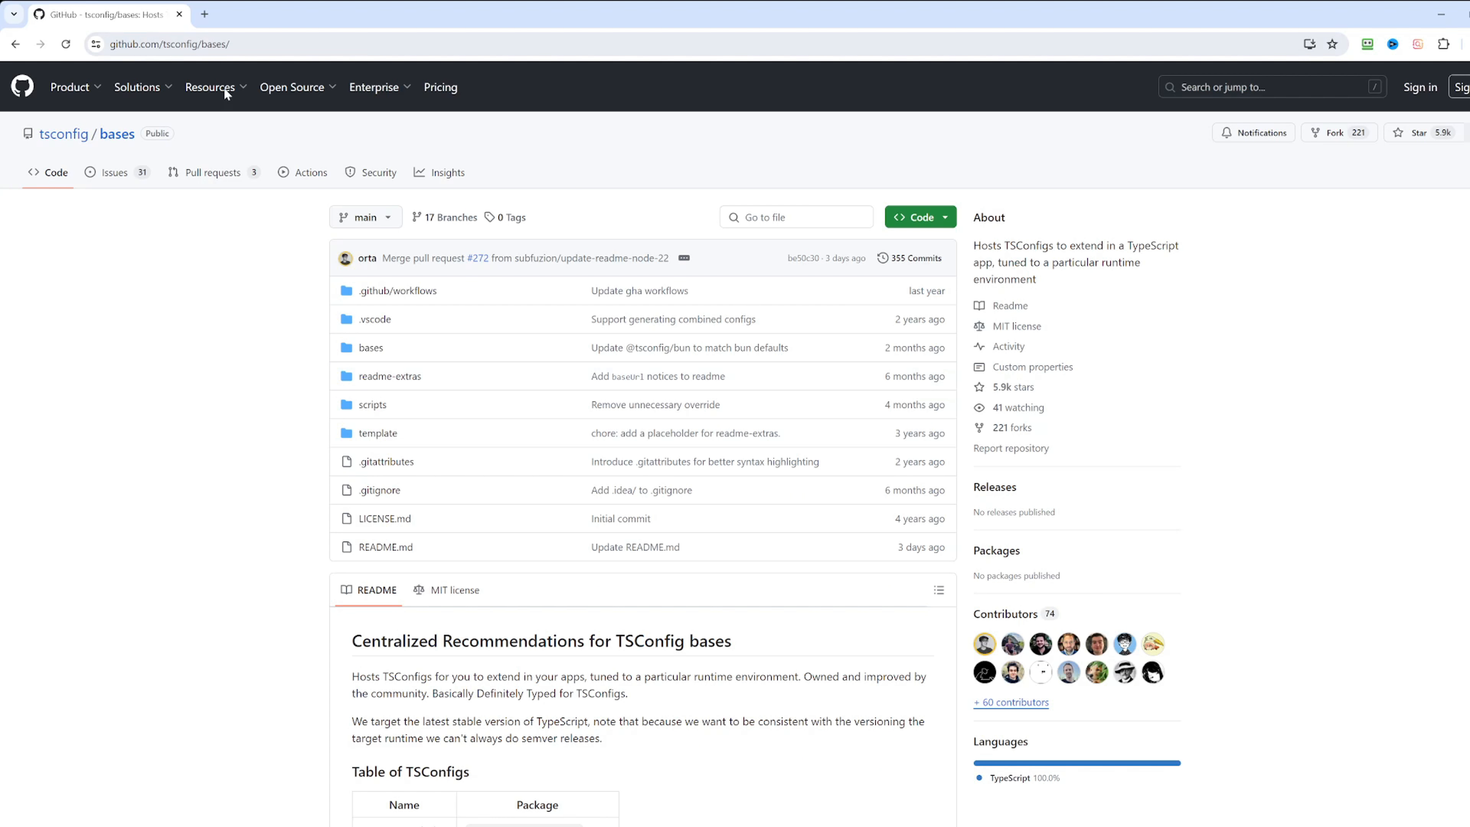
{"action": "mouse_move", "coordinate": [374, 450]}
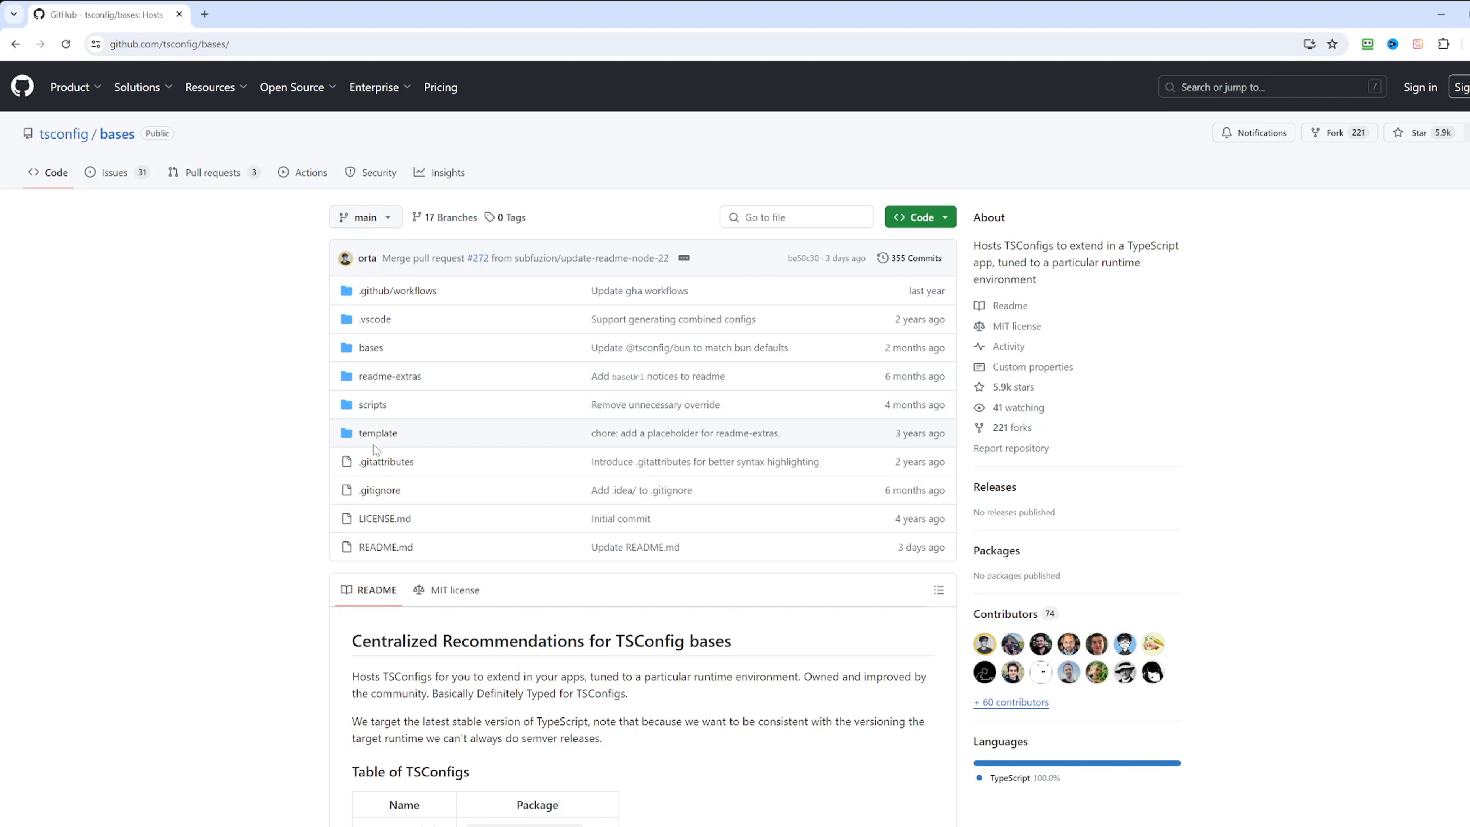
{"action": "mouse_move", "coordinate": [372, 353]}
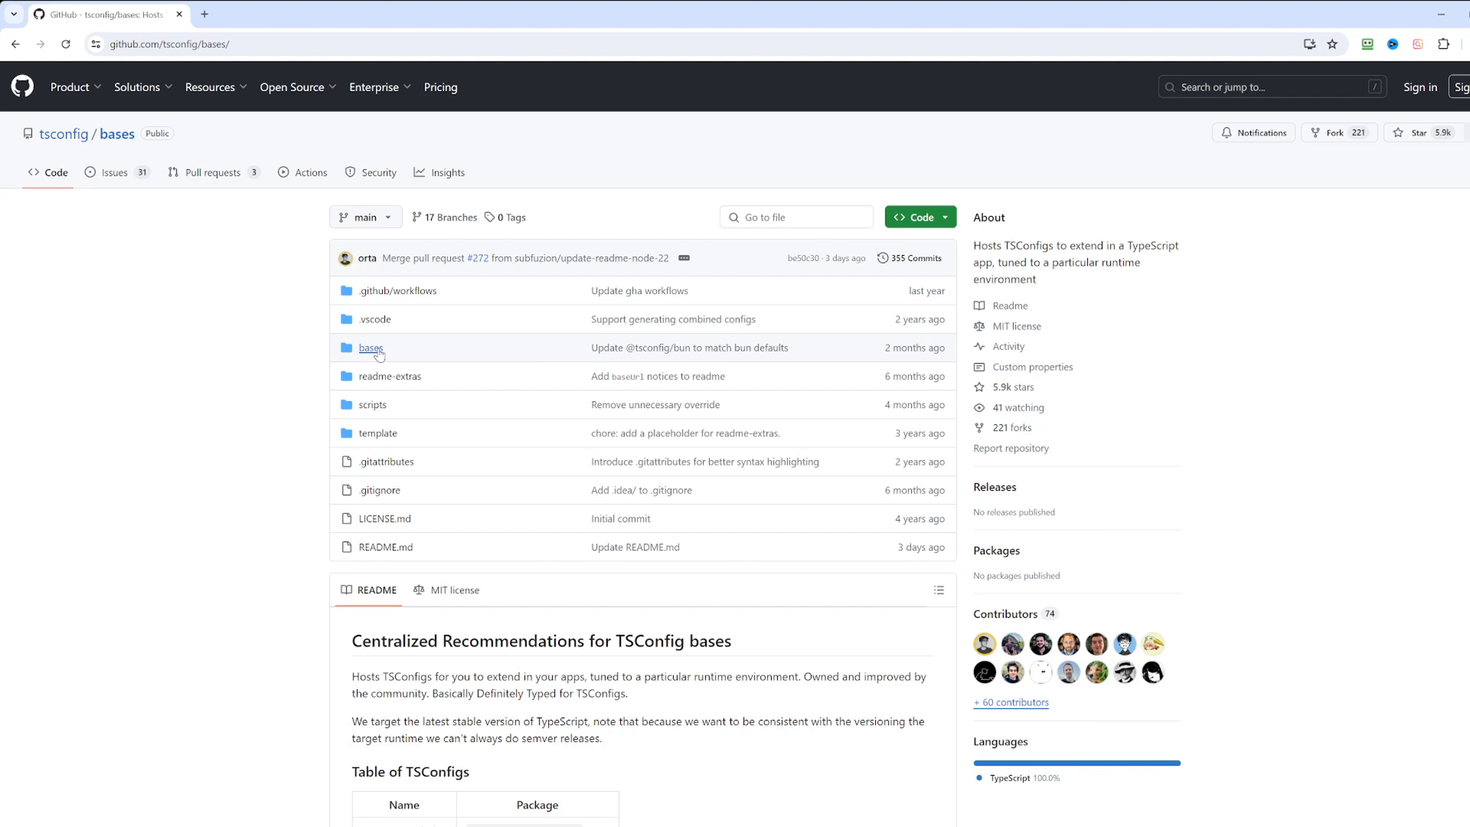
{"action": "left_click", "coordinate": [370, 347]}
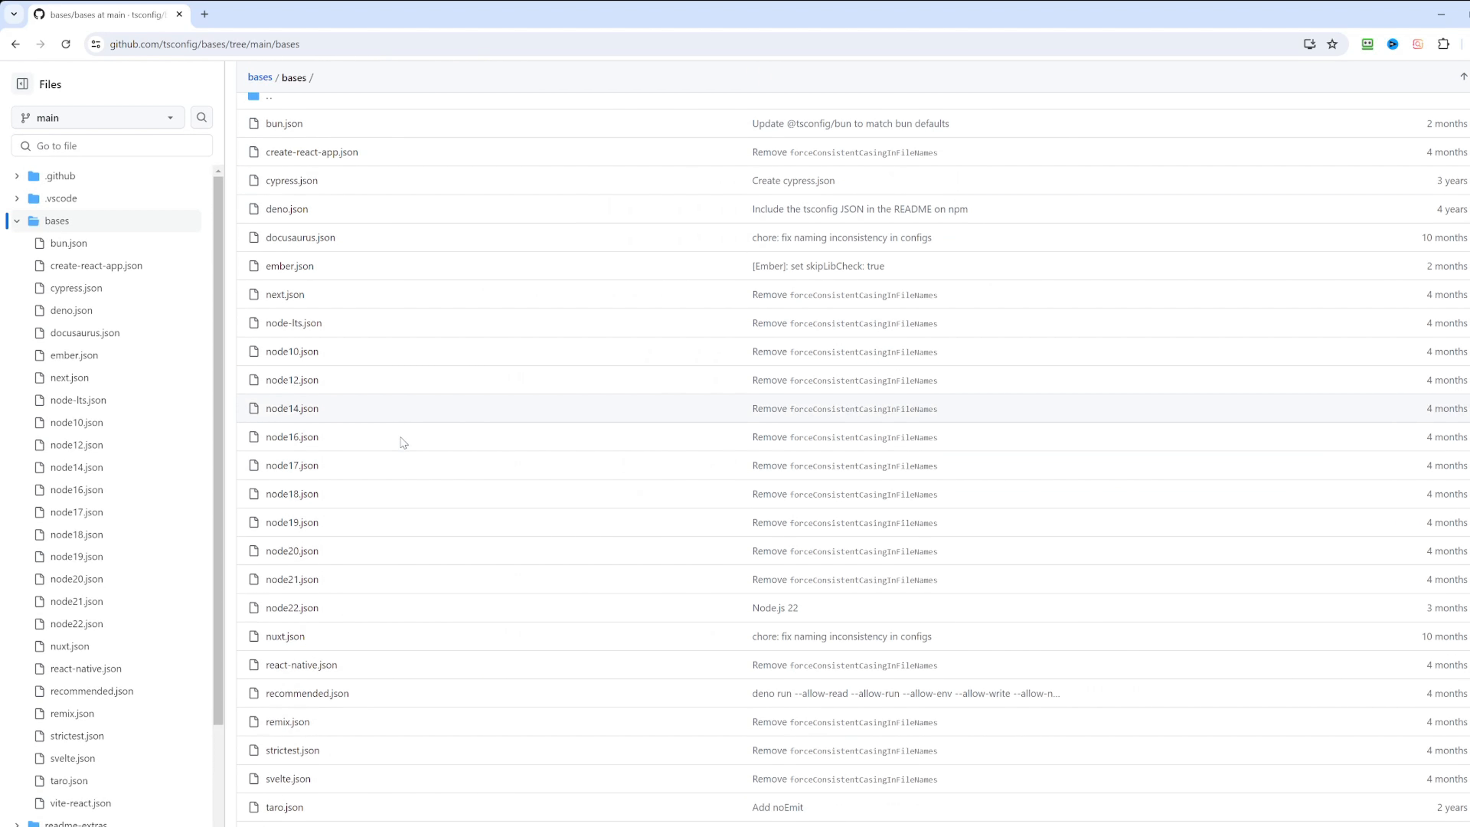
{"action": "scroll", "scroll_direction": "down", "scroll_amount": 3}
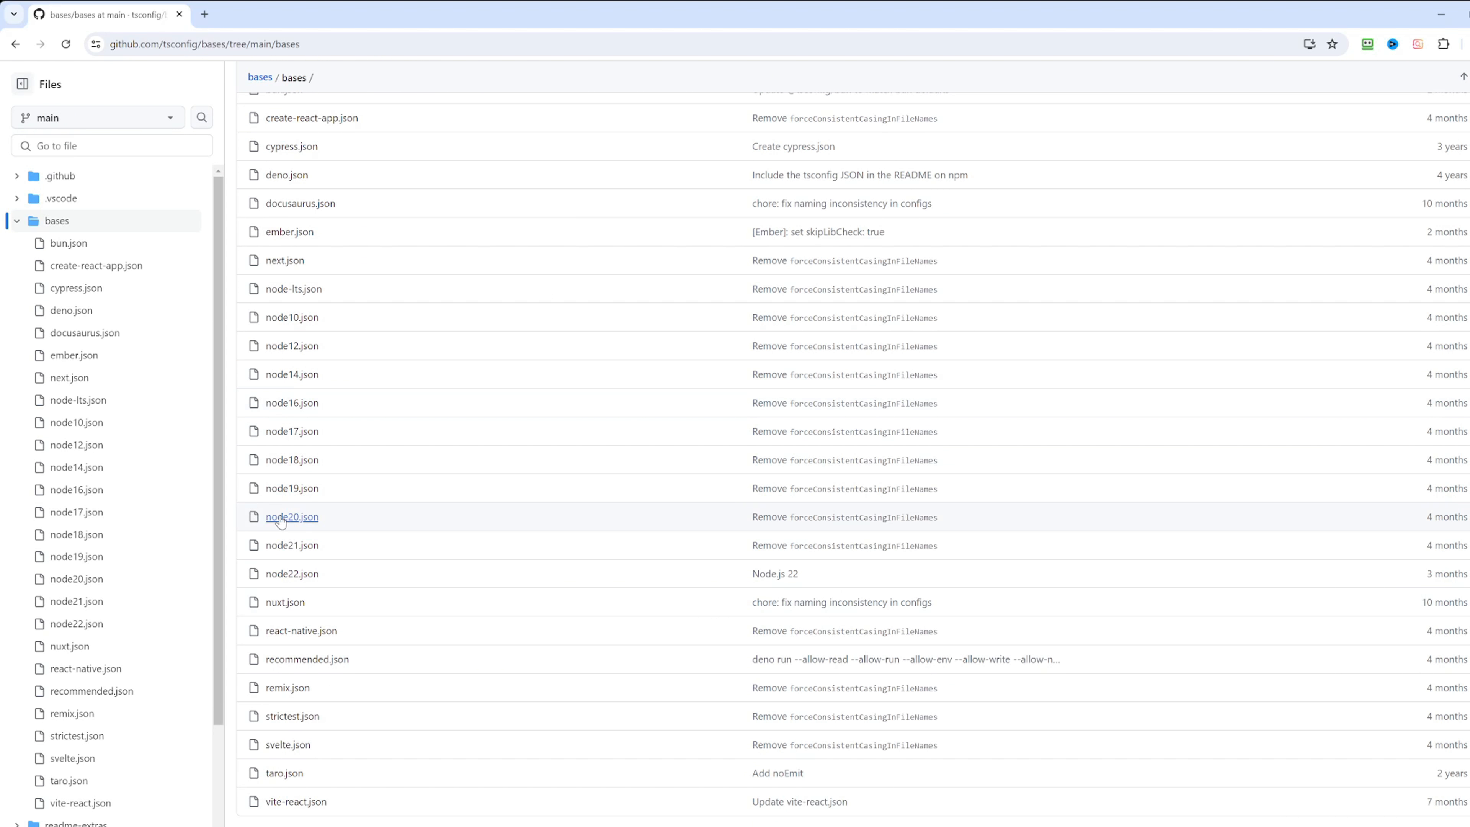
{"action": "mouse_move", "coordinate": [292, 527]}
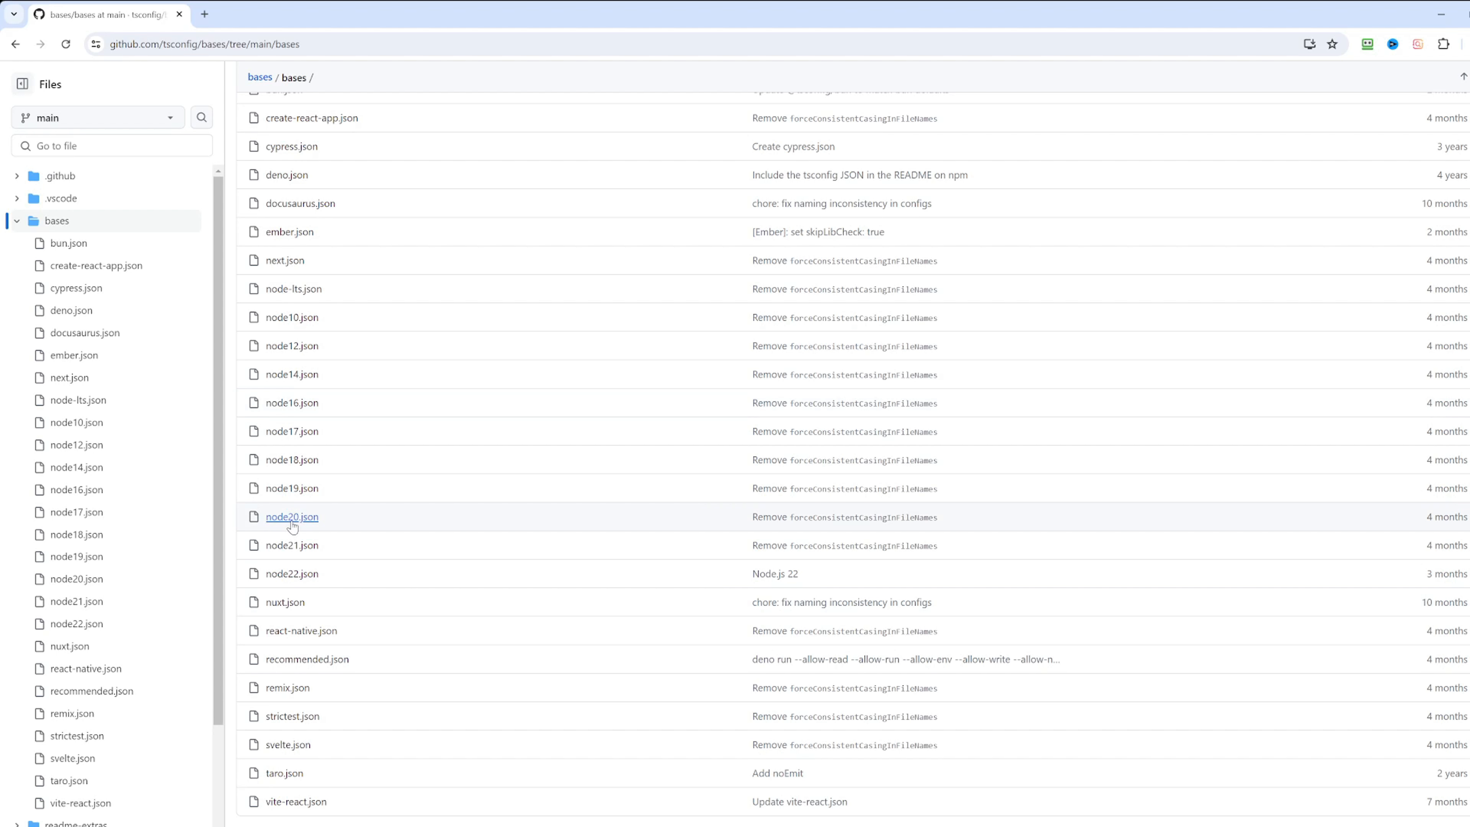
{"action": "mouse_move", "coordinate": [352, 522]}
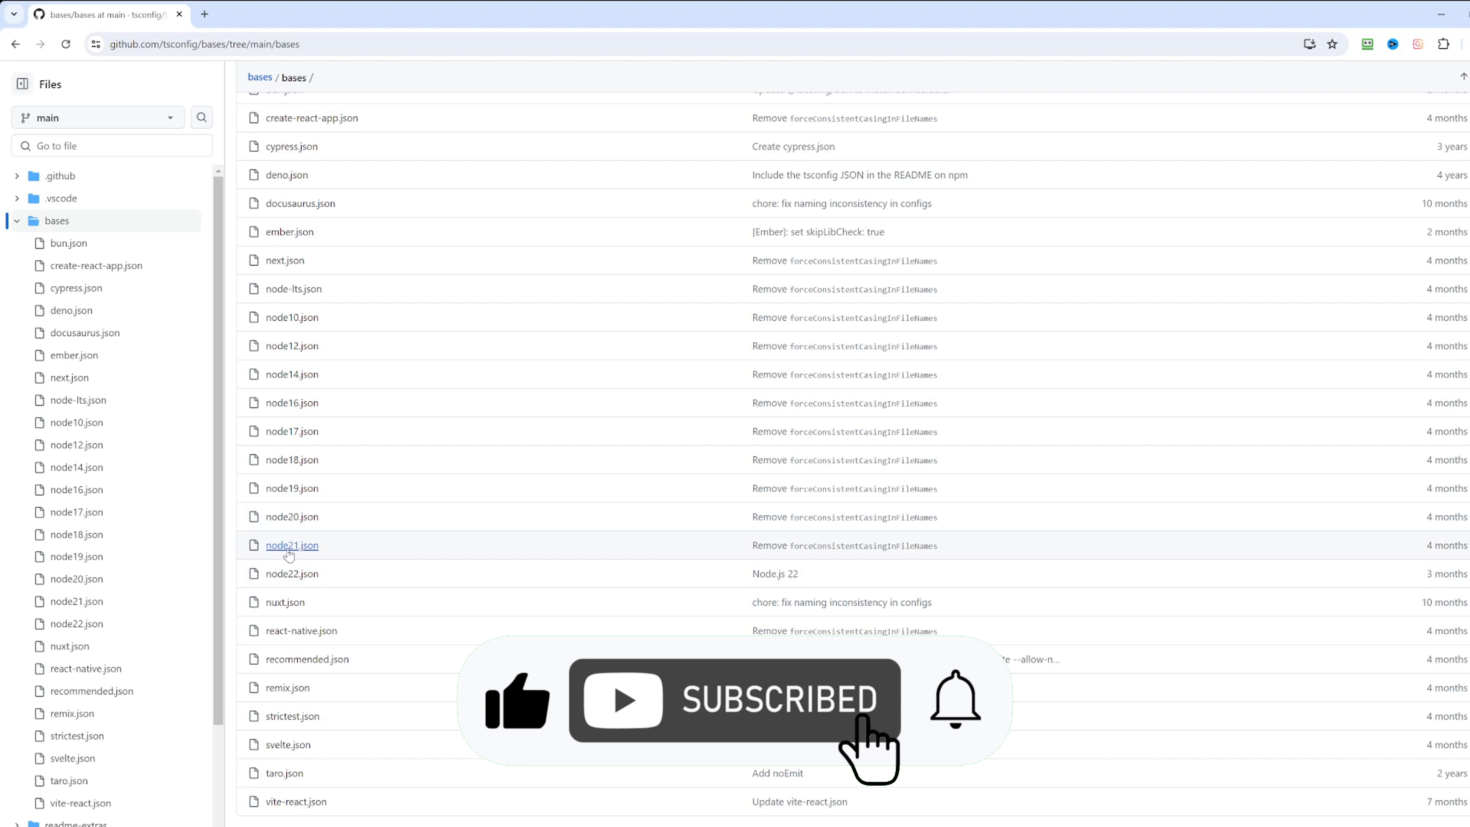
{"action": "mouse_move", "coordinate": [391, 584]}
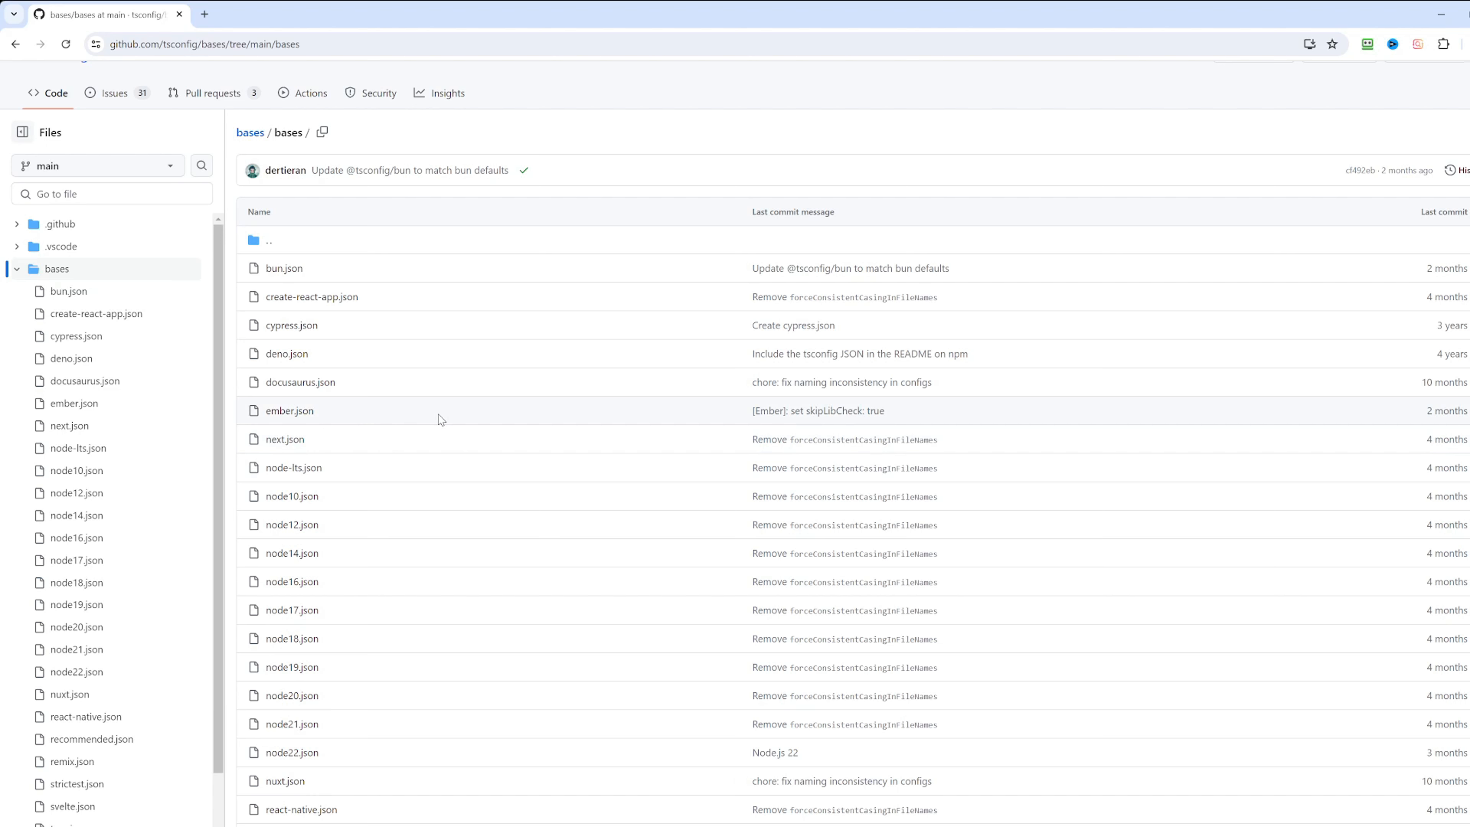
{"action": "scroll", "scroll_direction": "down", "scroll_amount": 3}
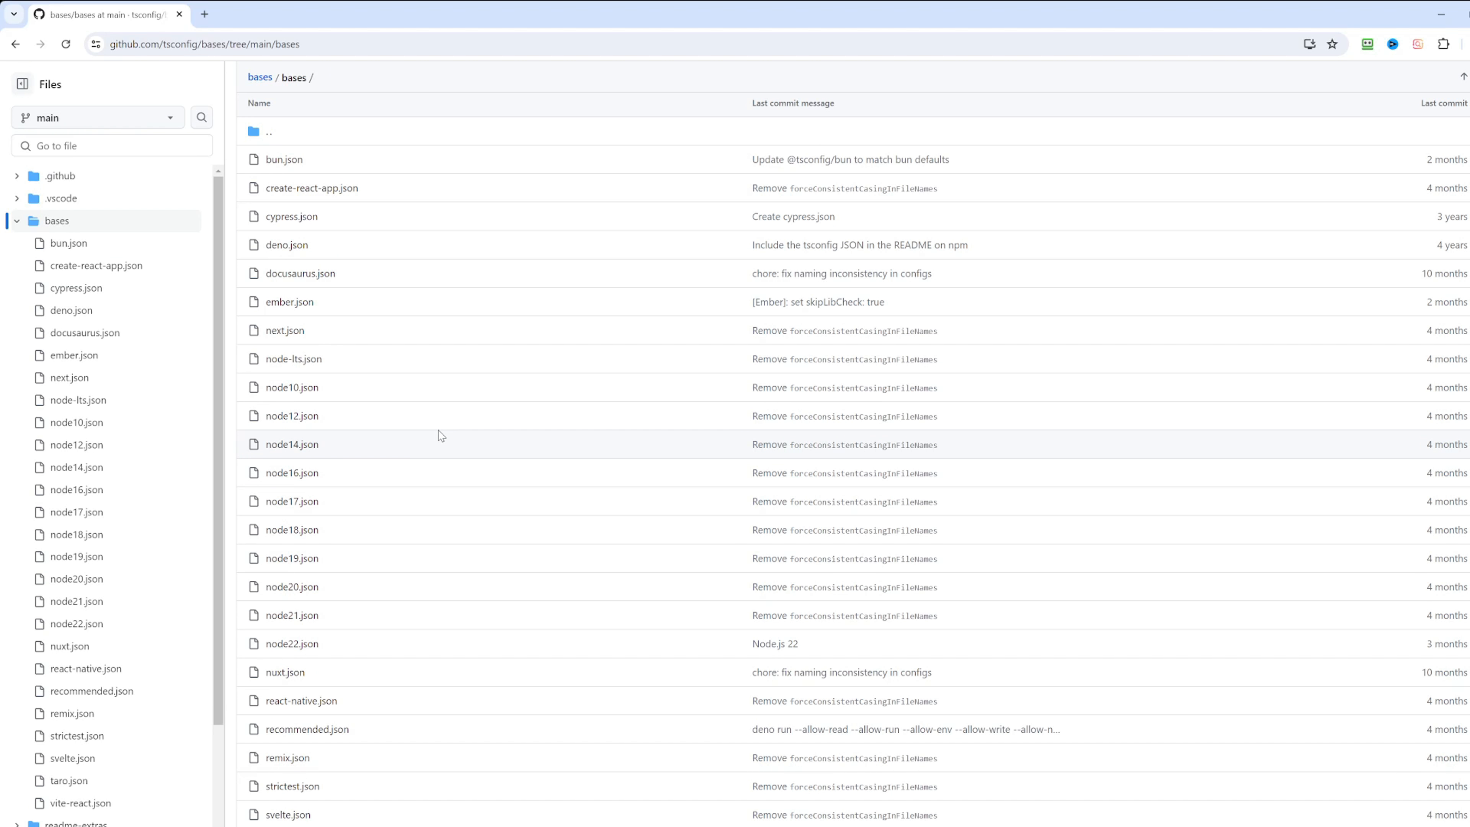
{"action": "mouse_move", "coordinate": [399, 329]}
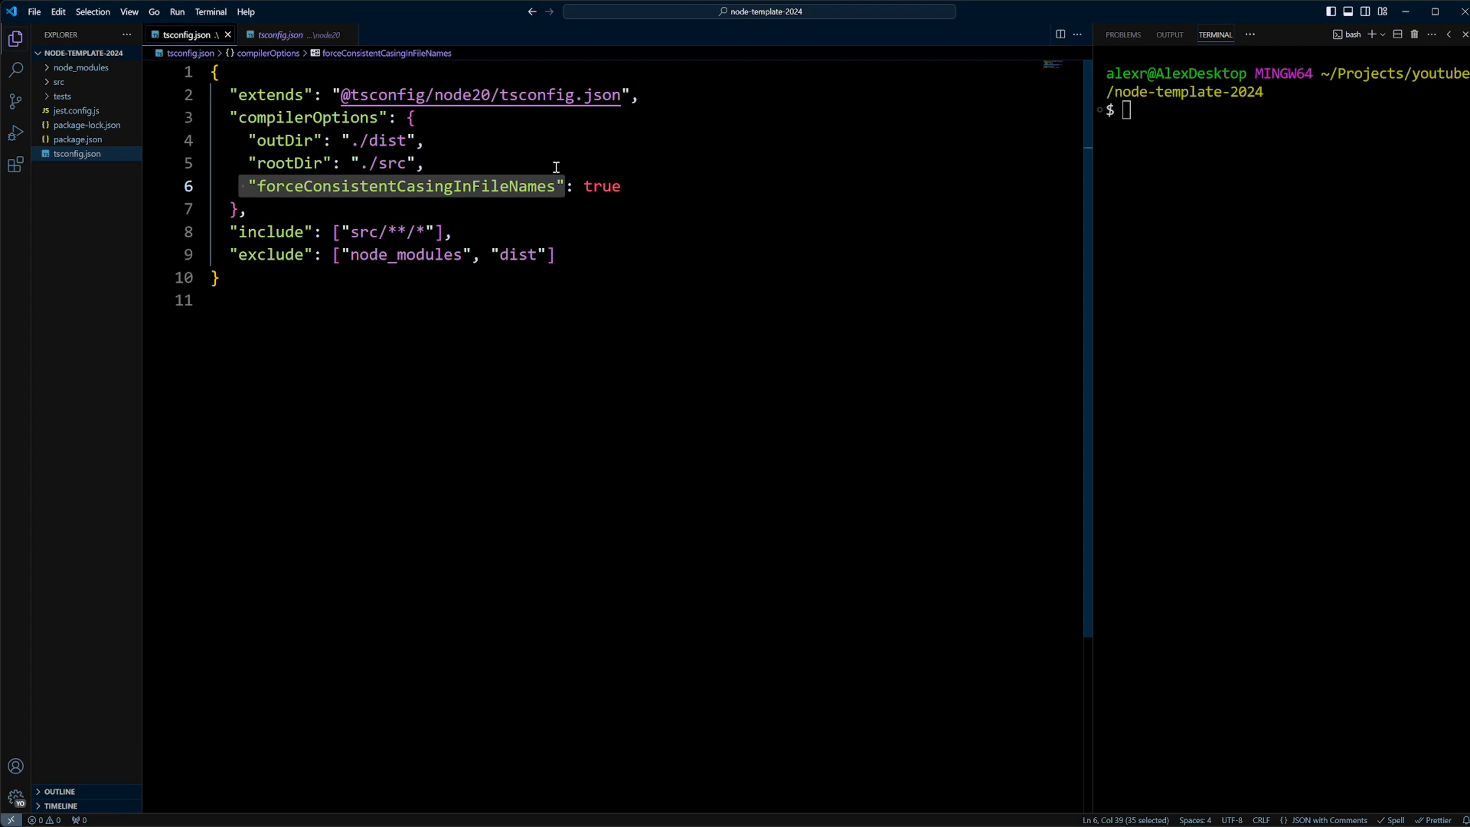
{"action": "mouse_move", "coordinate": [725, 197]}
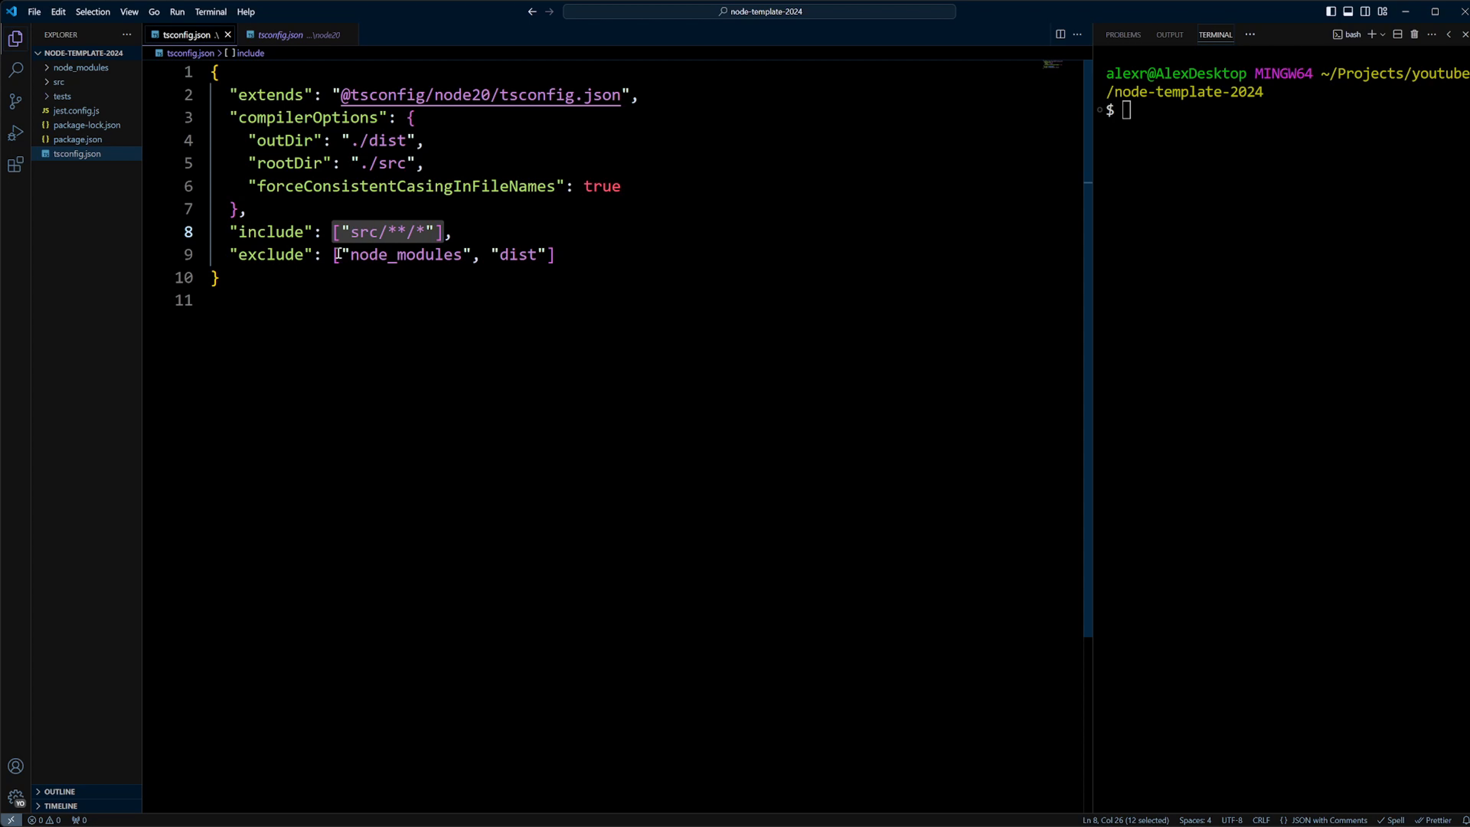
- Check the excluded dist entry in tsconfig.json, then view the Node 20 base config
{"action": "double_click", "coordinate": [404, 254]}
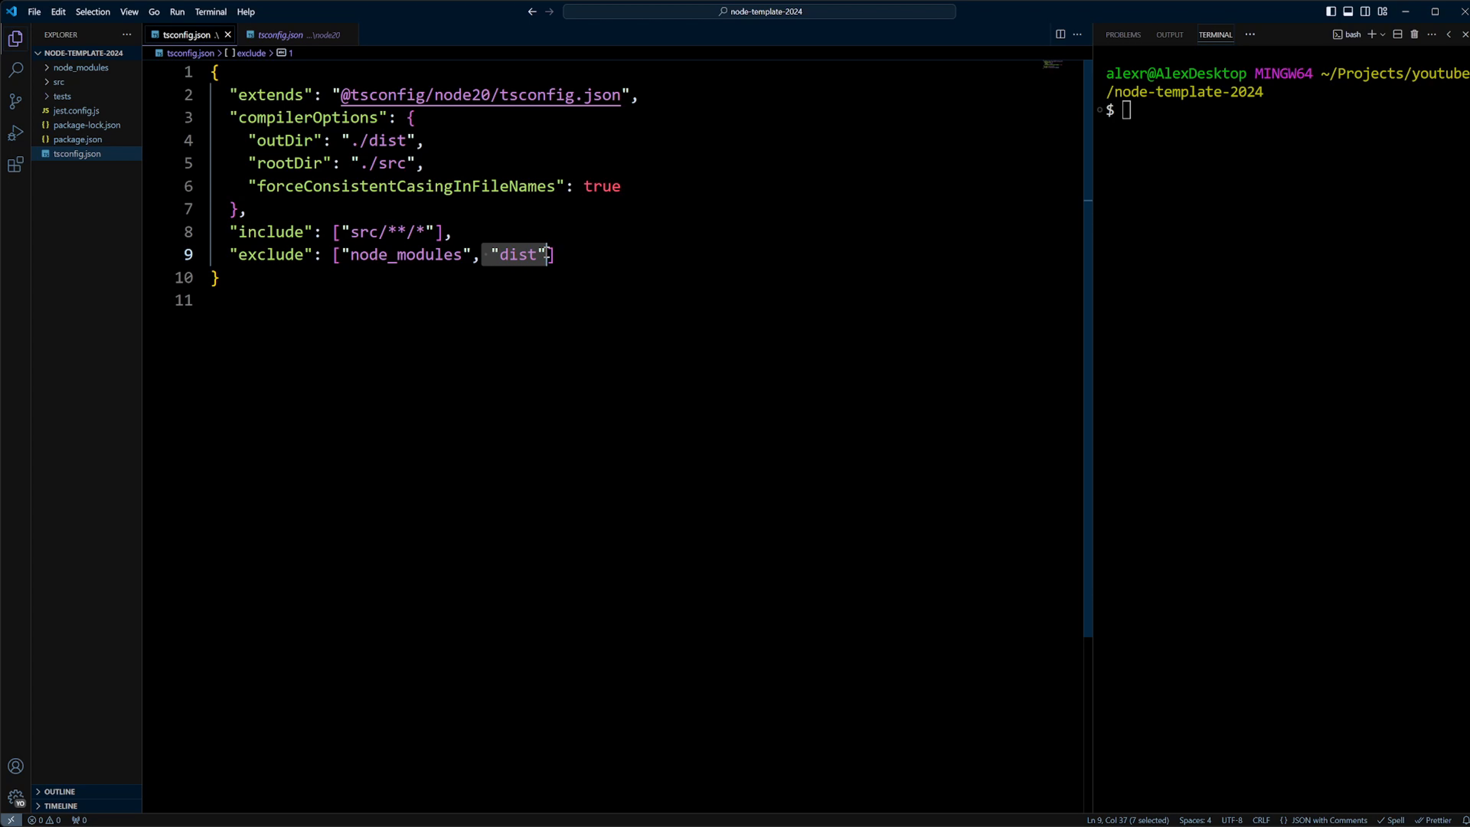
{"action": "left_click", "coordinate": [297, 35]}
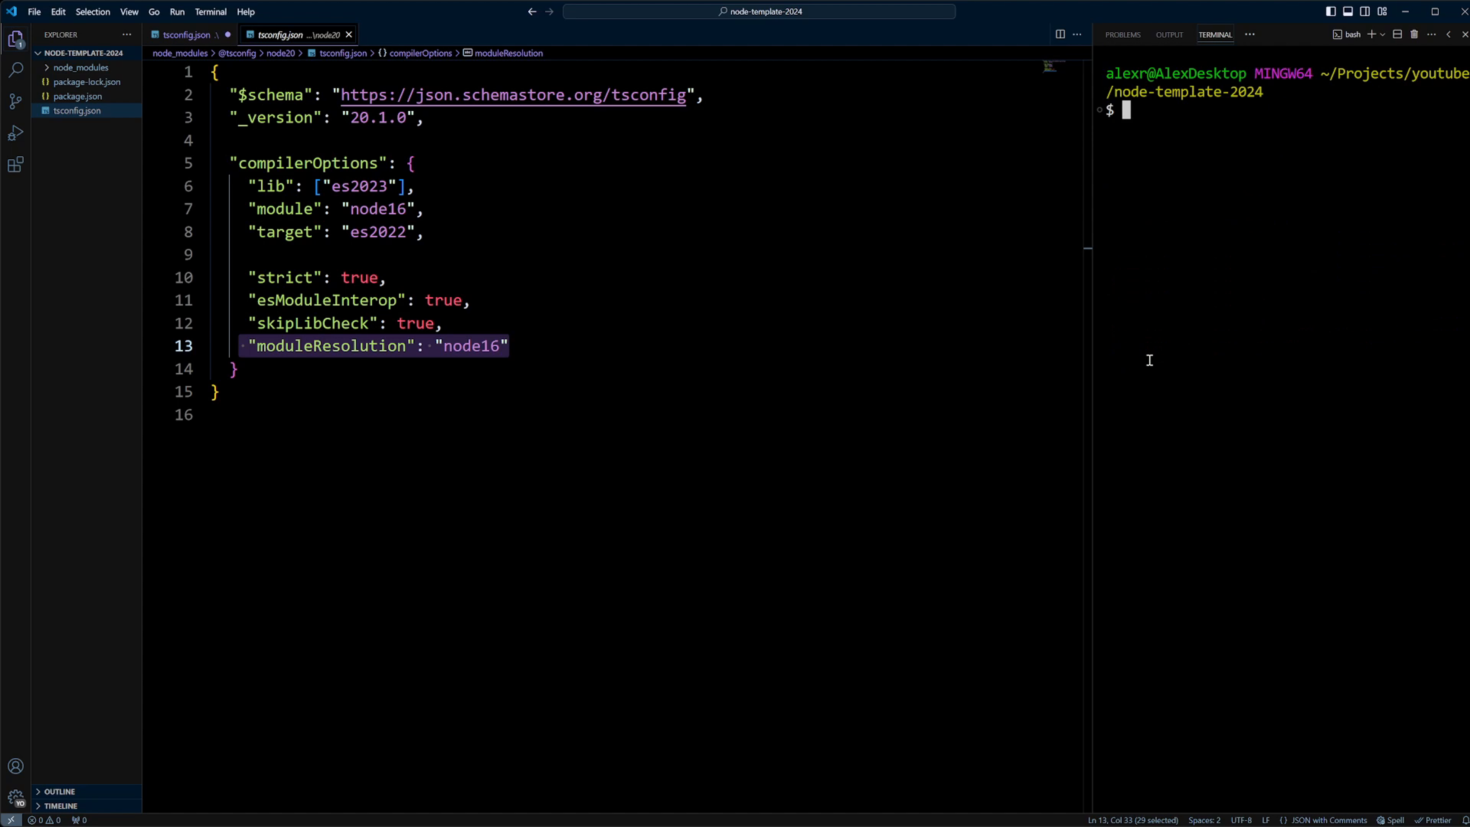
{"action": "type", "text": "npm install jest ts-jest @types/jest --save-dev"}
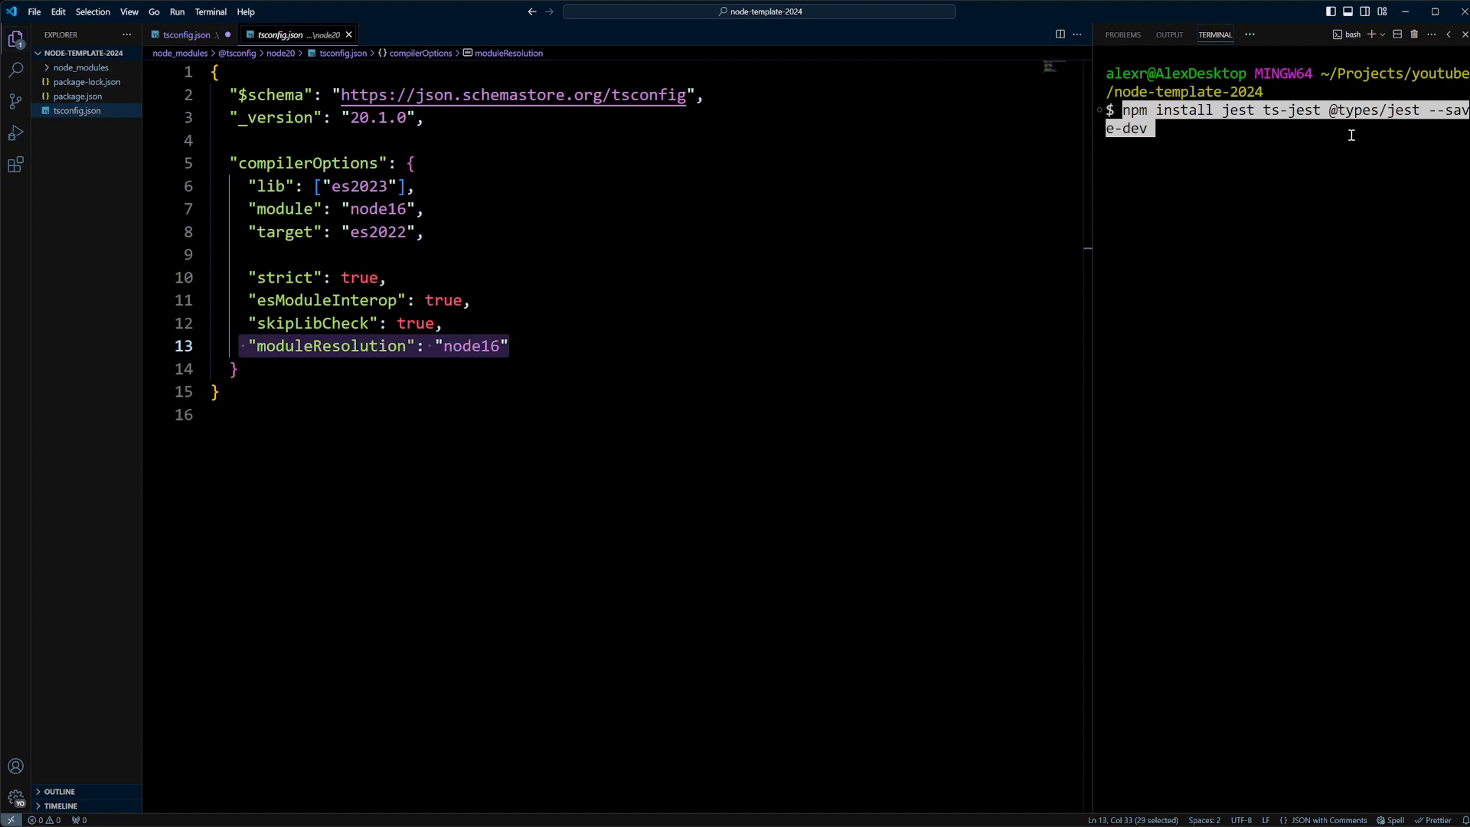
{"action": "mouse_move", "coordinate": [1418, 137]}
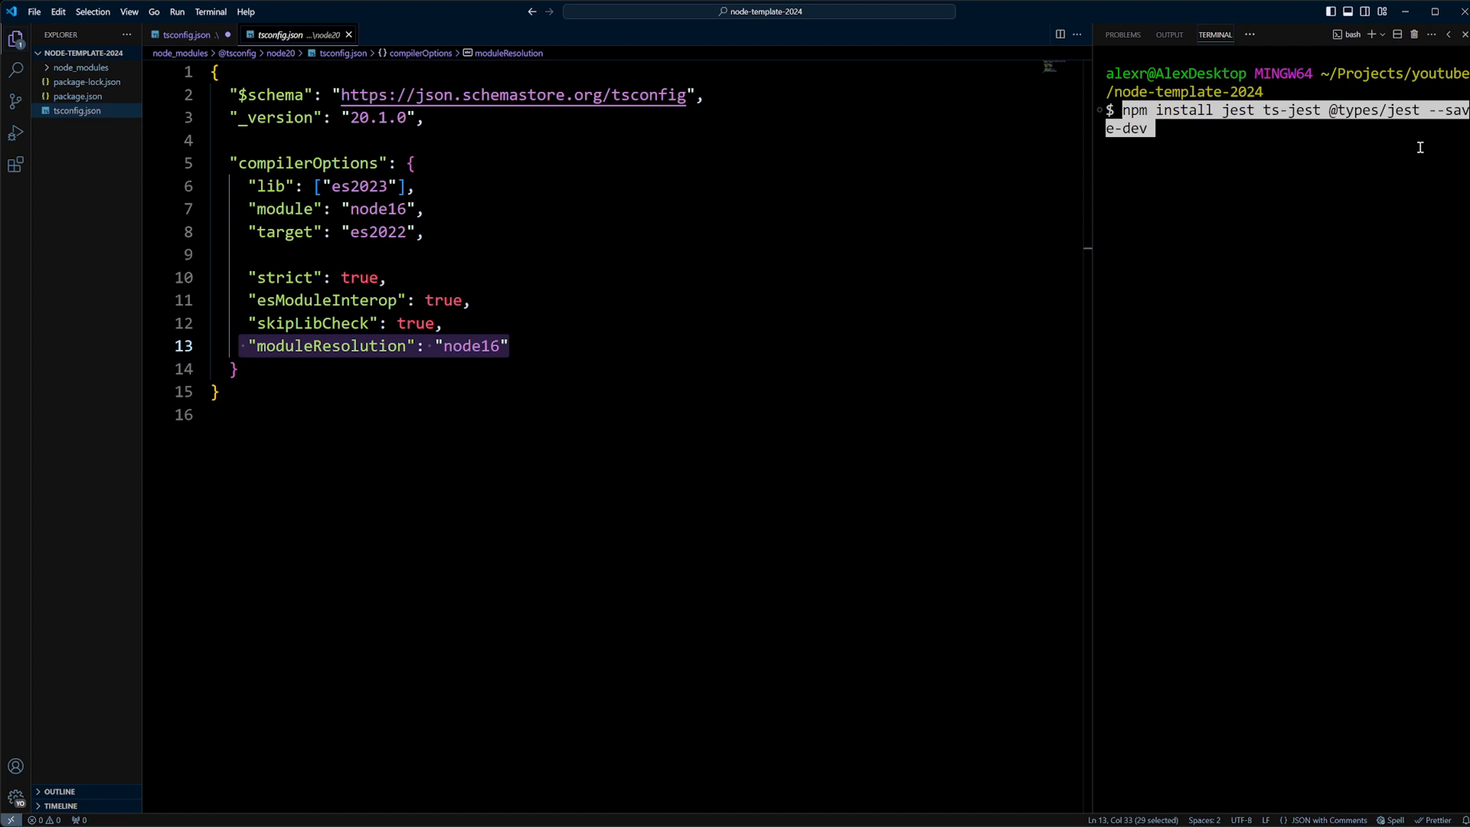
{"action": "key", "text": "Enter"}
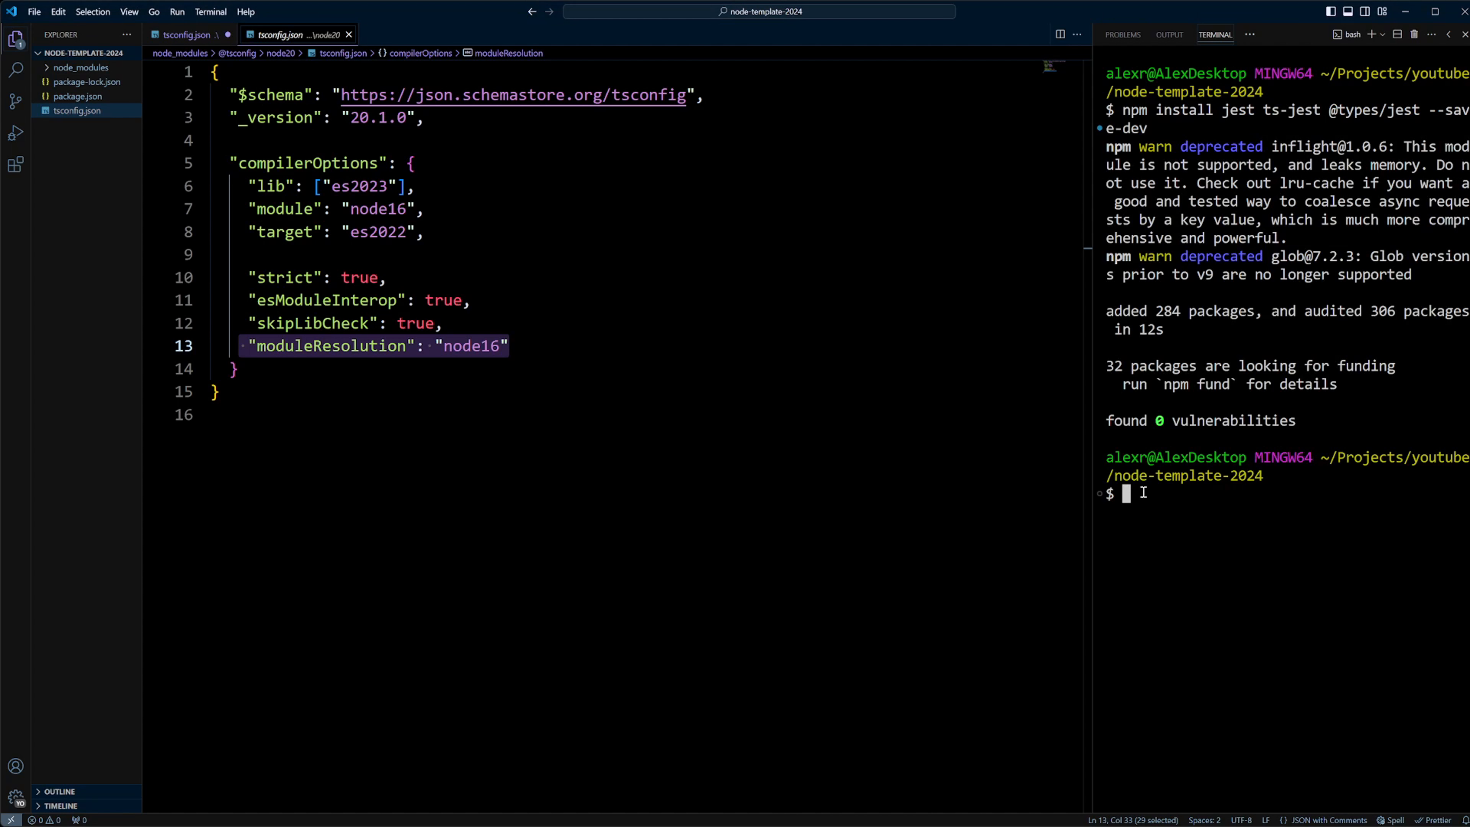
{"action": "type", "text": "code j"}
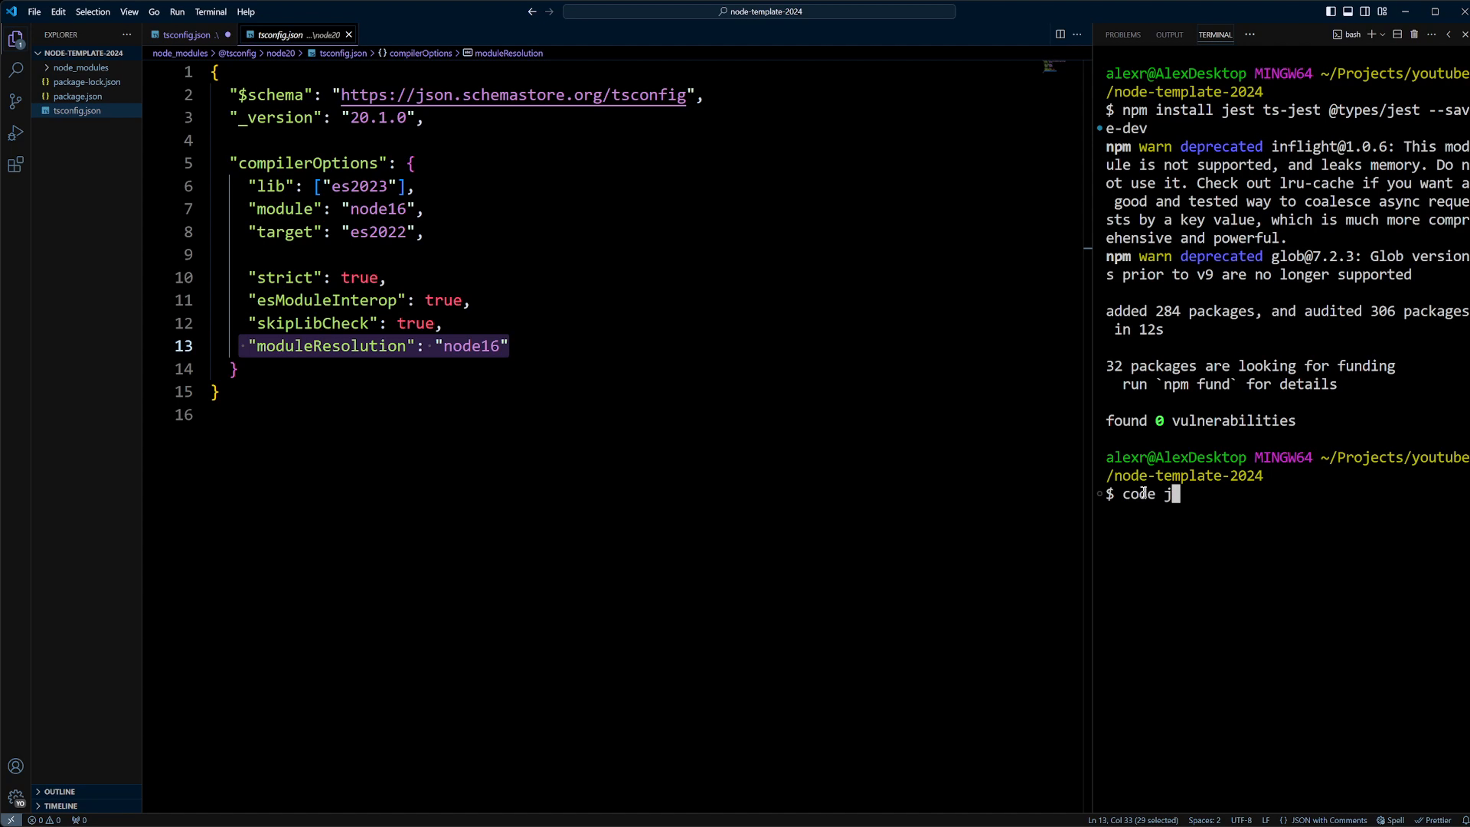
- Create jest.config.js with the ts-jest preset and tests root, and save it
{"action": "type", "text": "est.config.js"}
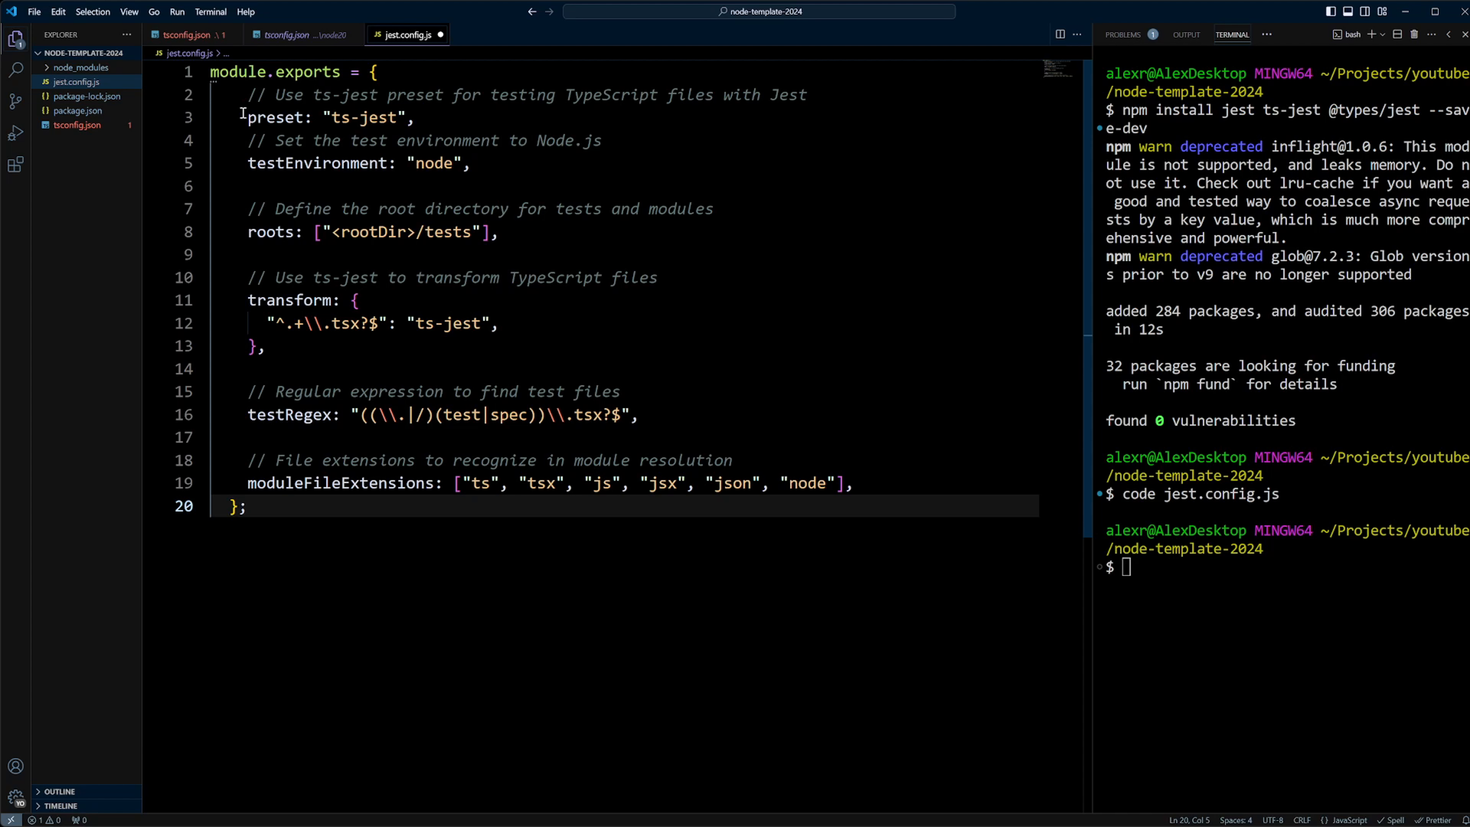
{"action": "double_click", "coordinate": [274, 117]}
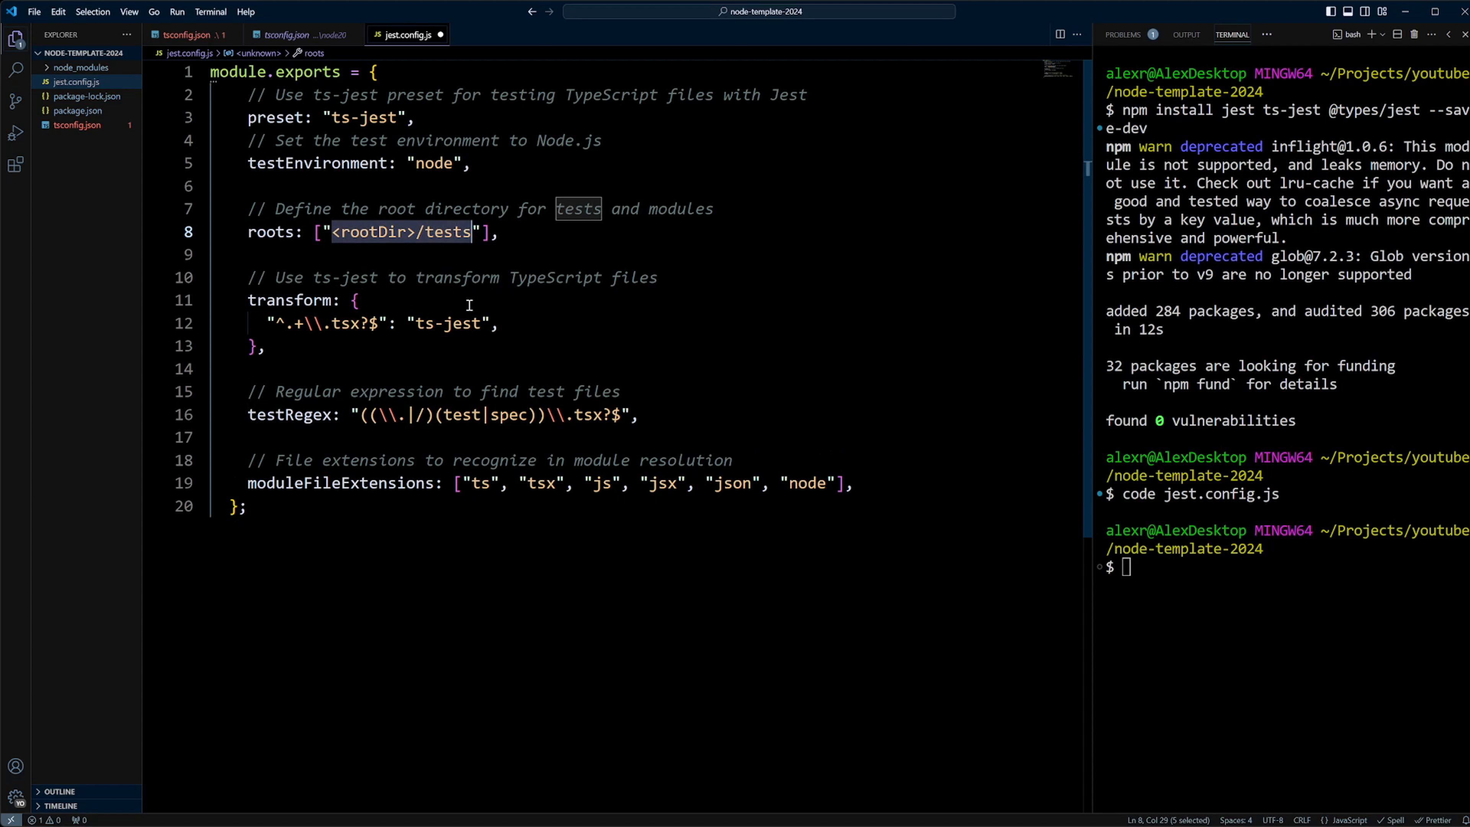
{"action": "mouse_move", "coordinate": [411, 323]}
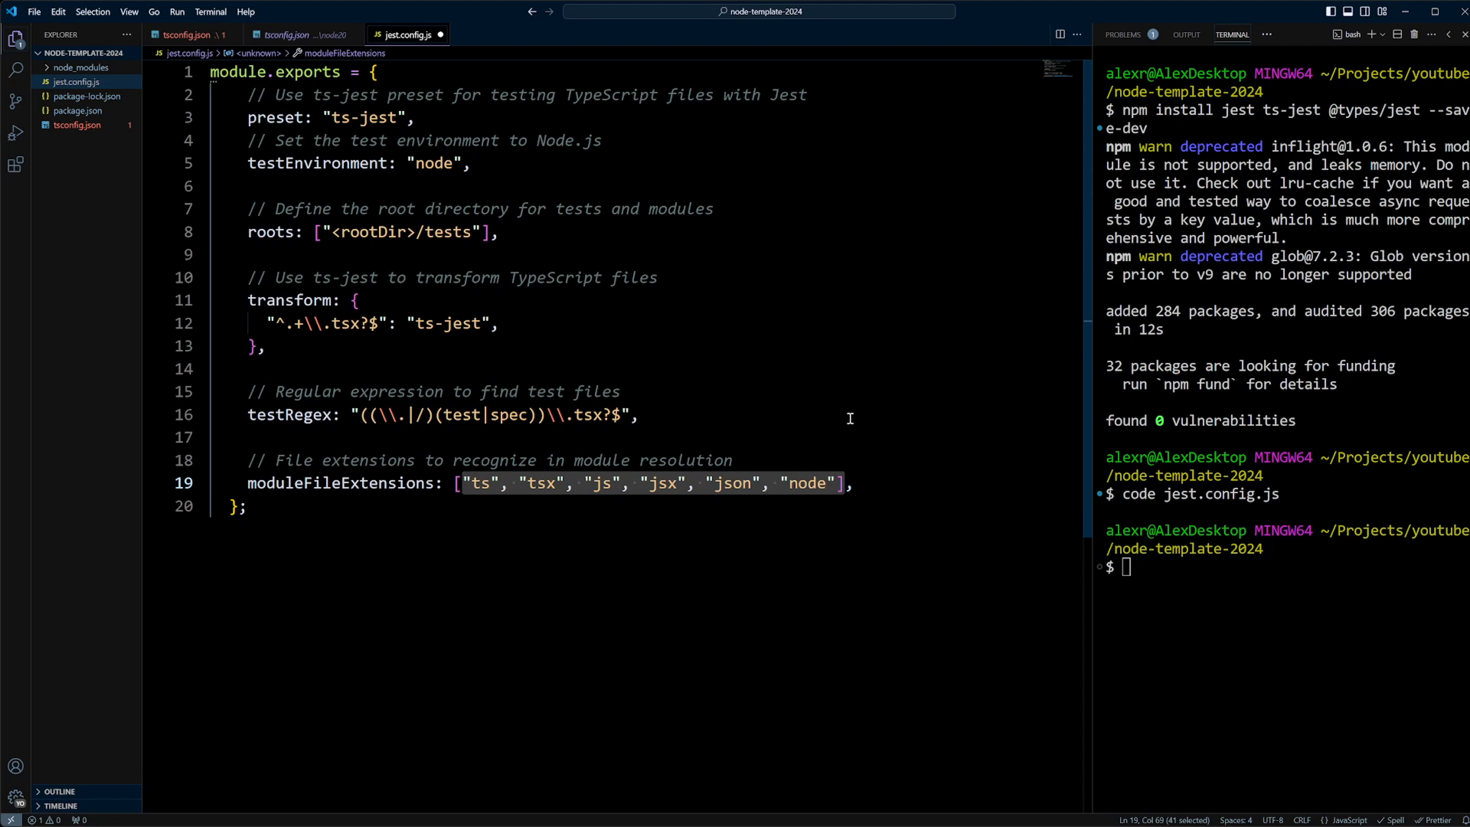
{"action": "key", "text": "Ctrl+s"}
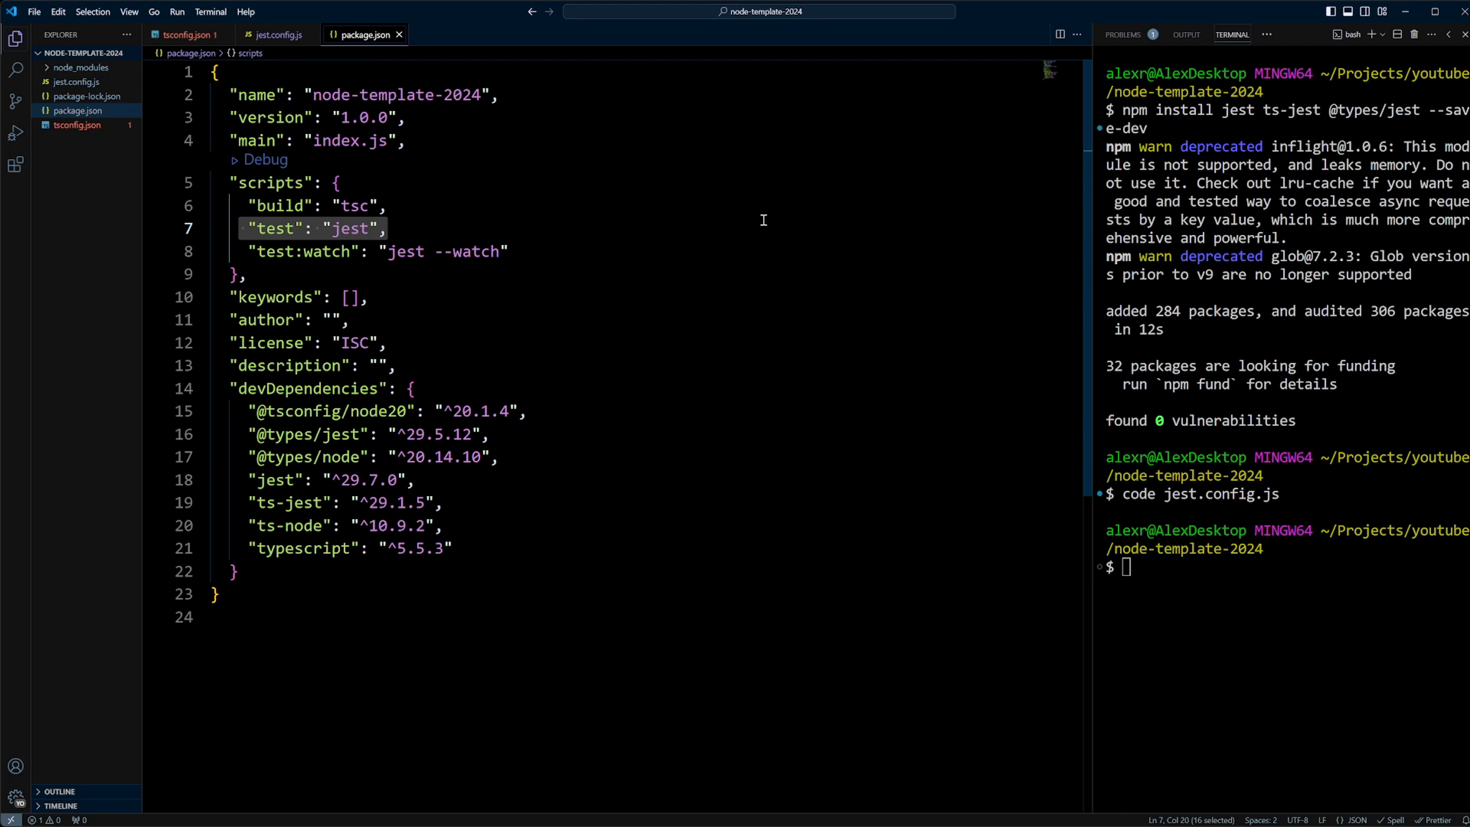
- Review jest.config.js and package.json's test:watch script, then clear the terminal
{"action": "left_click", "coordinate": [276, 35]}
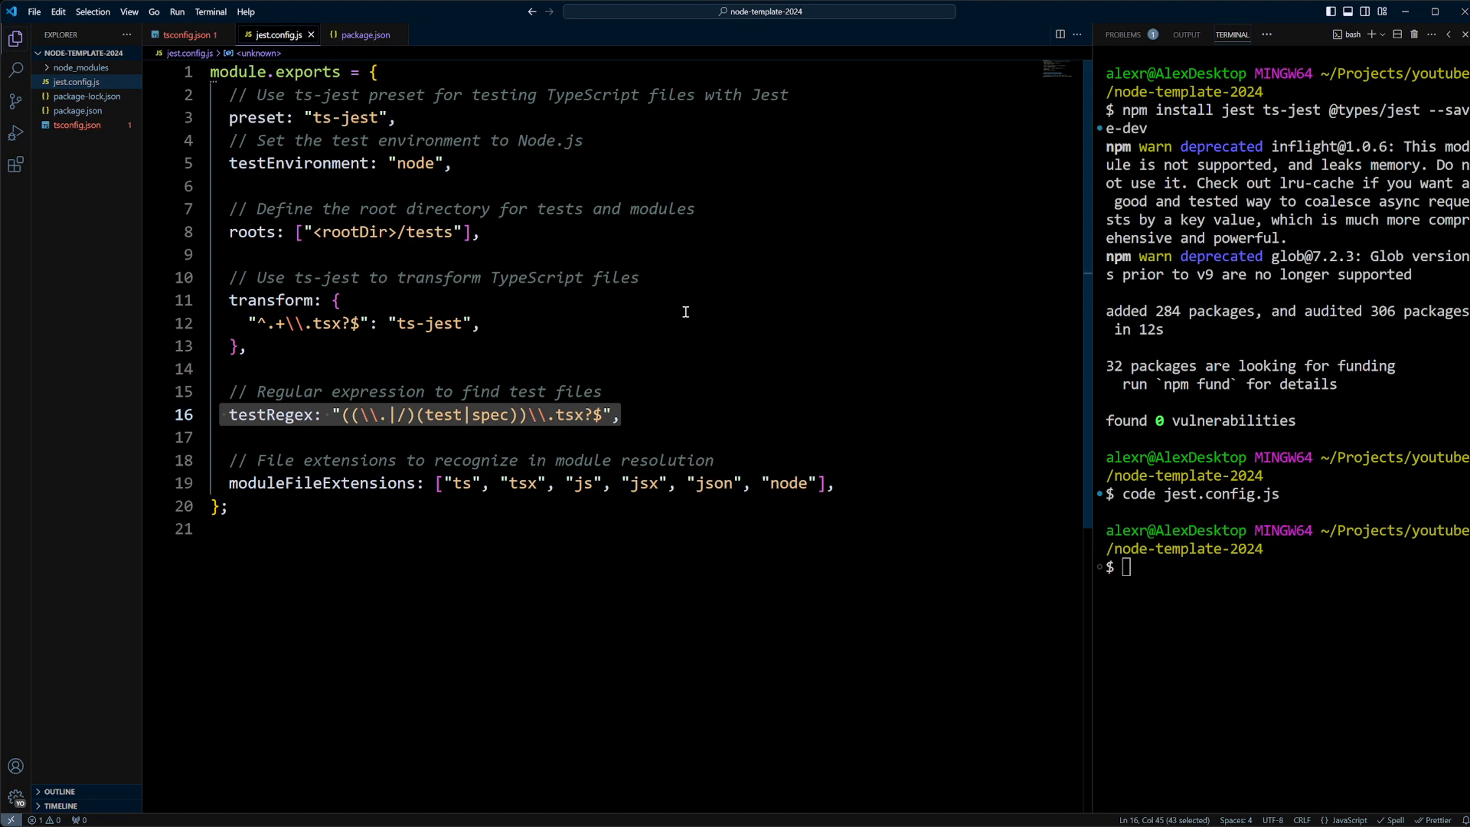
{"action": "left_click", "coordinate": [361, 35]}
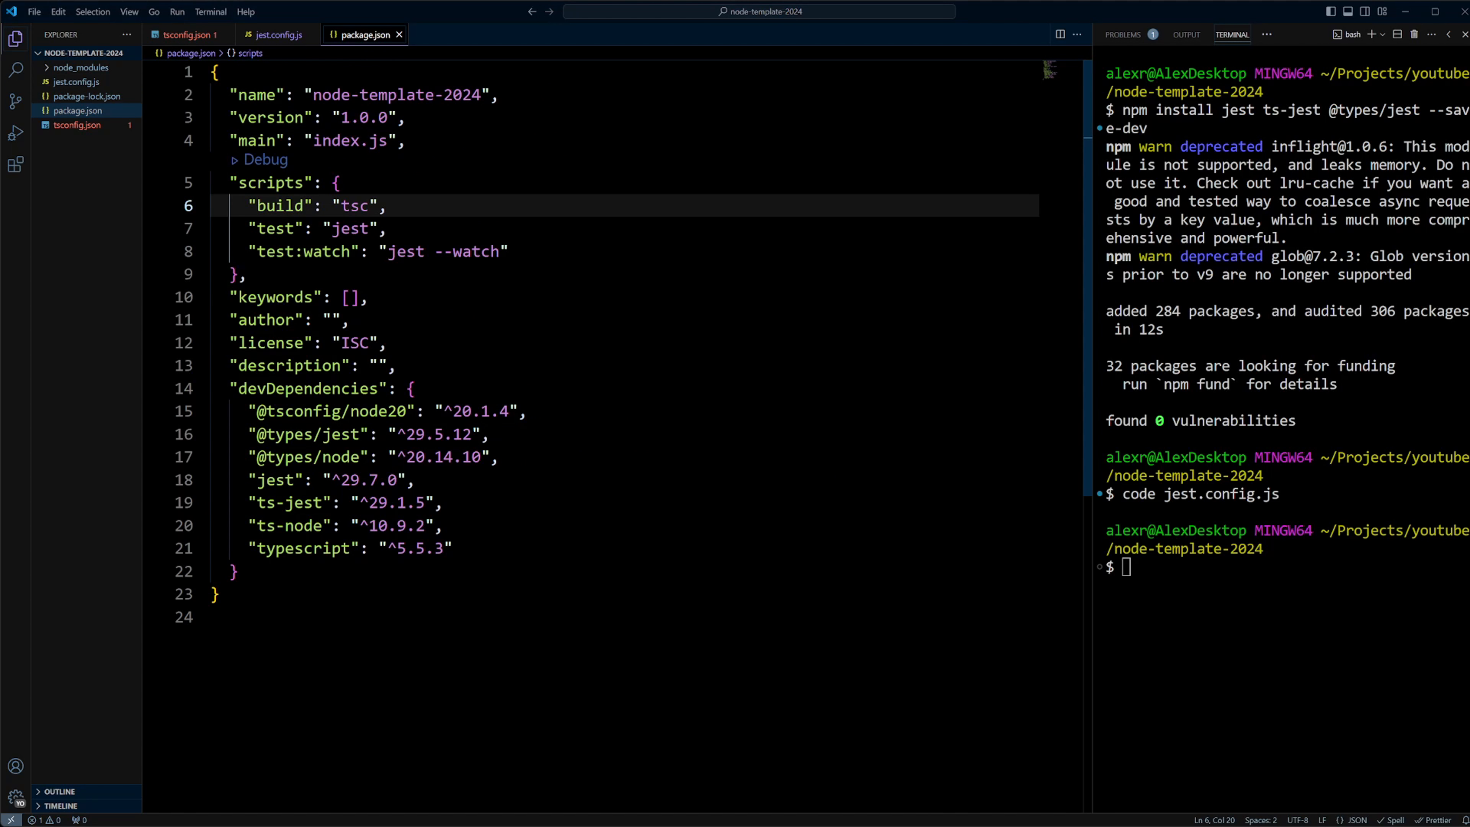
{"action": "double_click", "coordinate": [300, 251]}
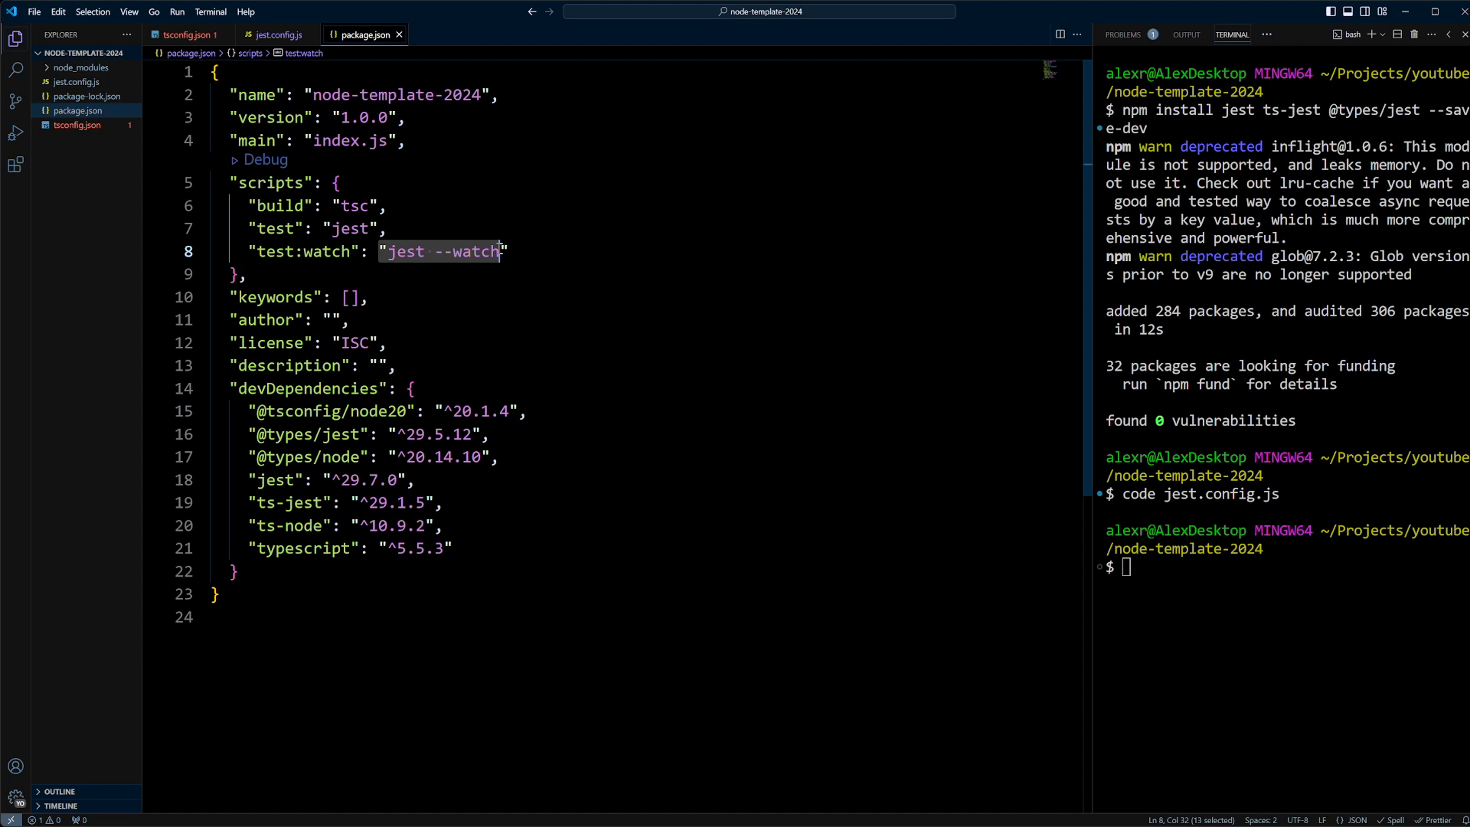
{"action": "type", "text": "c"}
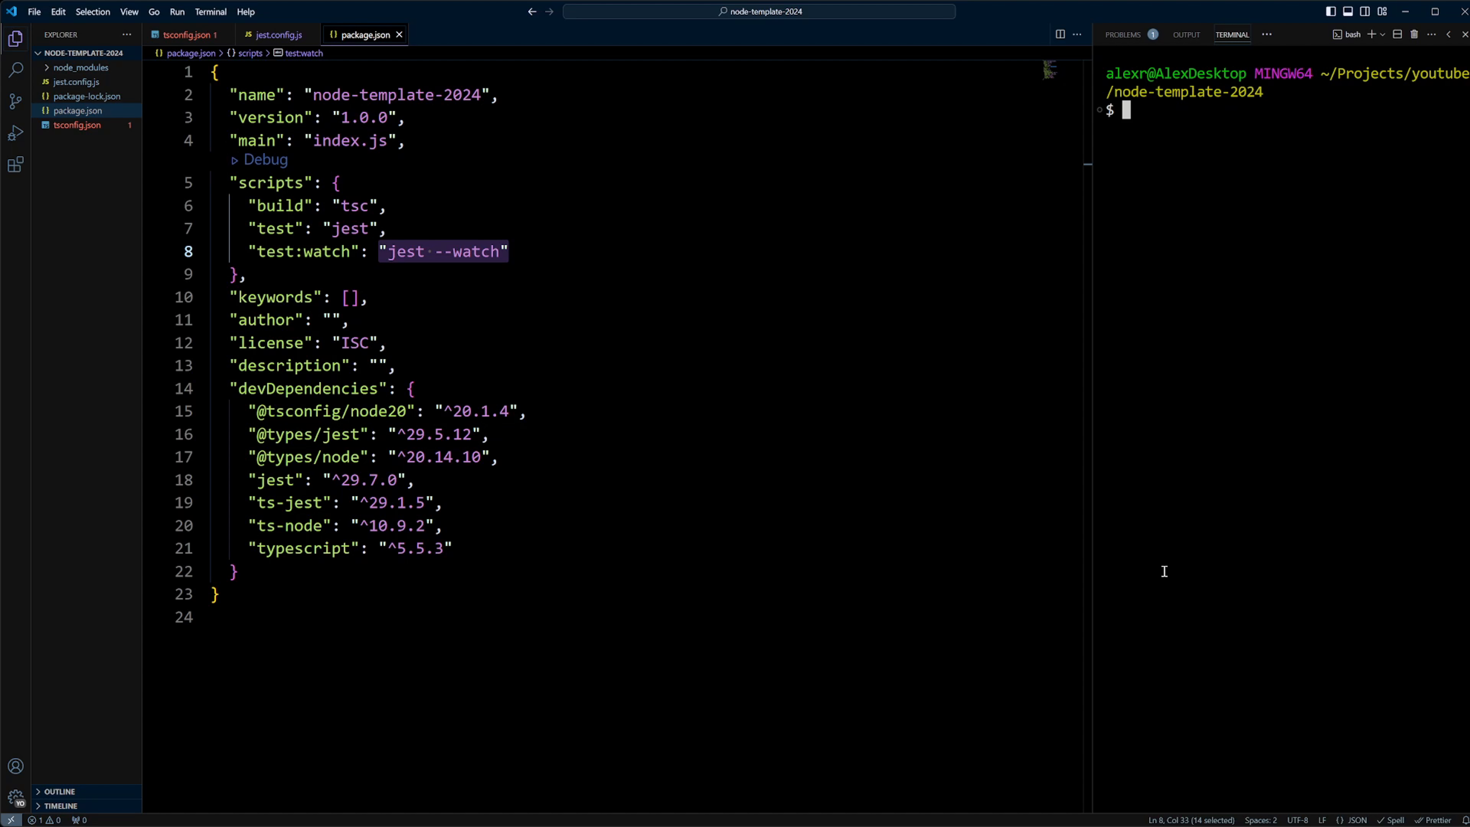
- Create and open a new src/utils.ts file from the terminal
{"action": "type", "text": "code ser"}
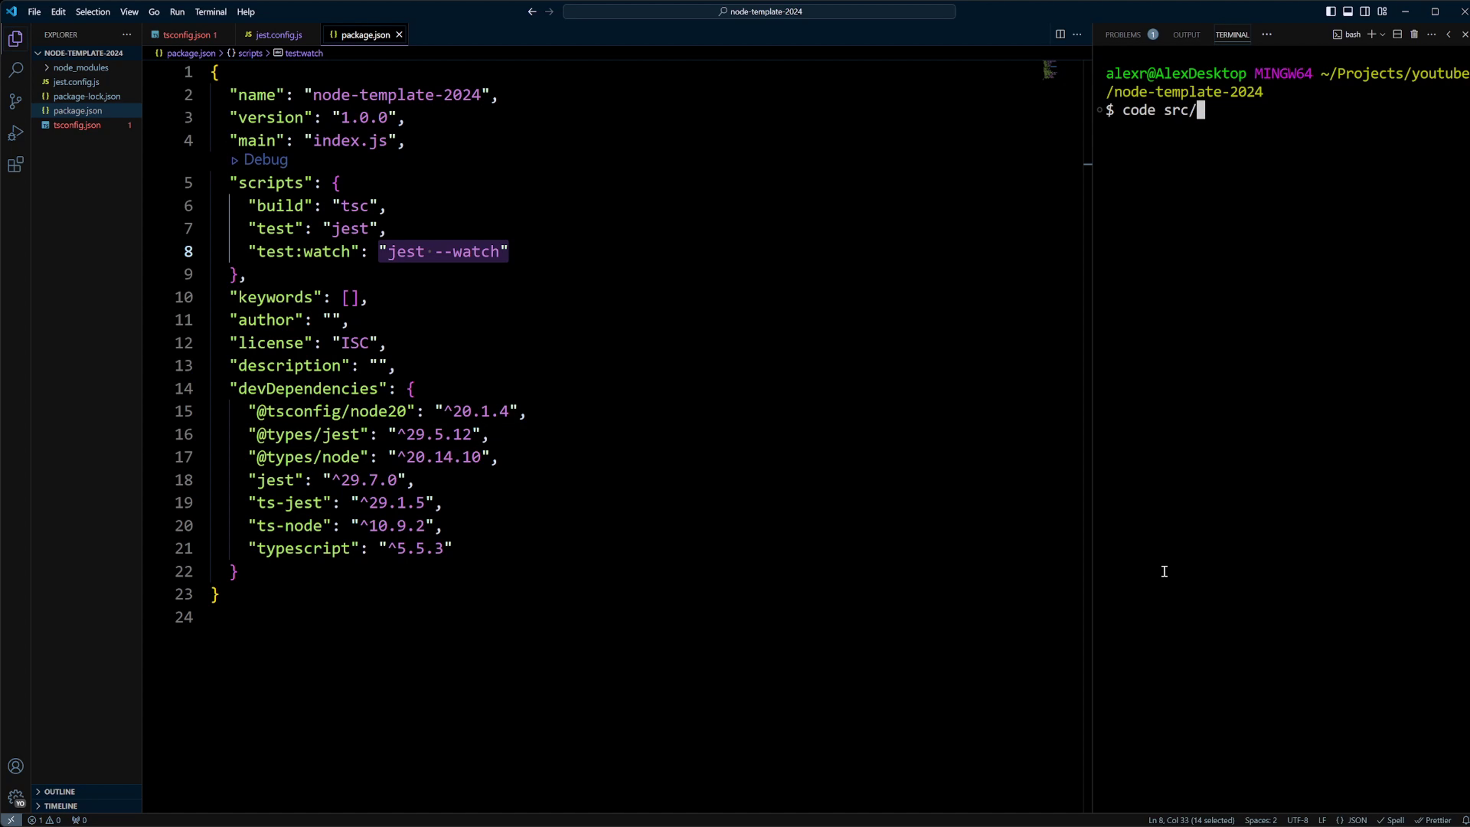
{"action": "type", "text": "utils."}
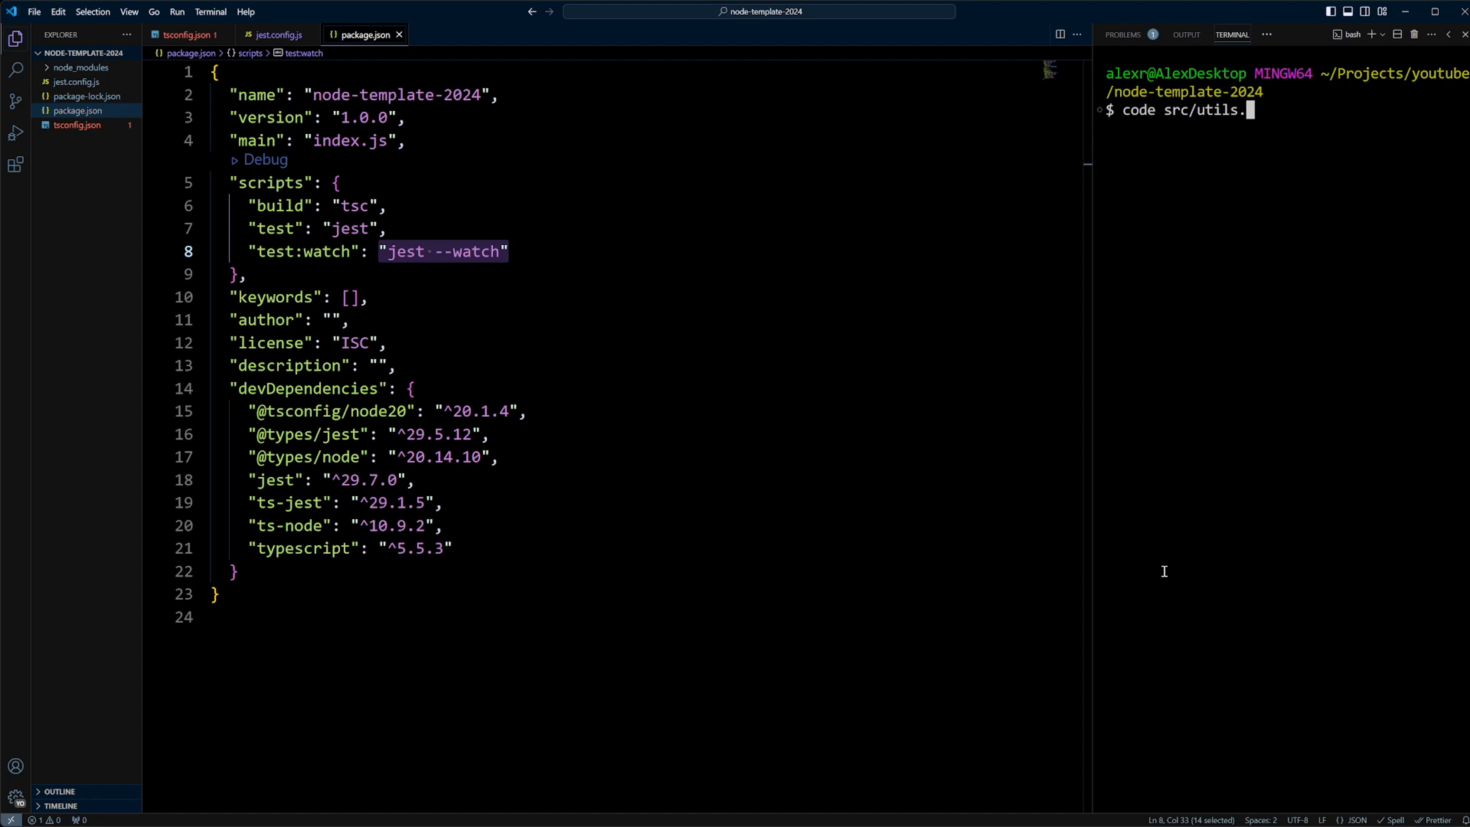
{"action": "key", "text": "Enter"}
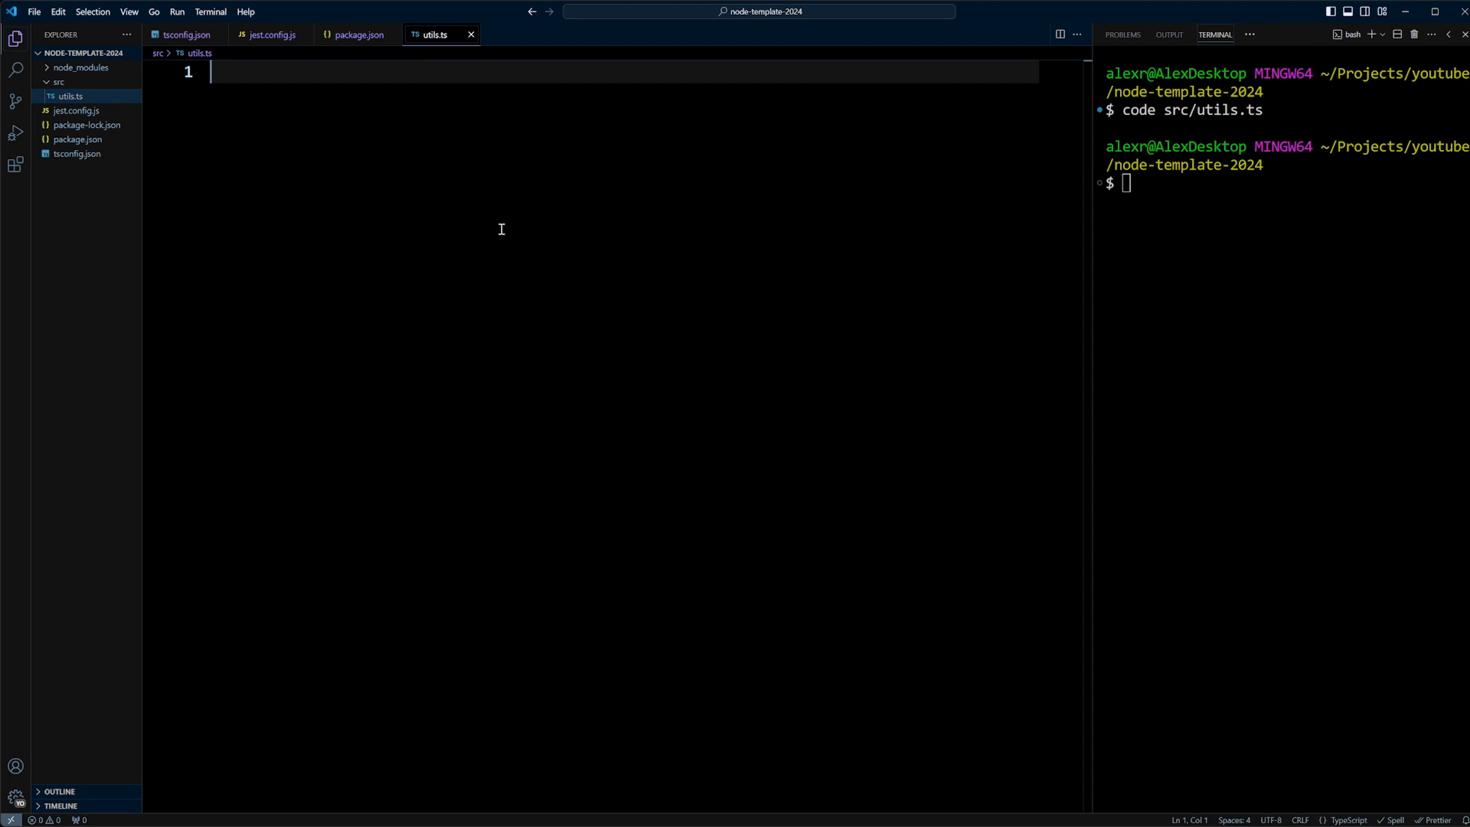
- Write an exported add(a, b) function that returns a + b in src/utils.ts
{"action": "type", "text": "export fu"}
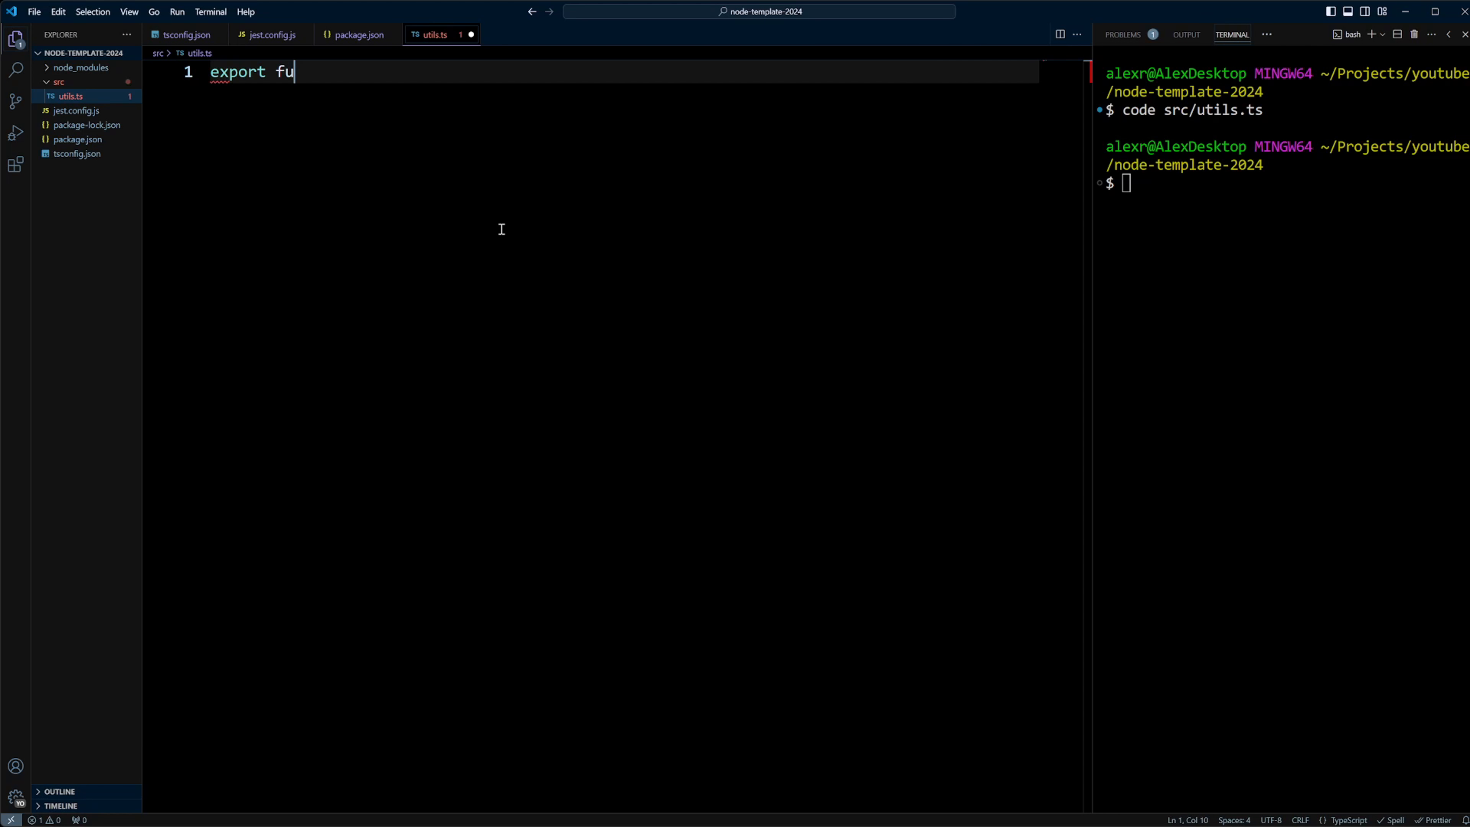
{"action": "type", "text": "nction add(a,"}
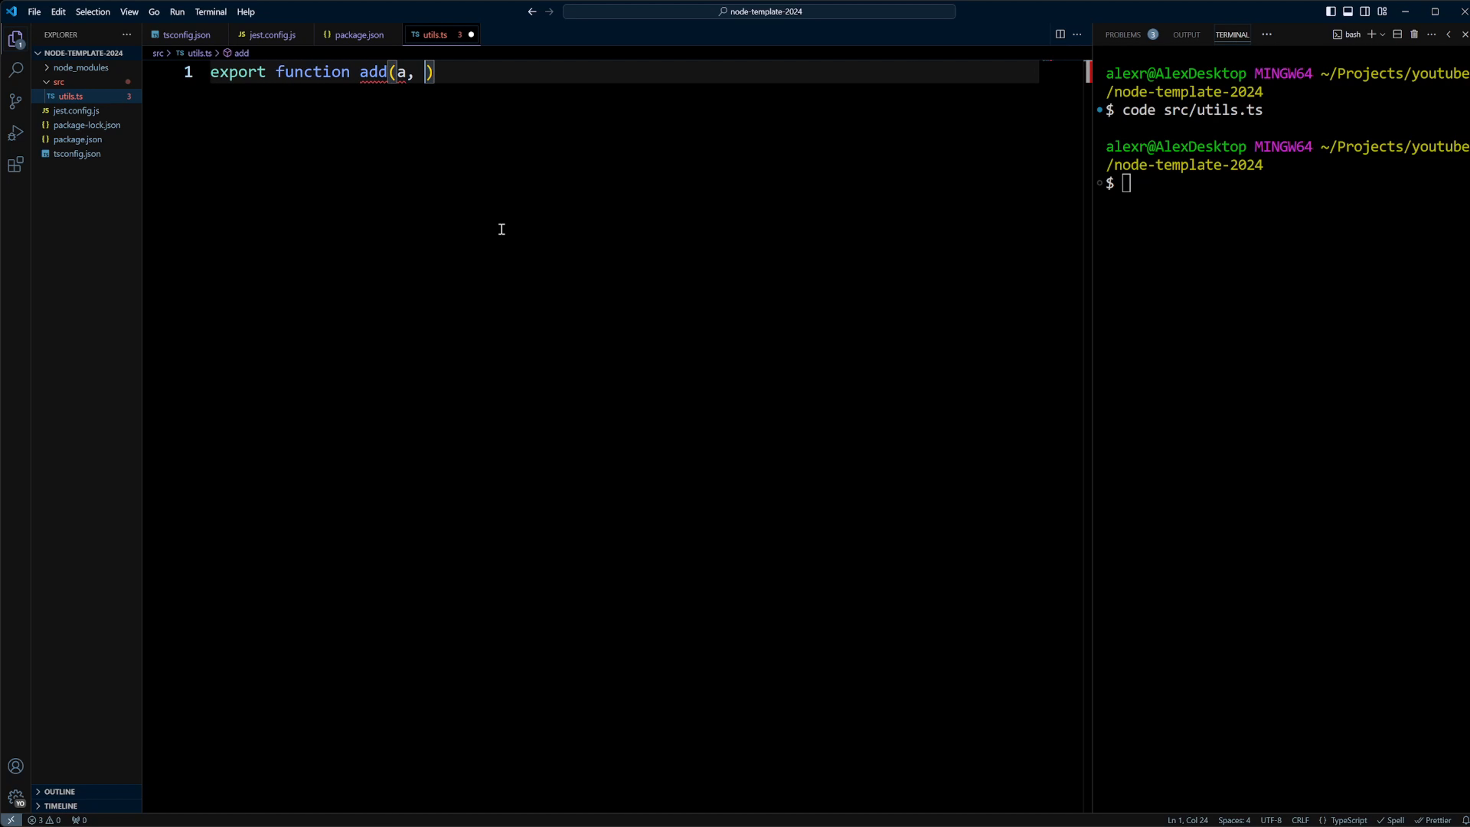
{"action": "type", "text": "b) {"}
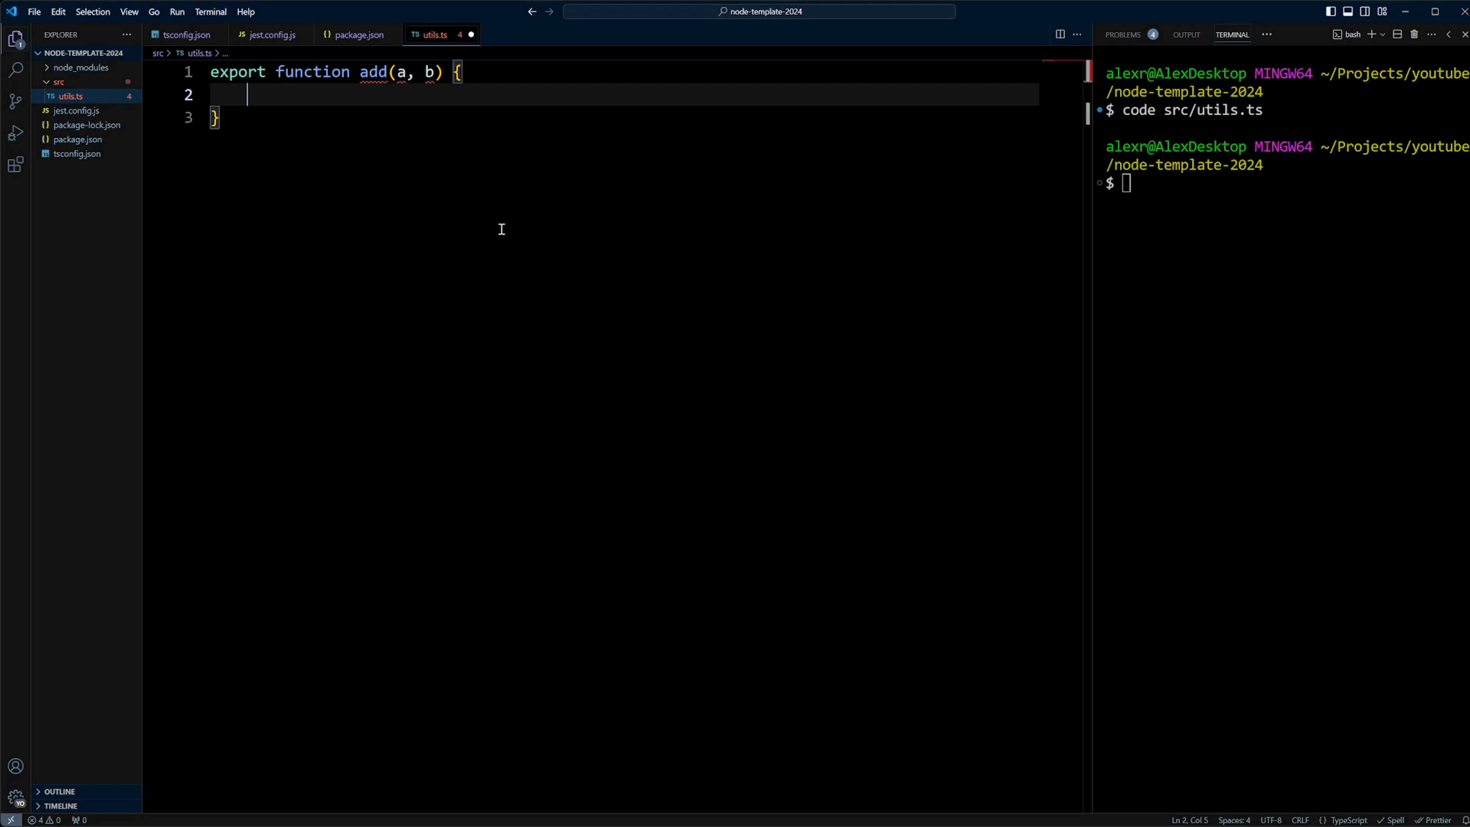
{"action": "type", "text": "return"}
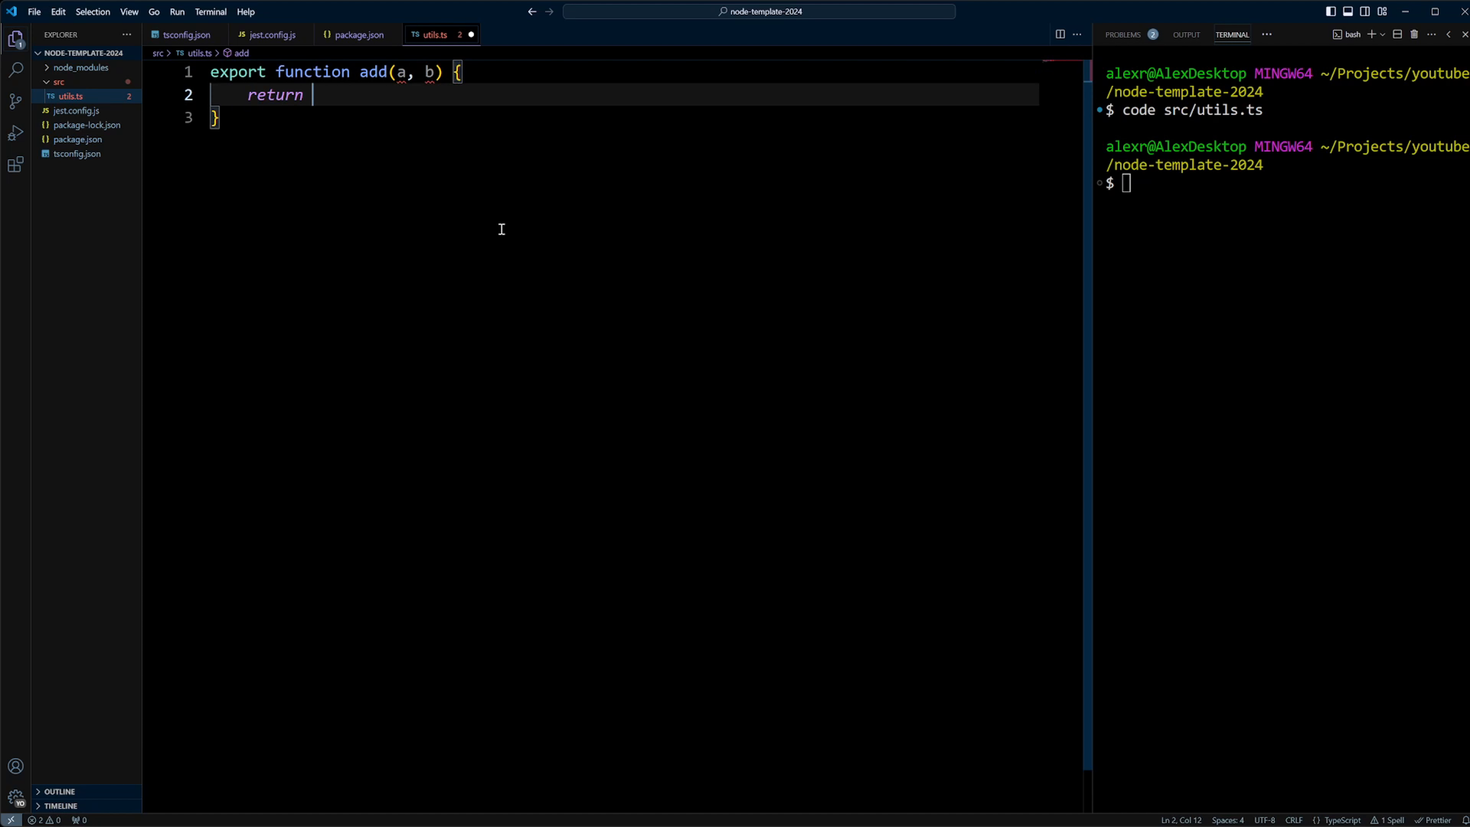
{"action": "type", "text": "a +"}
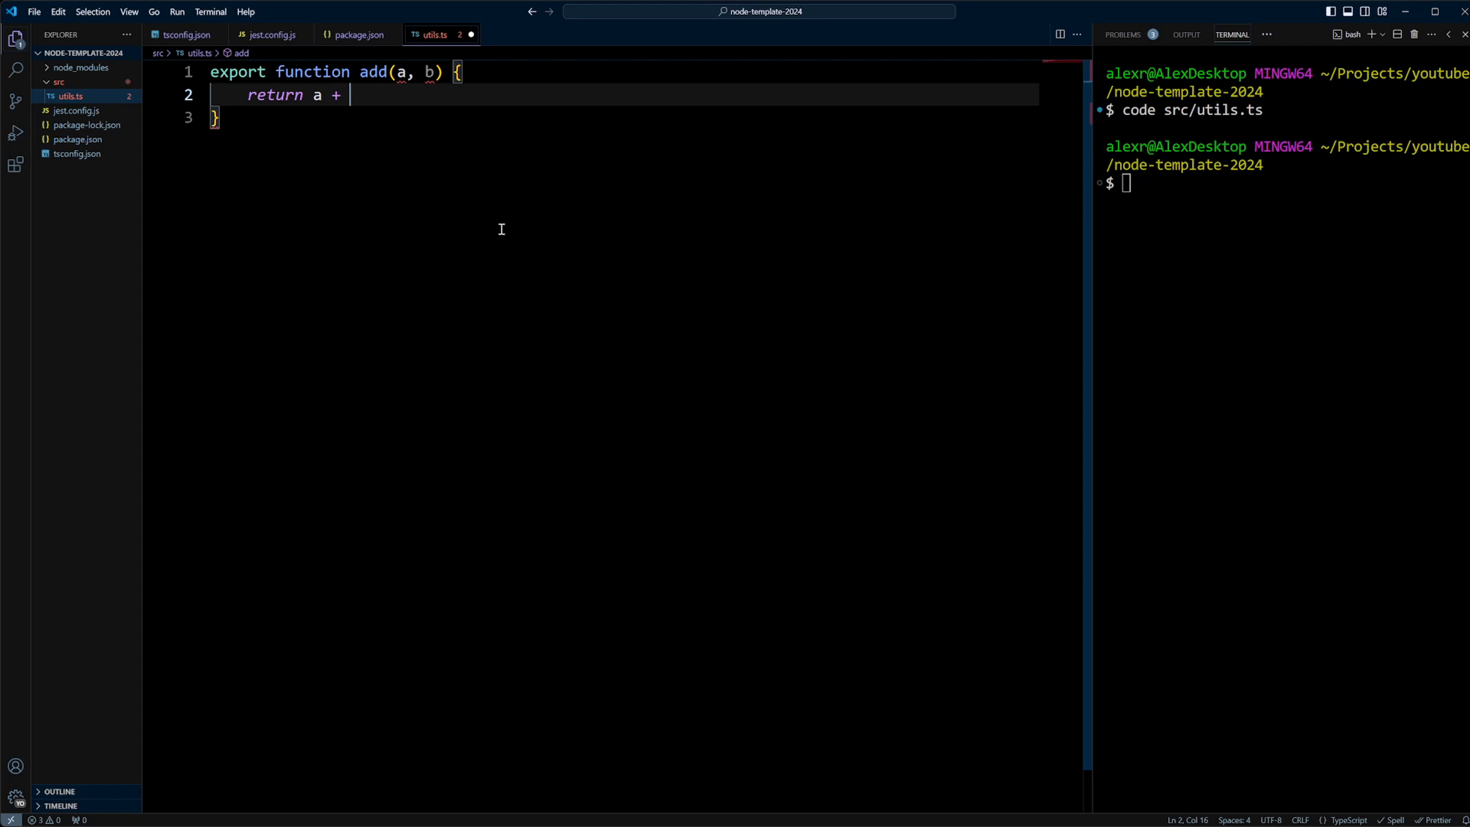
{"action": "type", "text": "b;"}
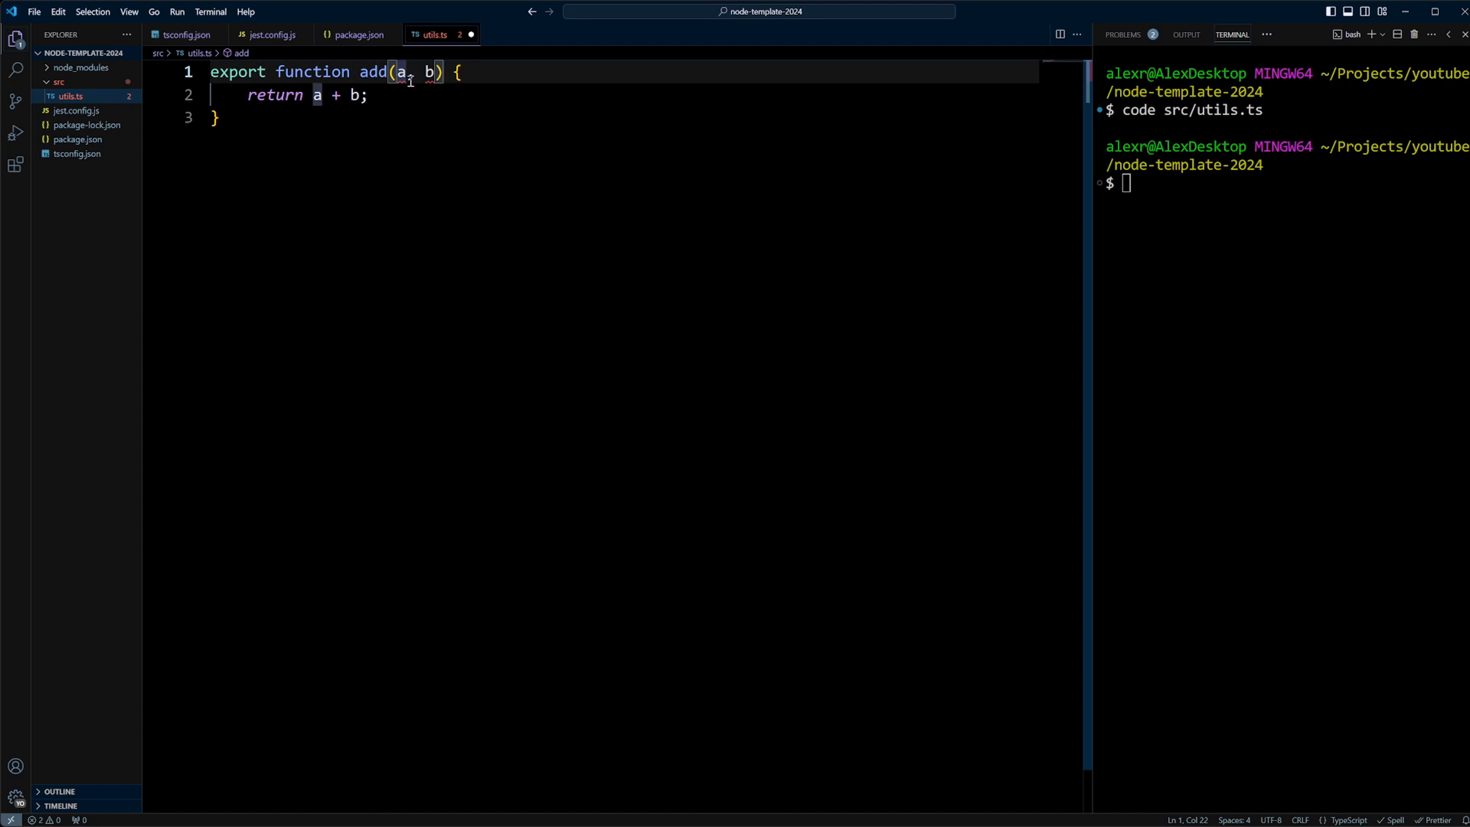
- Annotate both parameters a and b as number and save utils.ts
{"action": "type", "text": ": number"}
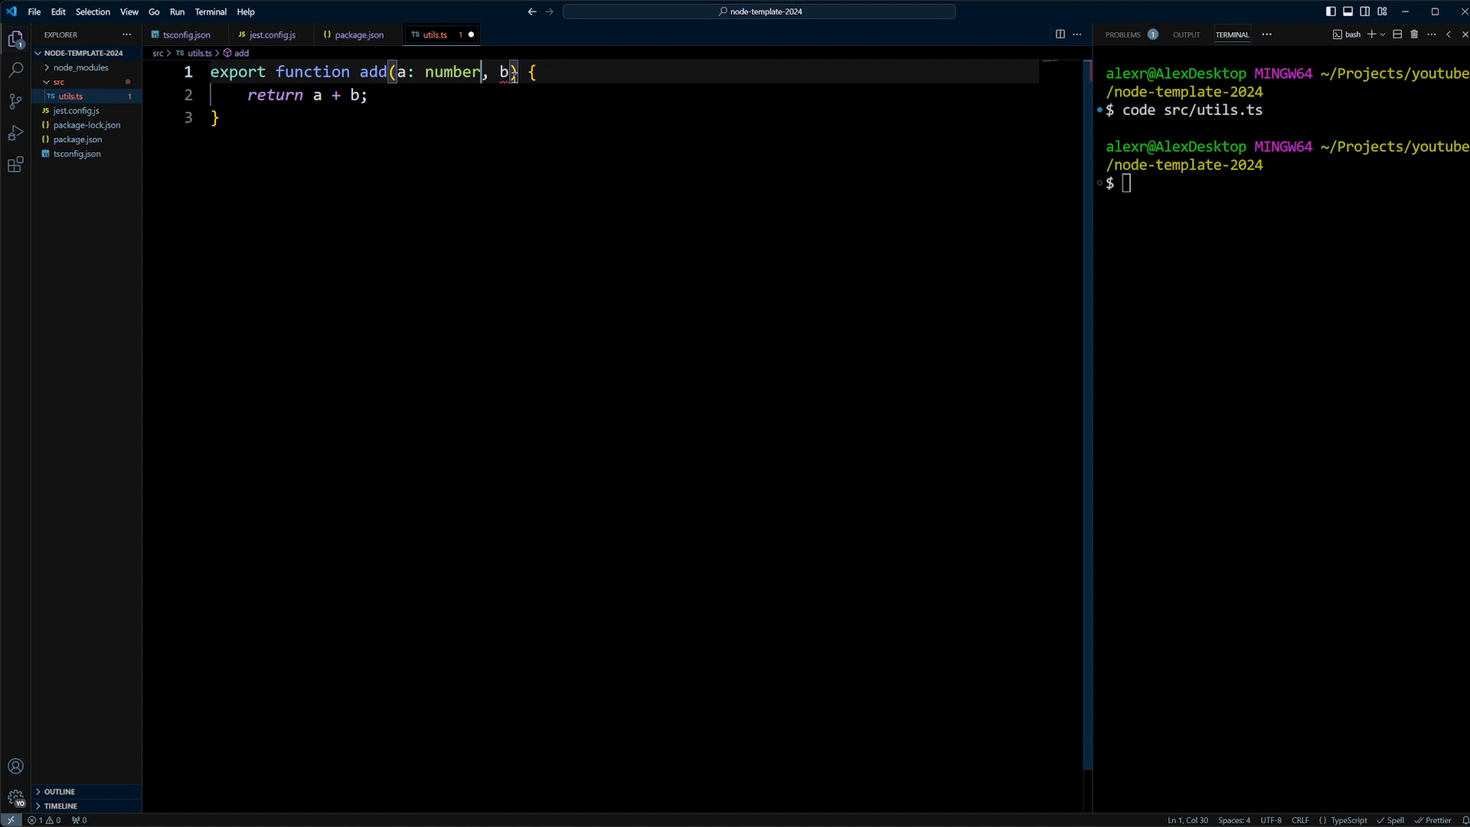
{"action": "type", "text": ": number"}
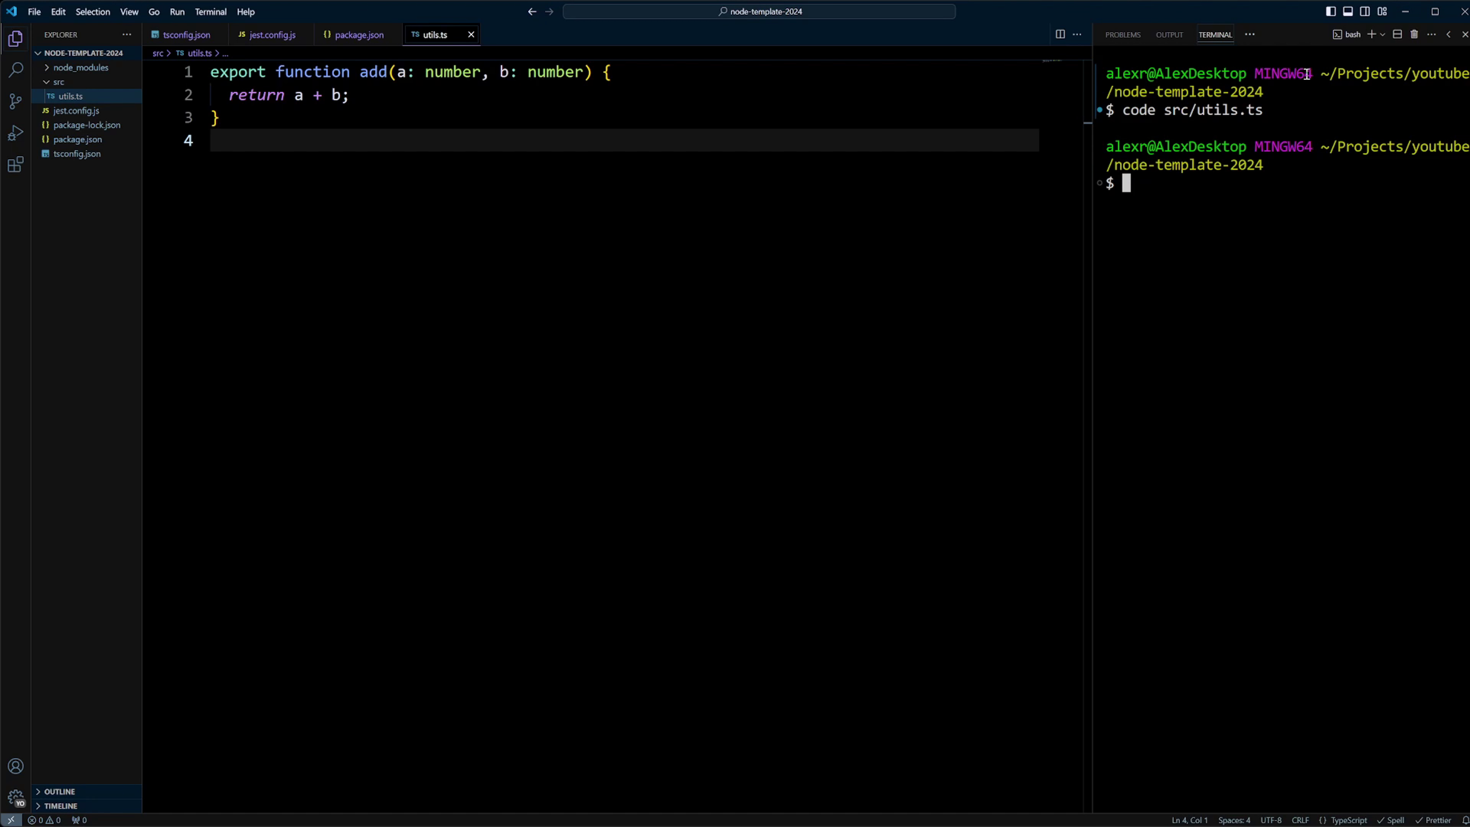
- Create tests/add.test.ts from the terminal and add a test expecting add(1, 2) to be 3
{"action": "type", "text": "code"}
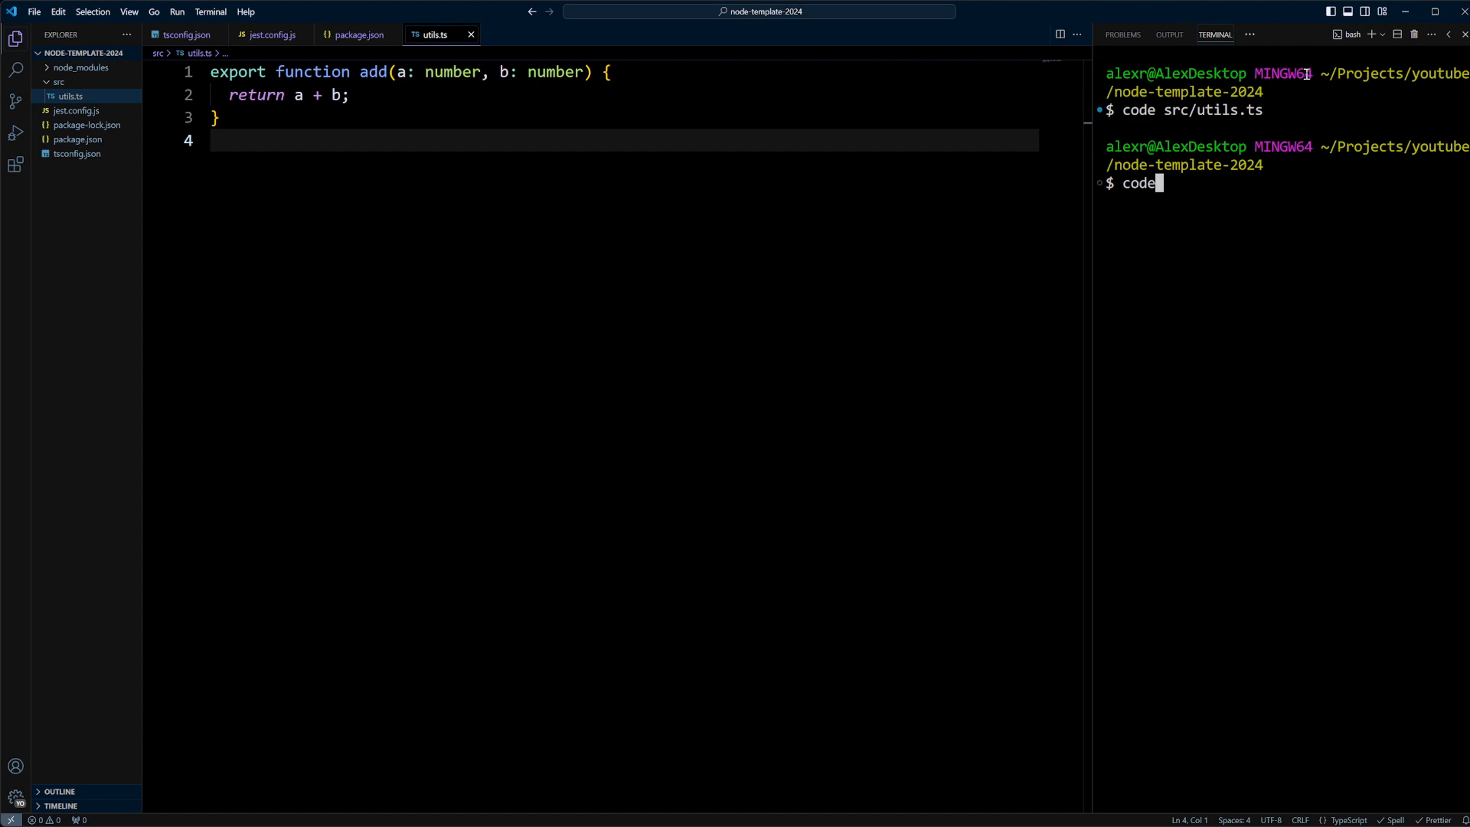
{"action": "type", "text": "t"}
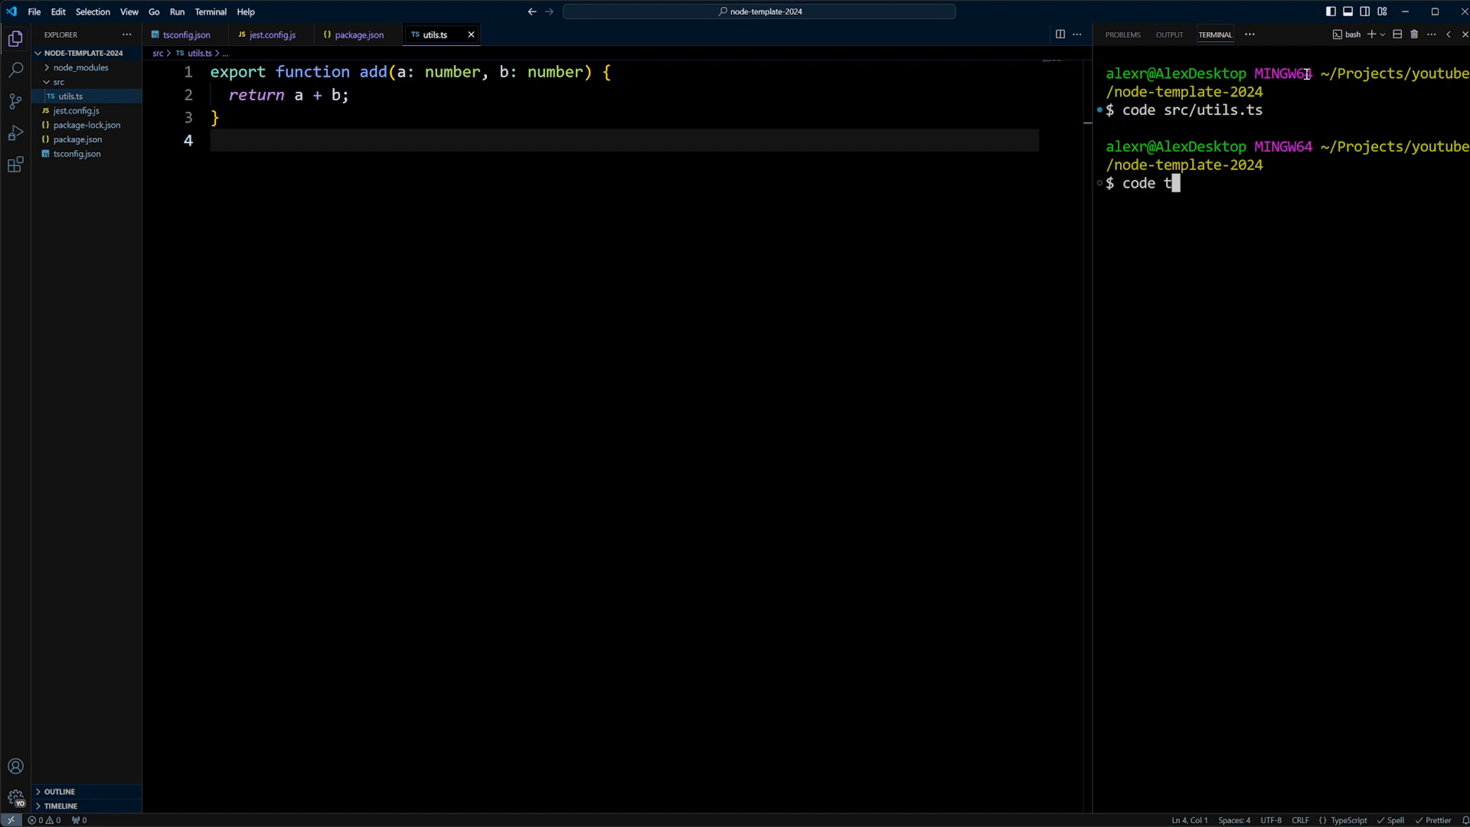
{"action": "type", "text": "ests/"}
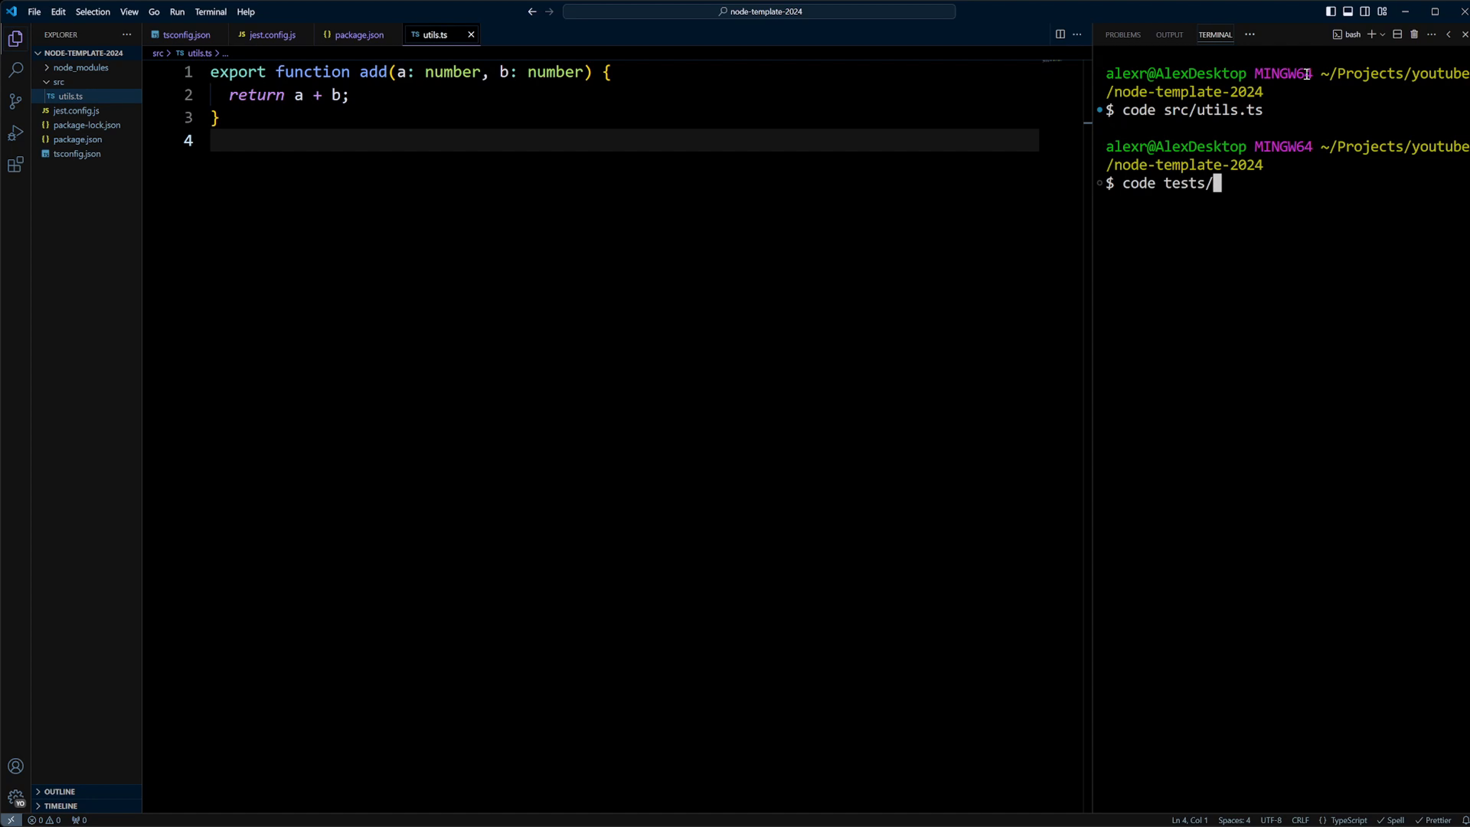
{"action": "type", "text": "add.test.ts"}
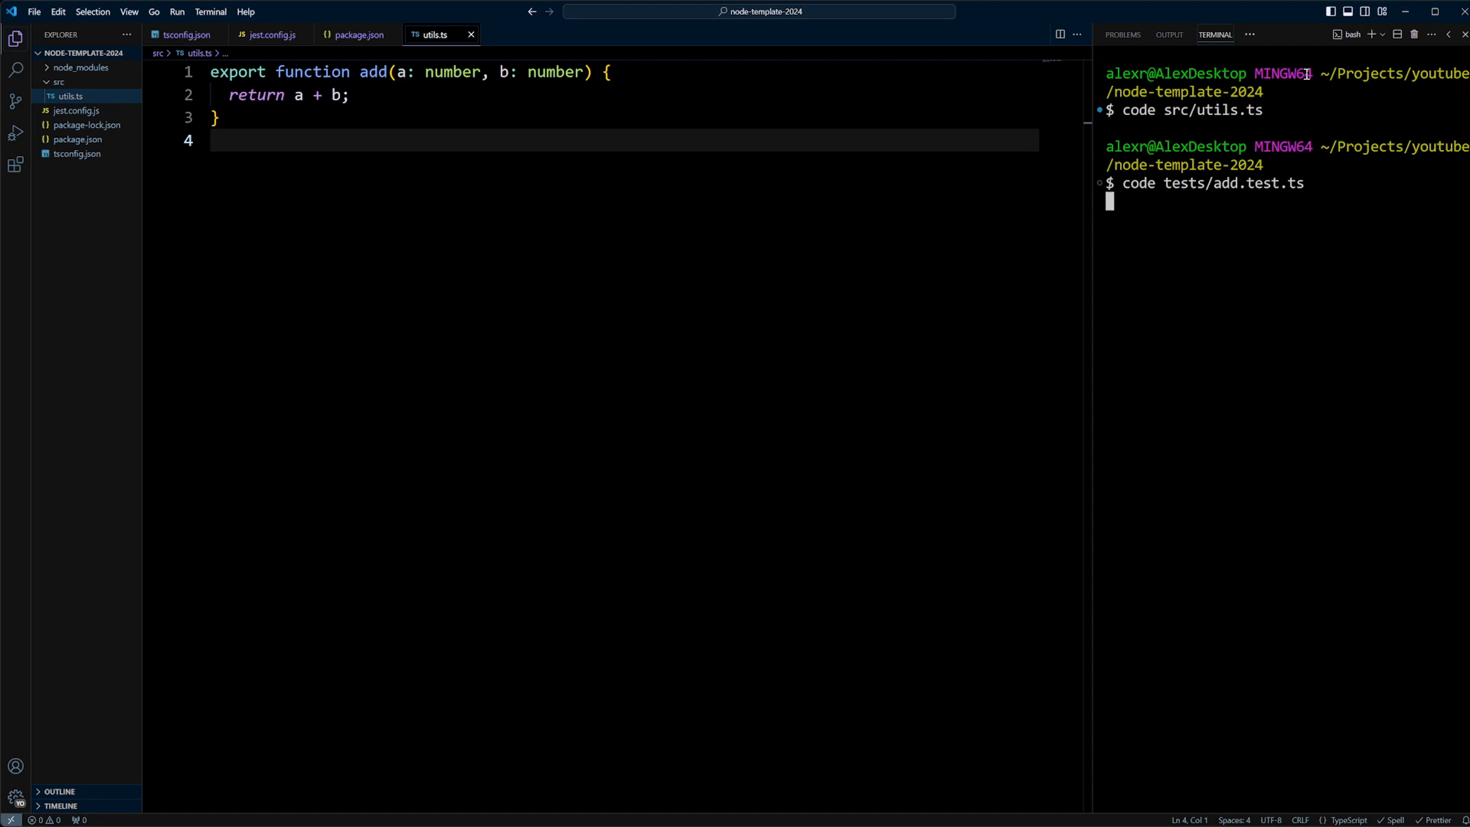
{"action": "key", "text": "Enter"}
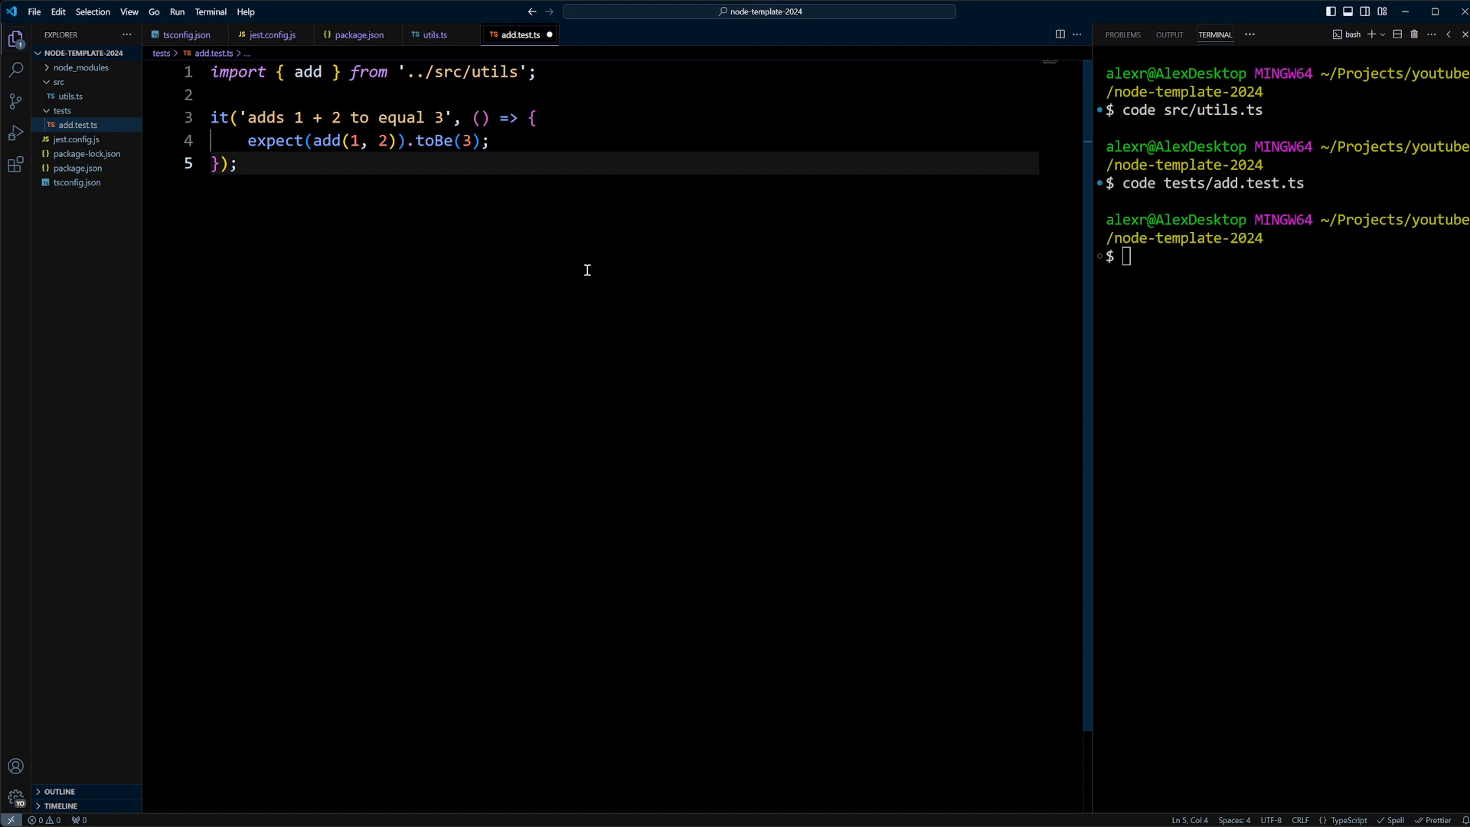
{"action": "mouse_move", "coordinate": [406, 72]}
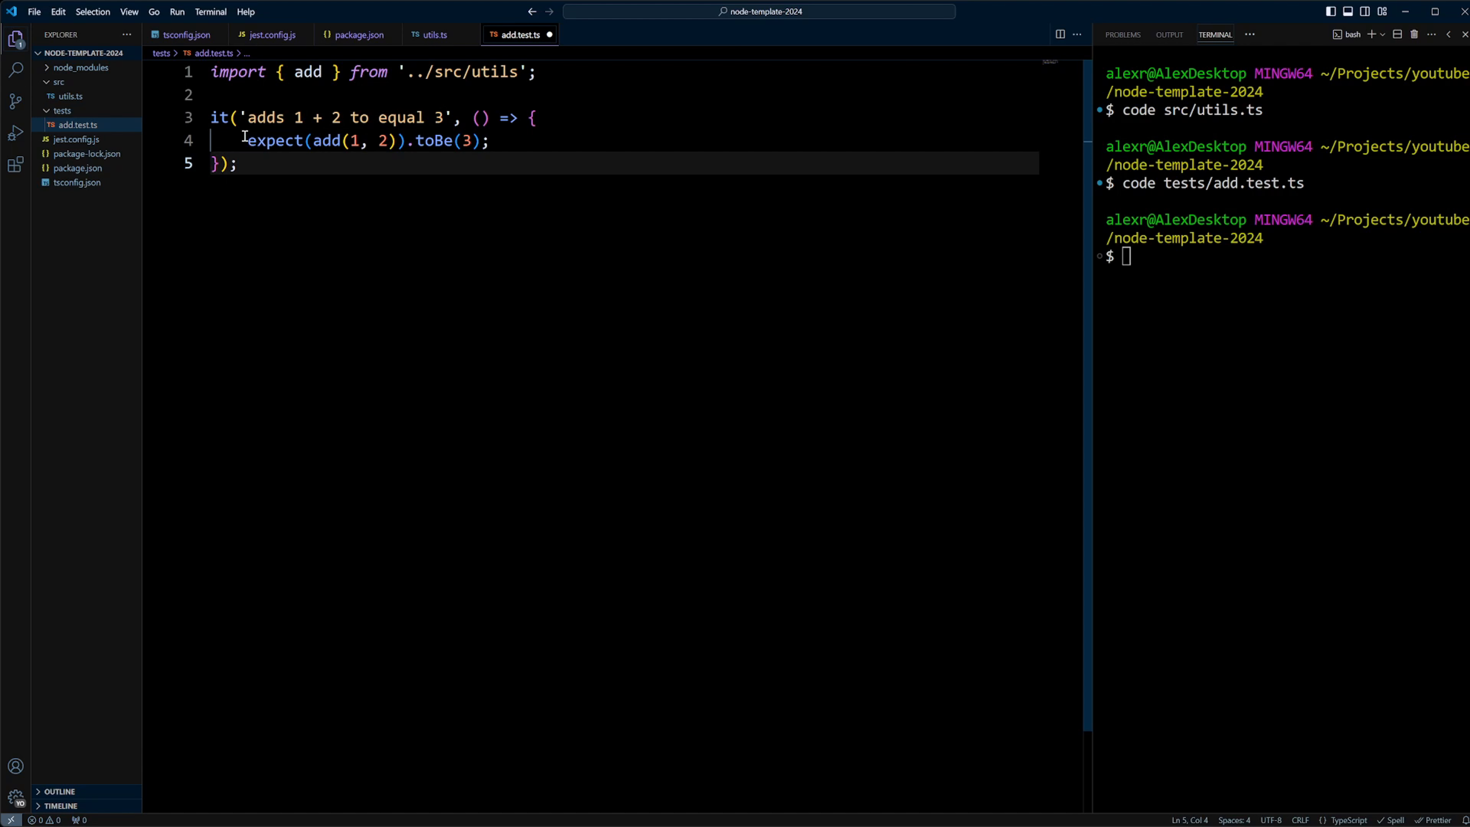
- Save add.test.ts so Prettier reformats it with double quotes and two-space indentation
{"action": "double_click", "coordinate": [274, 141]}
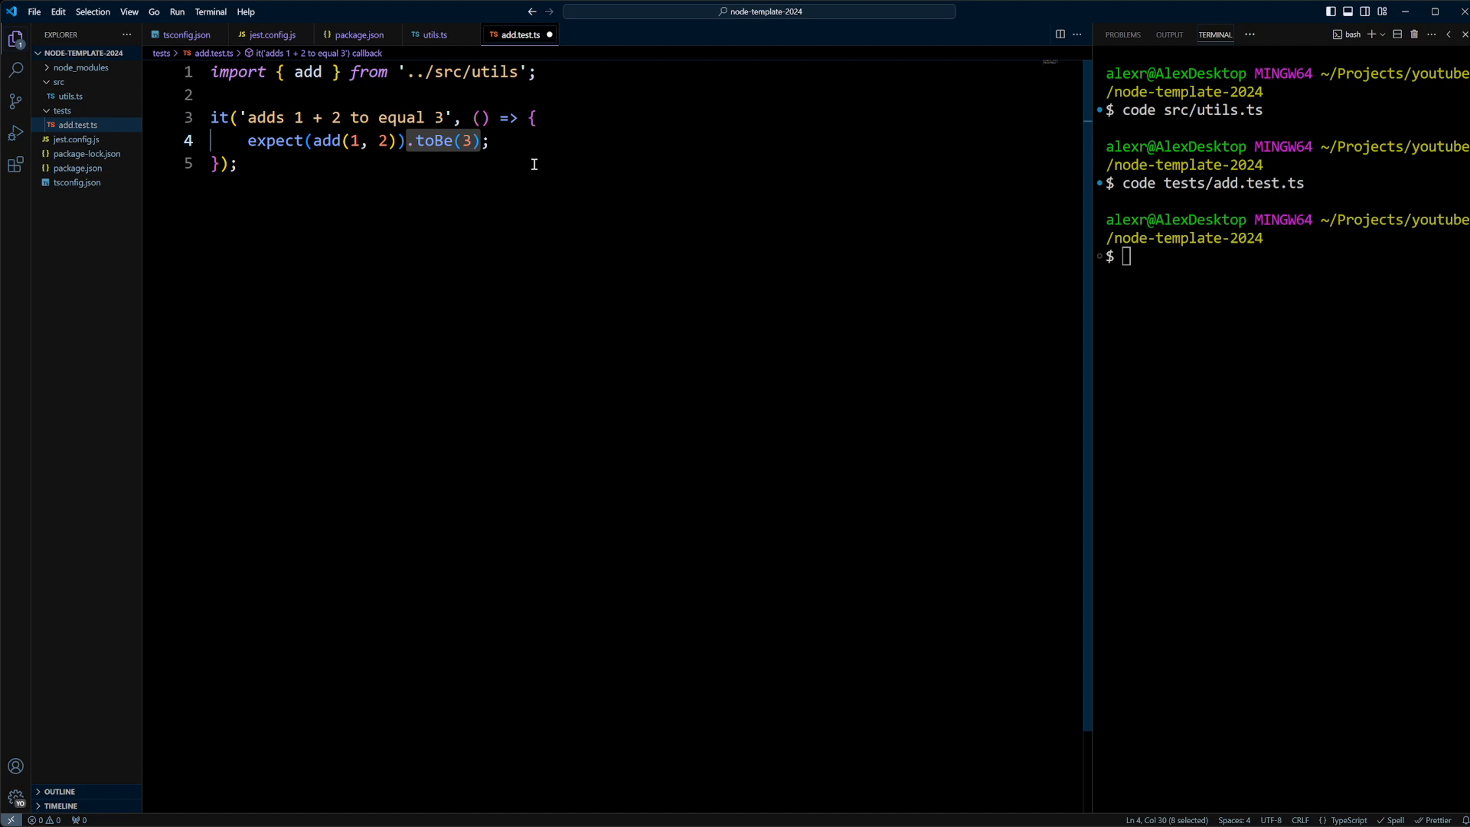
{"action": "key", "text": "Ctrl+s"}
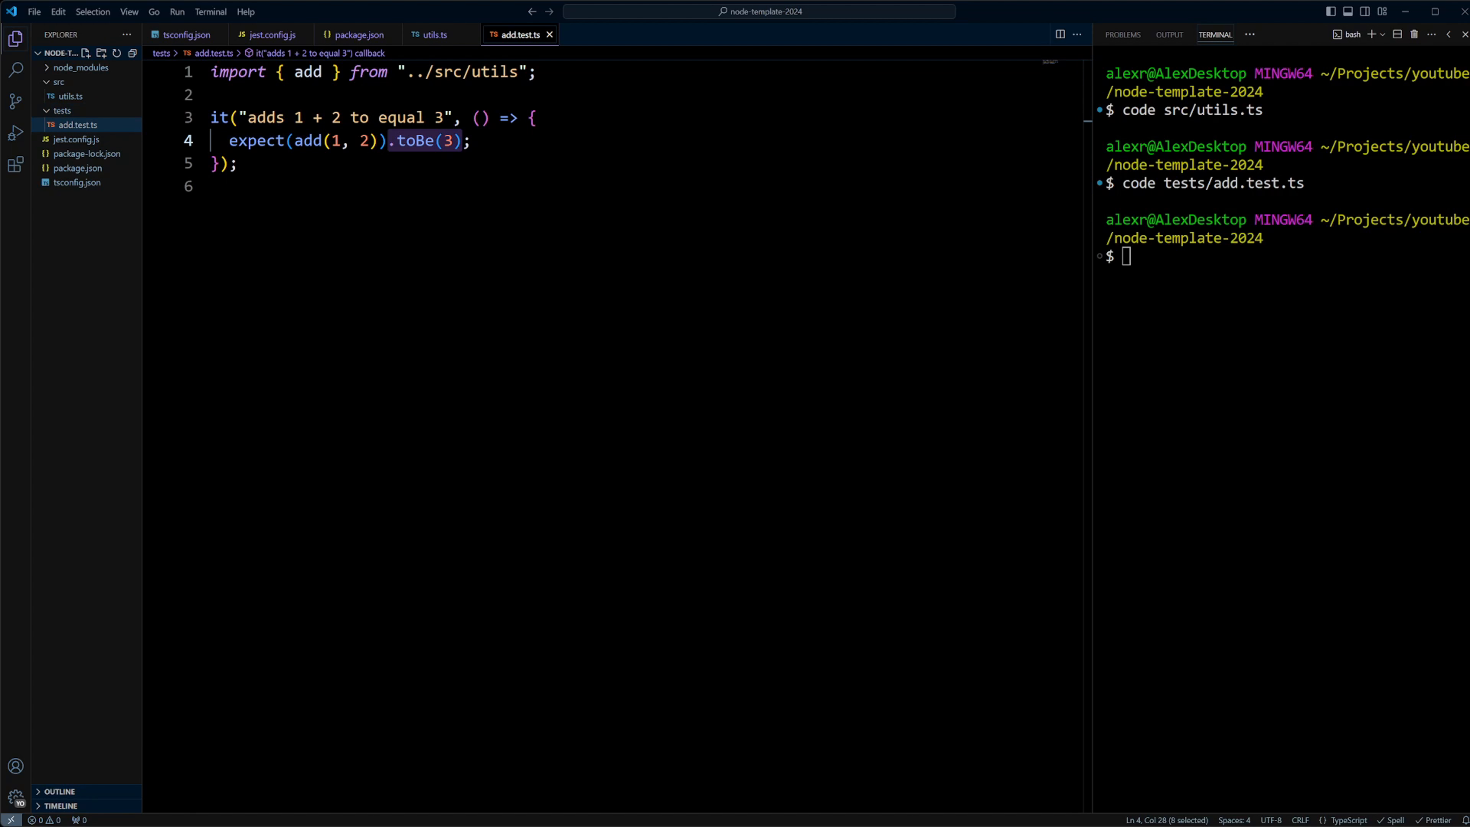
{"action": "mouse_move", "coordinate": [59, 111]}
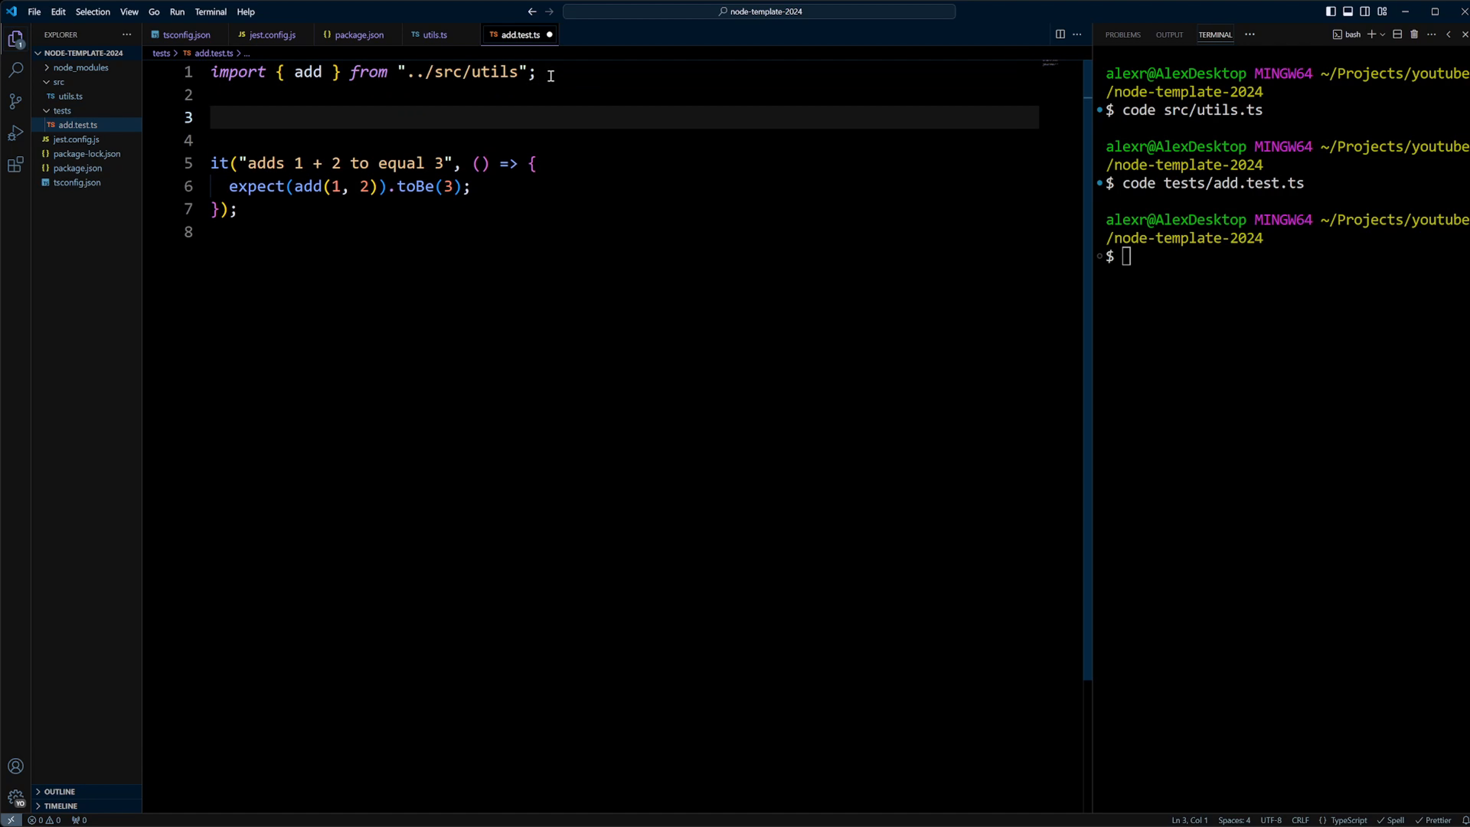
- Write an untyped myFunction(a) returning a above the add test and select its parameter
{"action": "type", "text": "function"}
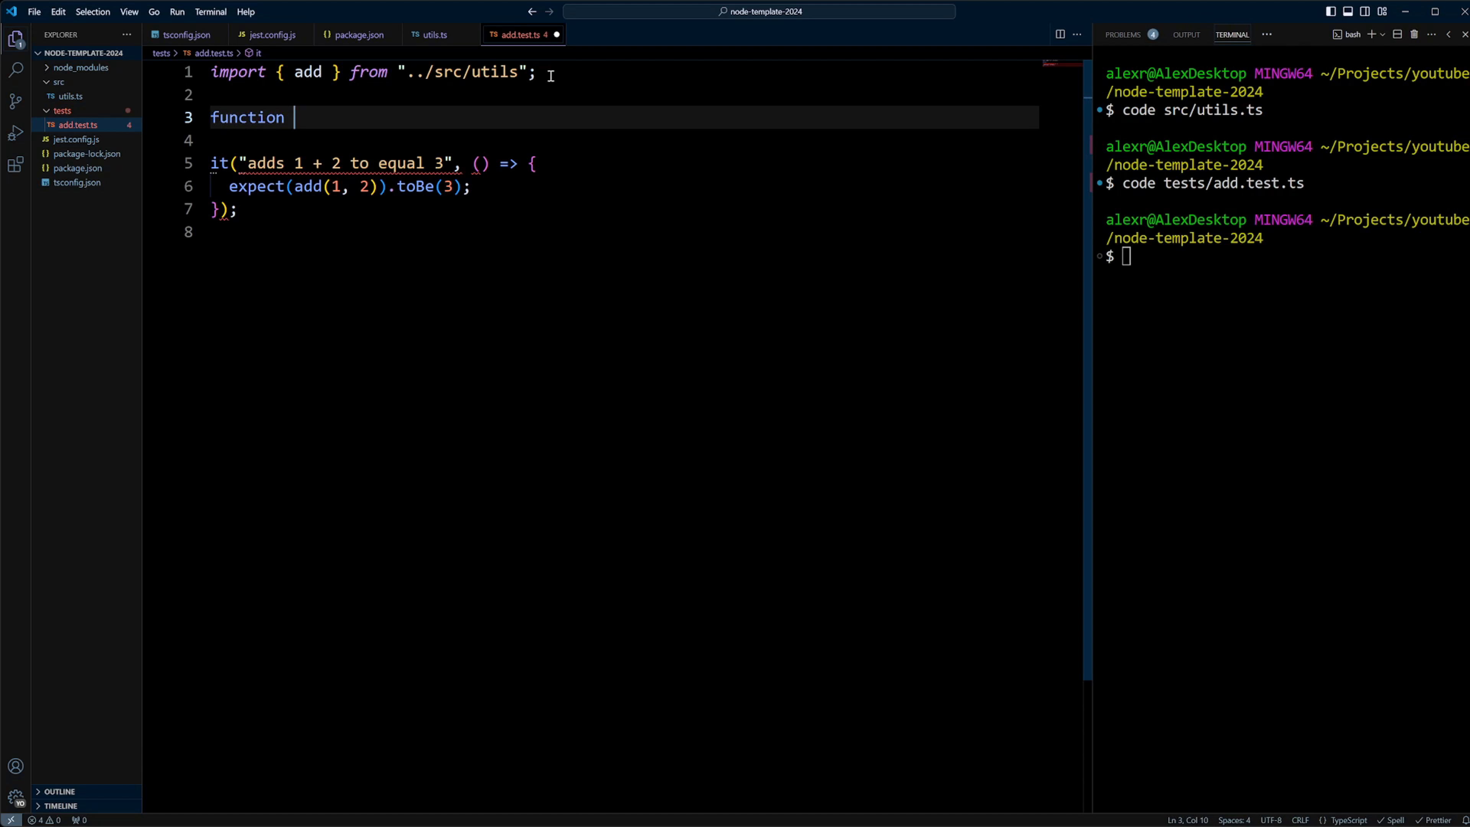
{"action": "type", "text": "myFunction"}
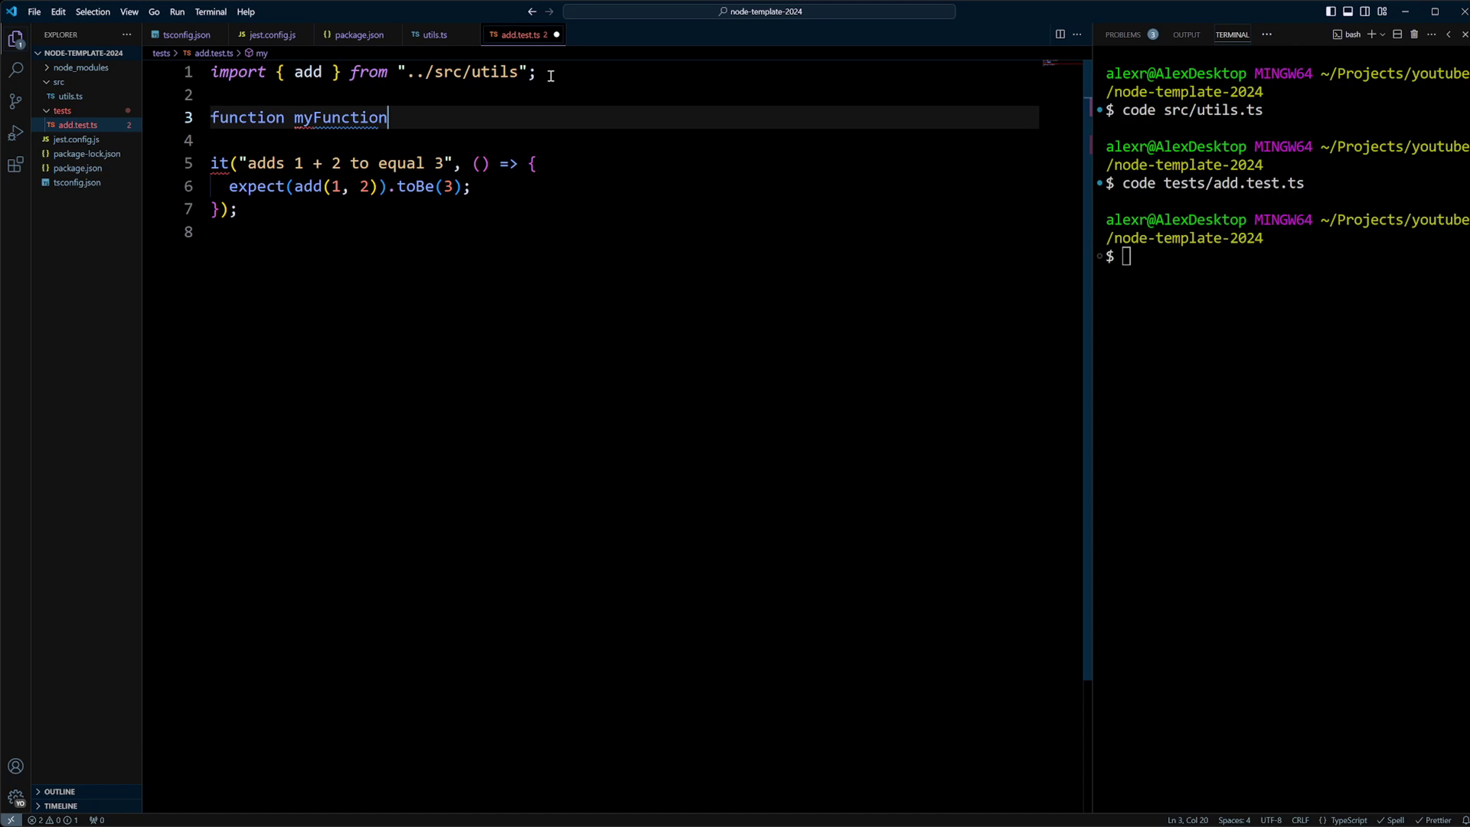
{"action": "type", "text": "(a) {"}
{"action": "left_click", "coordinate": [625, 141]}
{"action": "type", "text": "ret"}
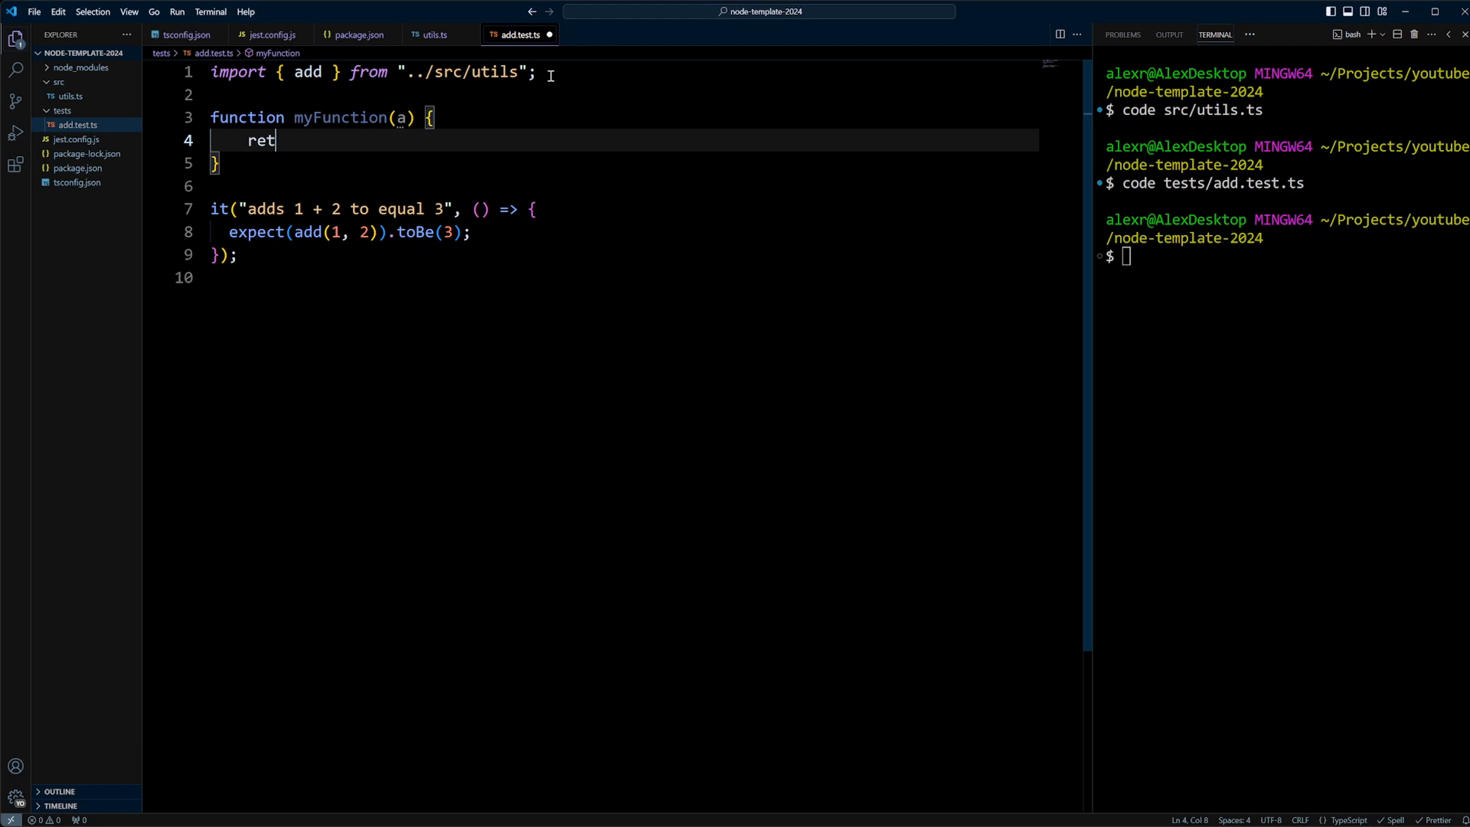
{"action": "type", "text": "urn a;"}
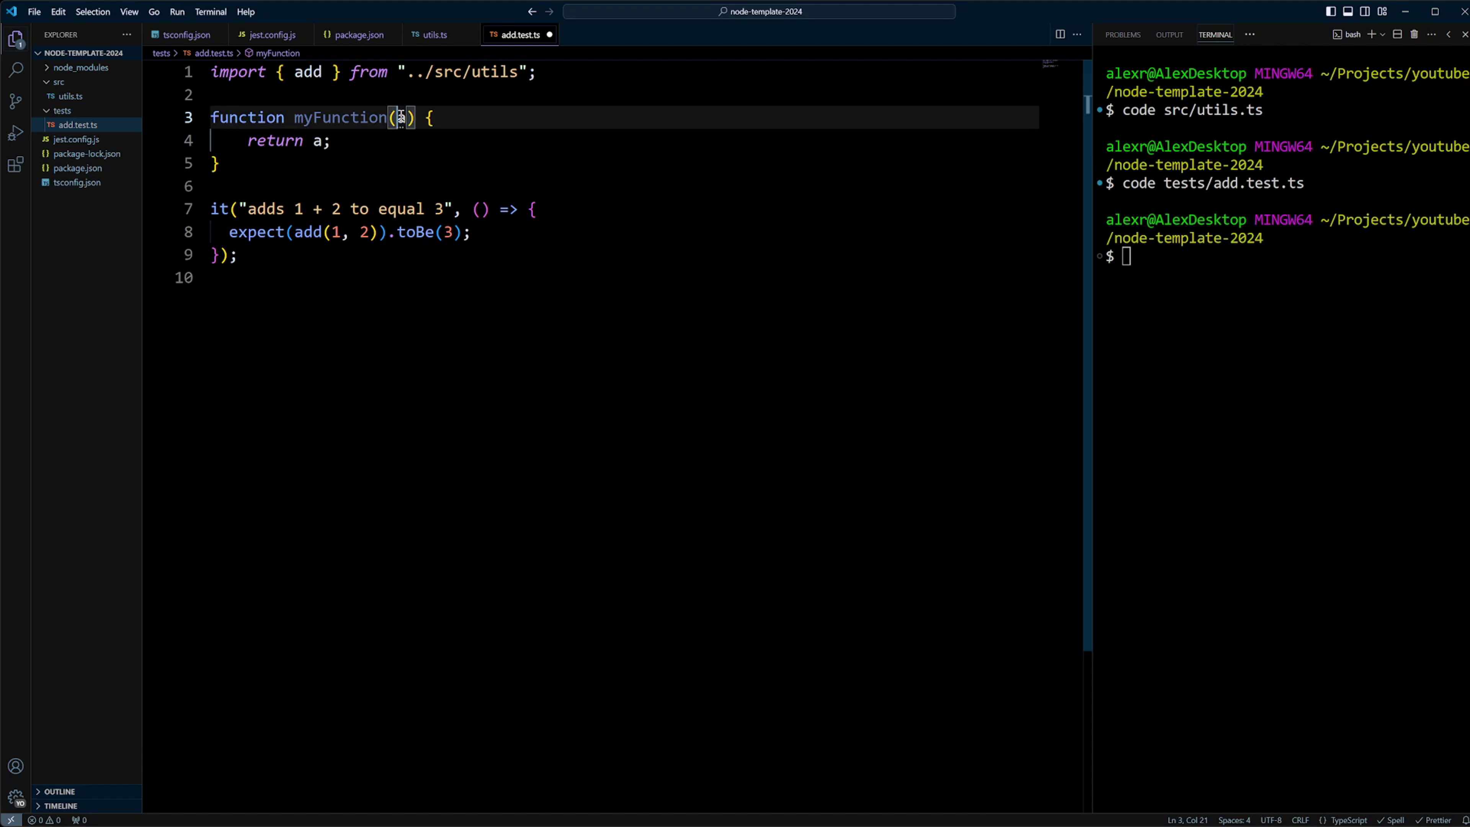
{"action": "double_click", "coordinate": [399, 117]}
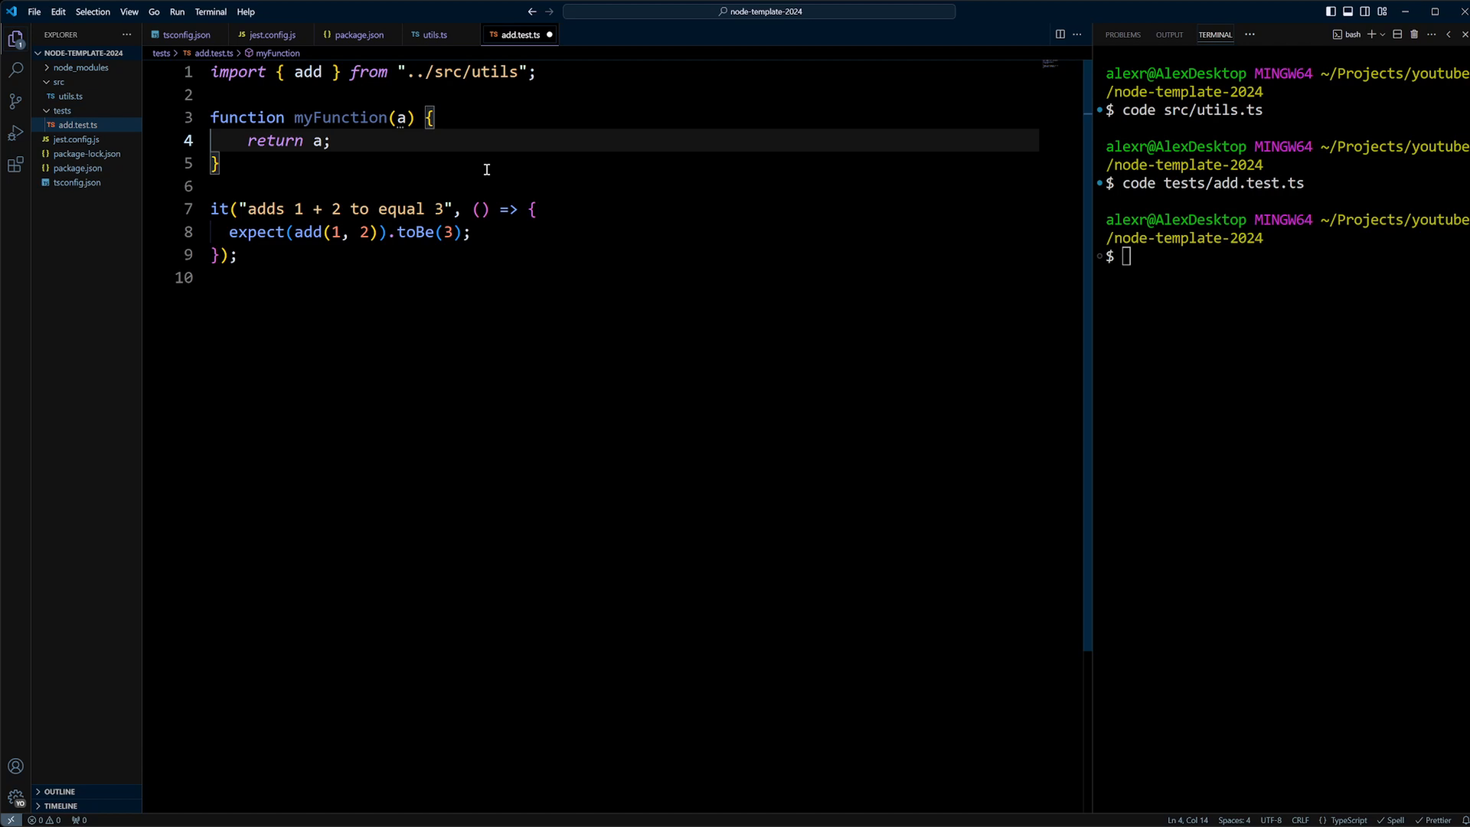
{"action": "mouse_move", "coordinate": [797, 374]}
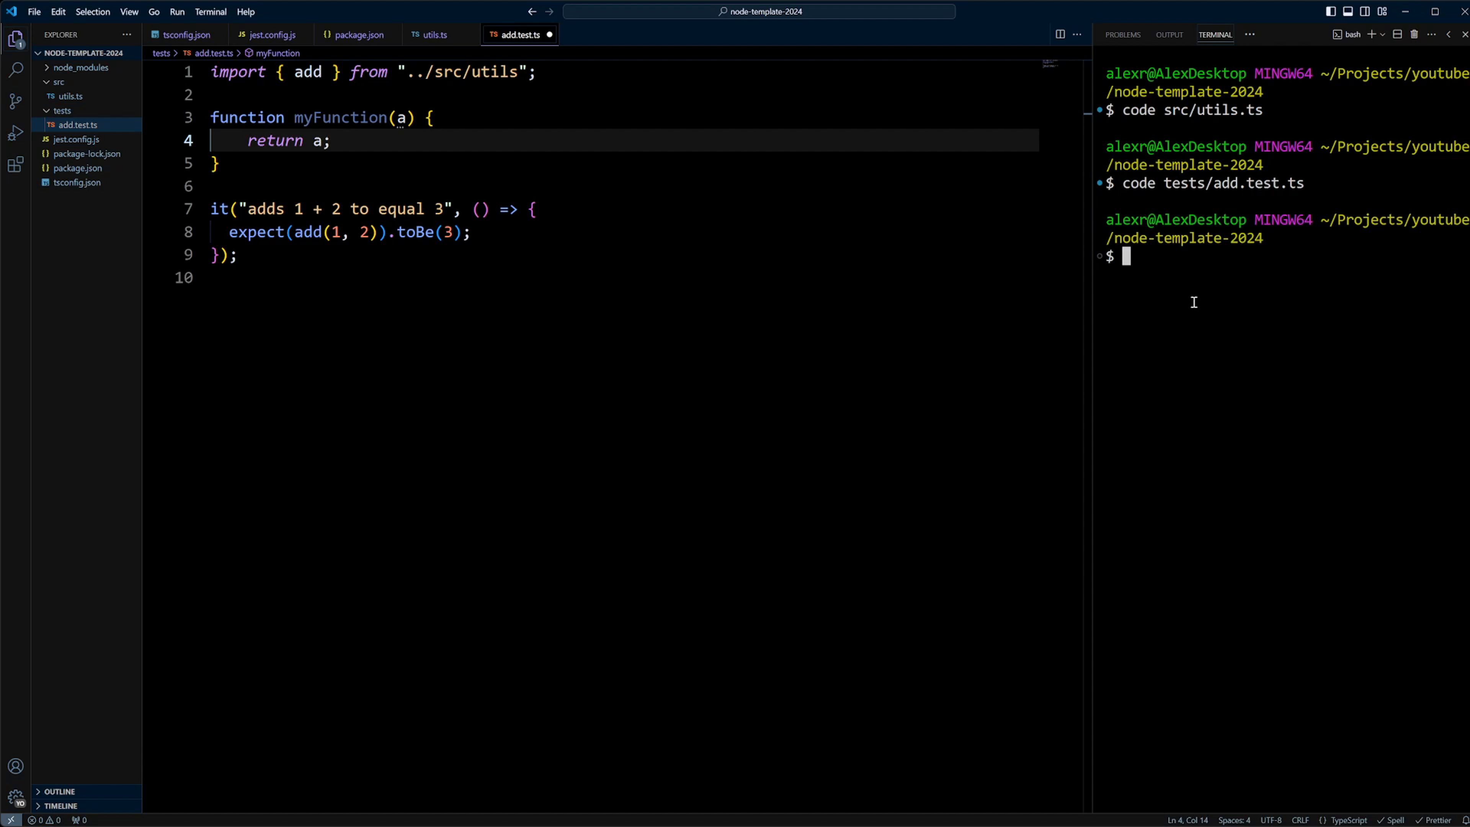
{"action": "type", "text": "code tst"}
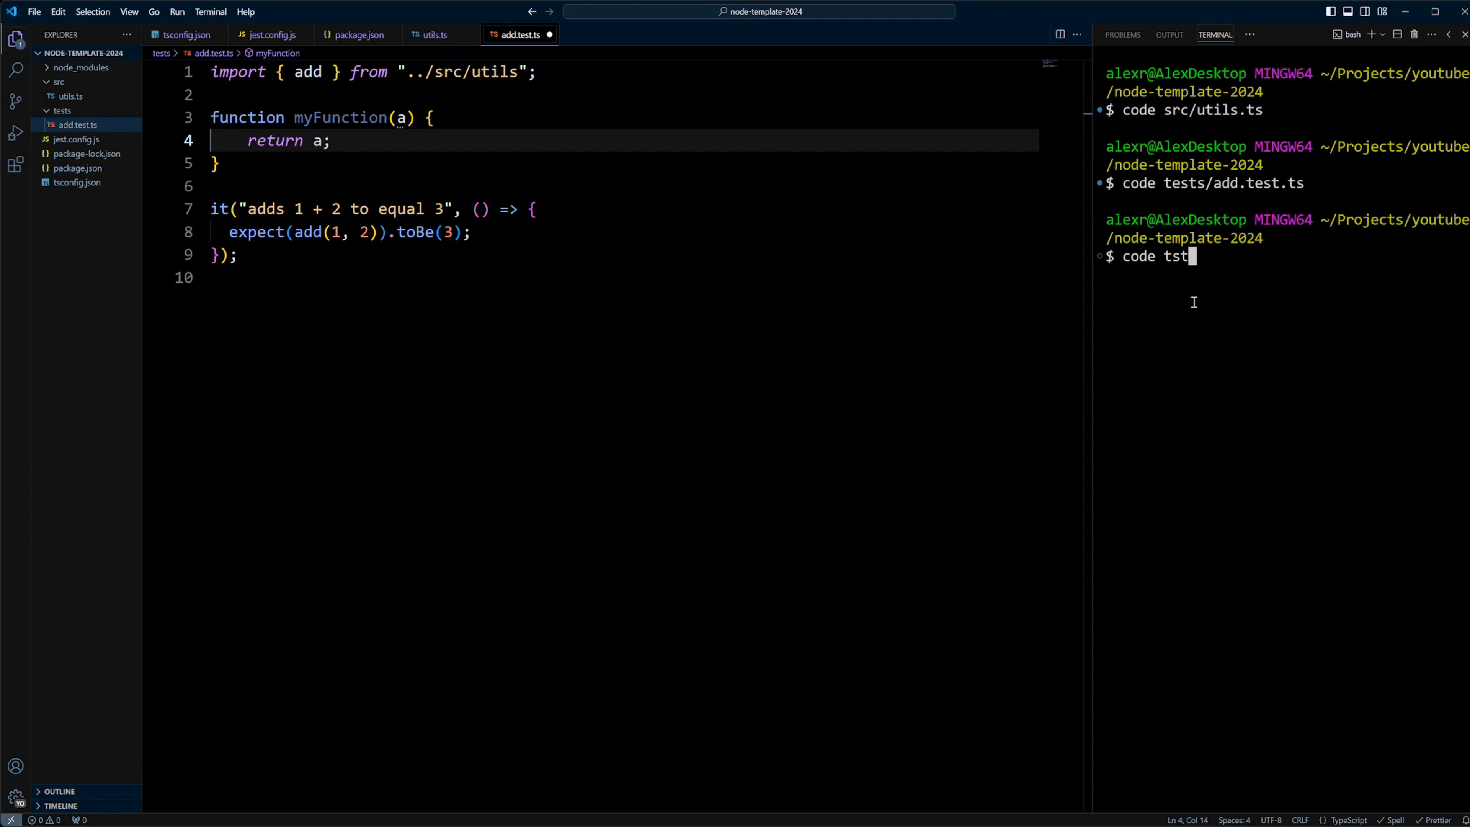
{"action": "type", "text": "ests/"}
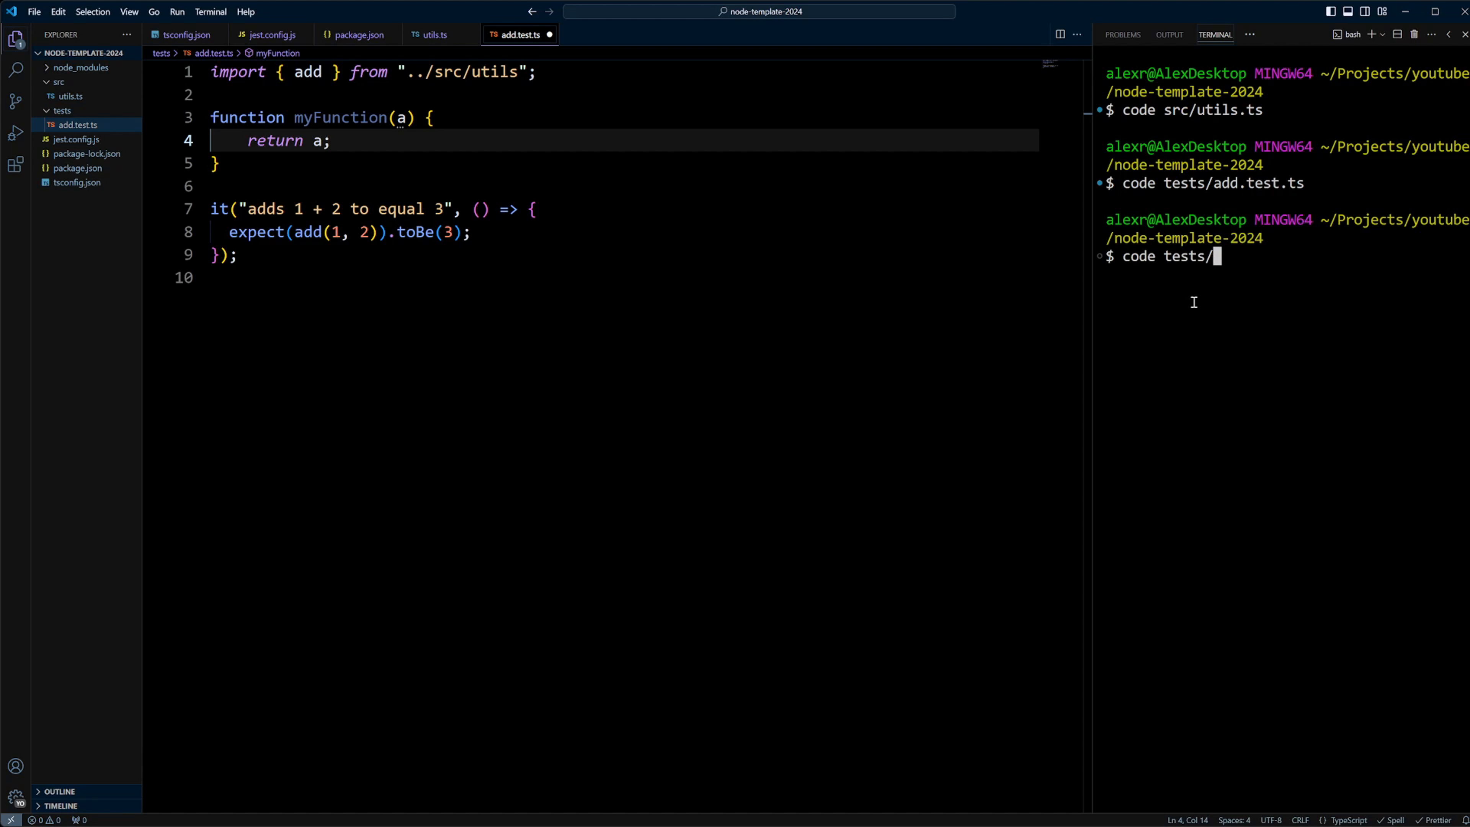
{"action": "type", "text": "tsconf"}
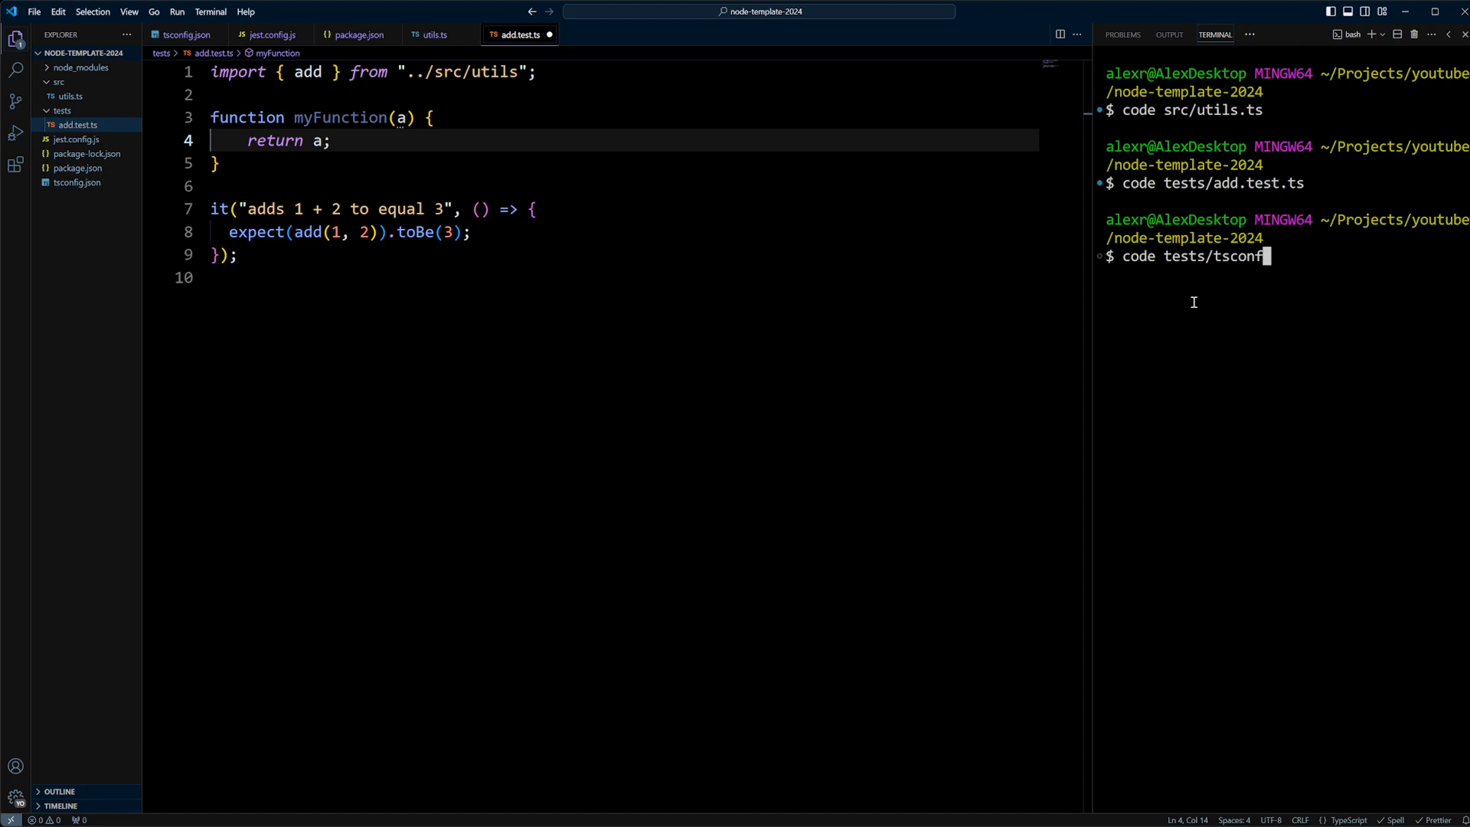
{"action": "type", "text": "ig.json"}
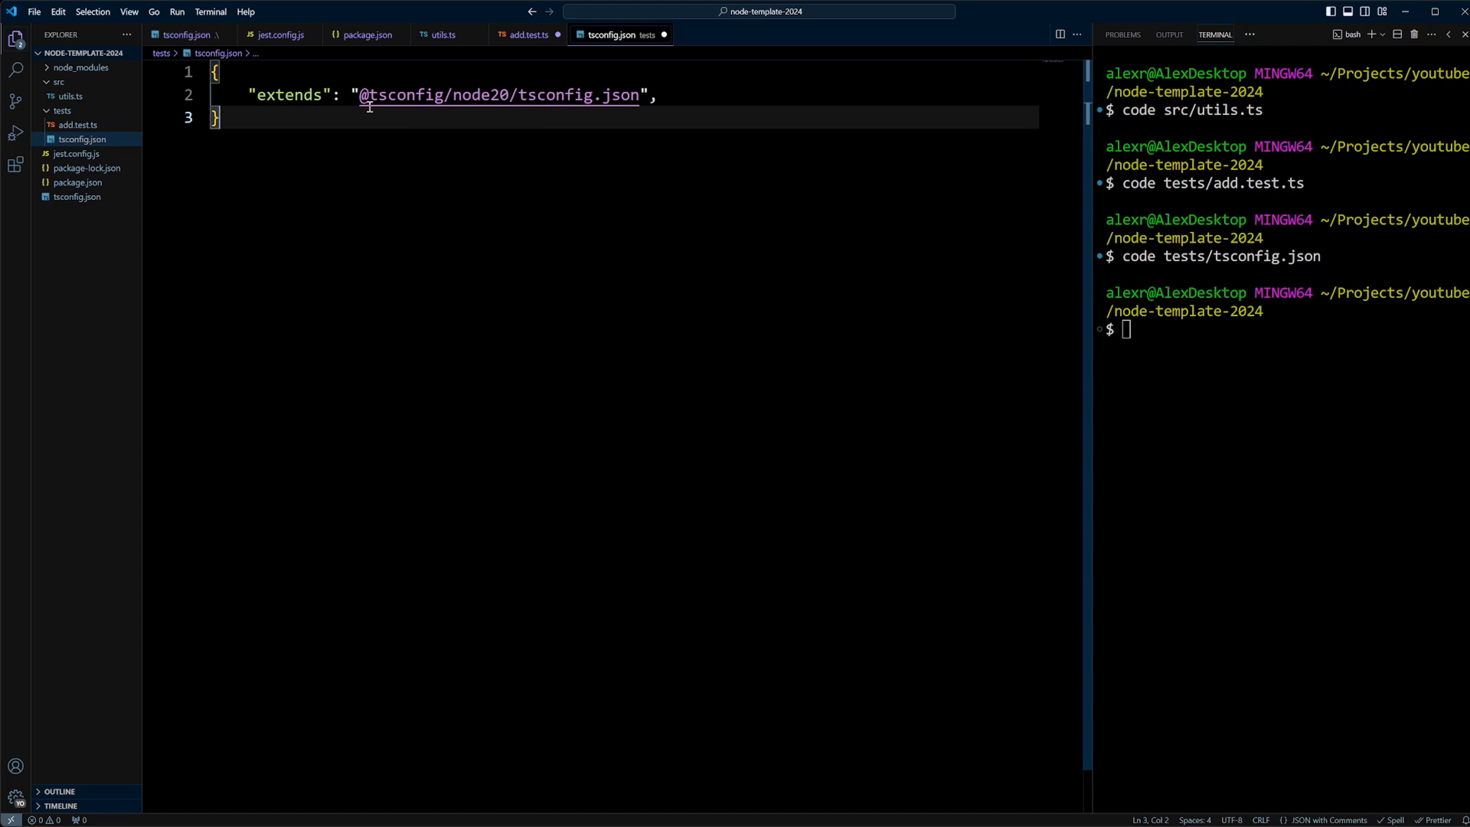
{"action": "mouse_move", "coordinate": [476, 110]}
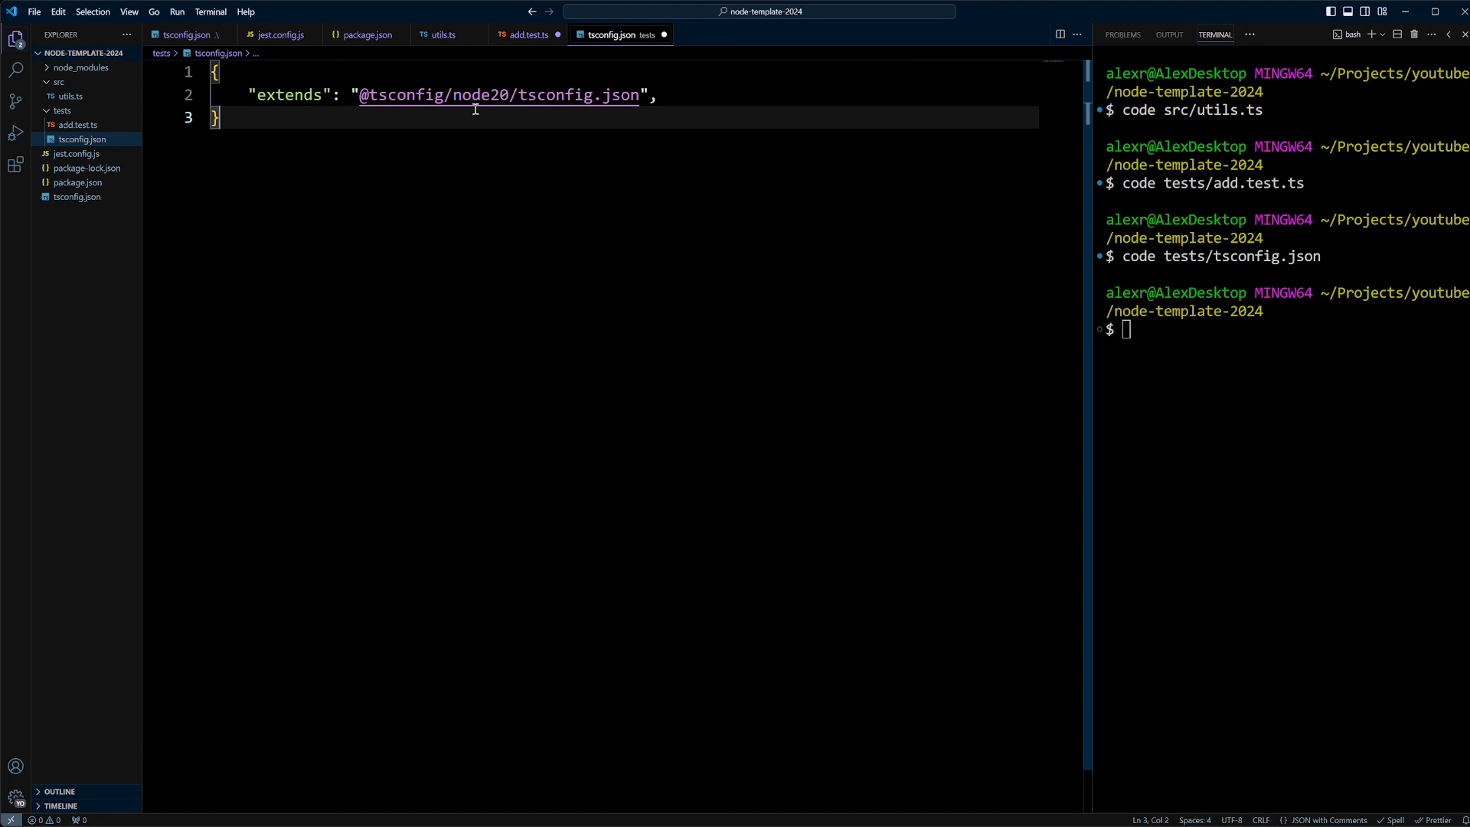
{"action": "mouse_move", "coordinate": [578, 210]}
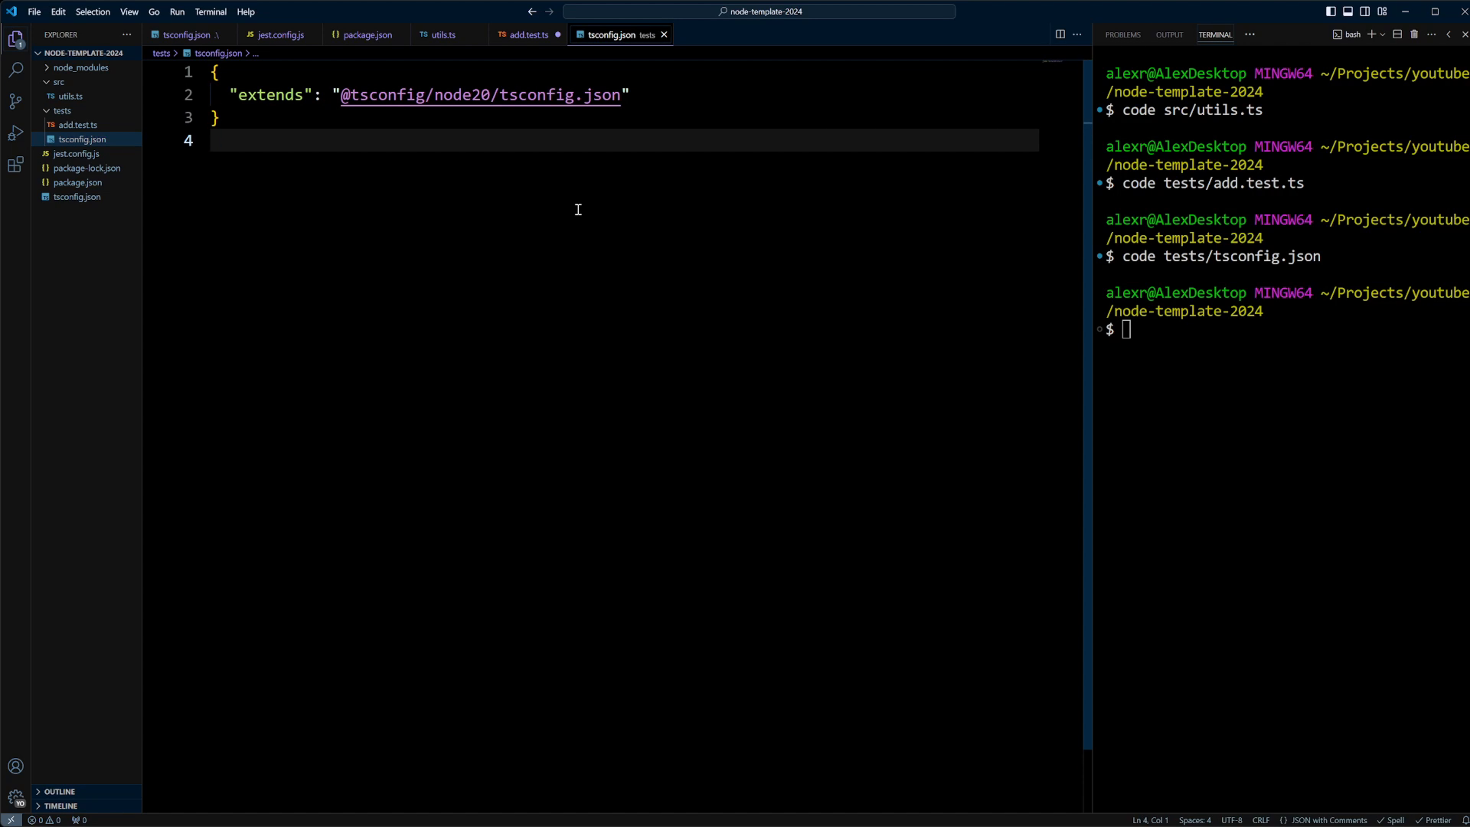
{"action": "left_click", "coordinate": [527, 35]}
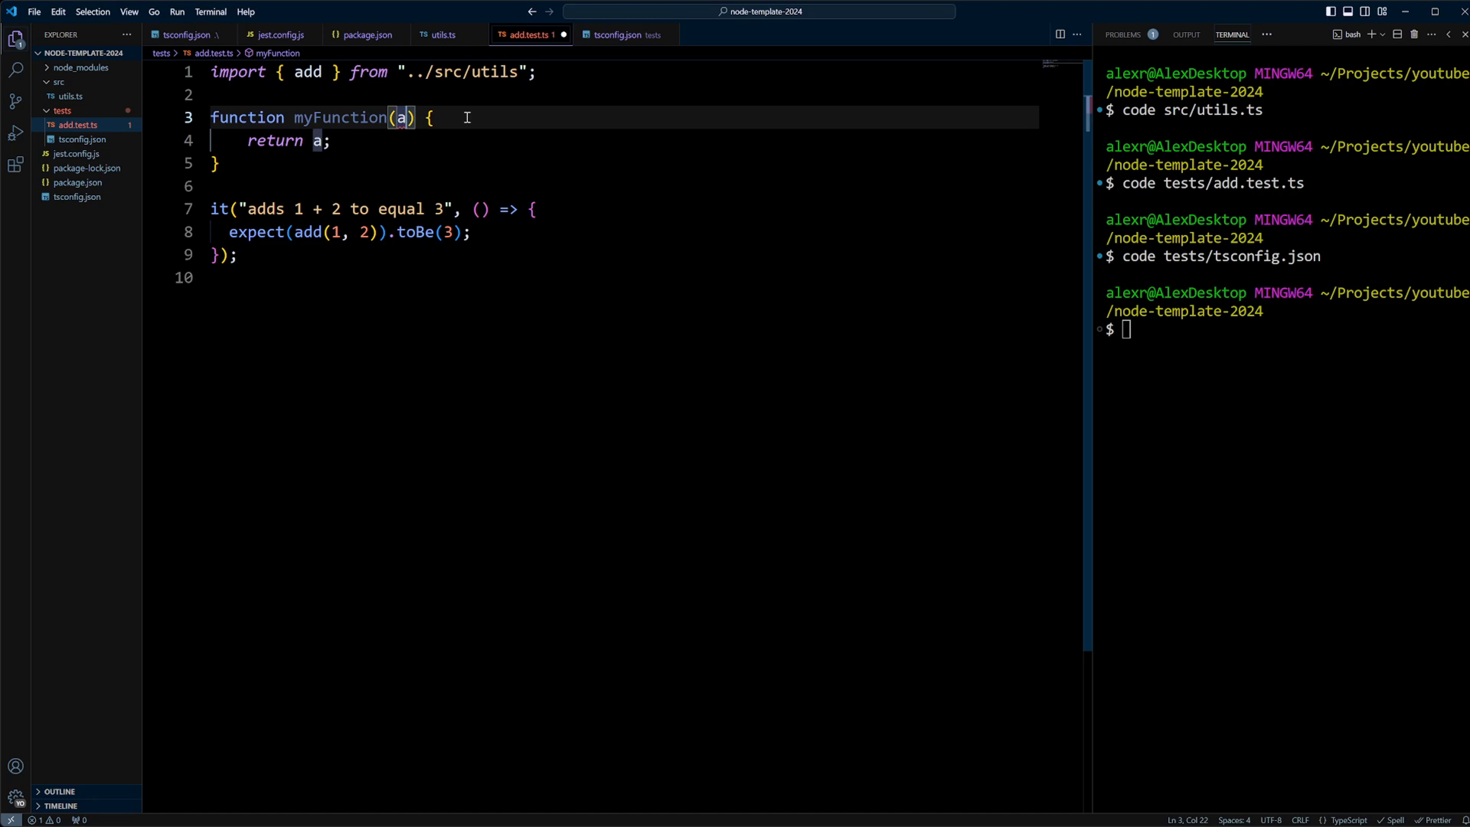
- Type the parameter a as string, then delete the whole myFunction block from add.test.ts
{"action": "type", "text": ":"}
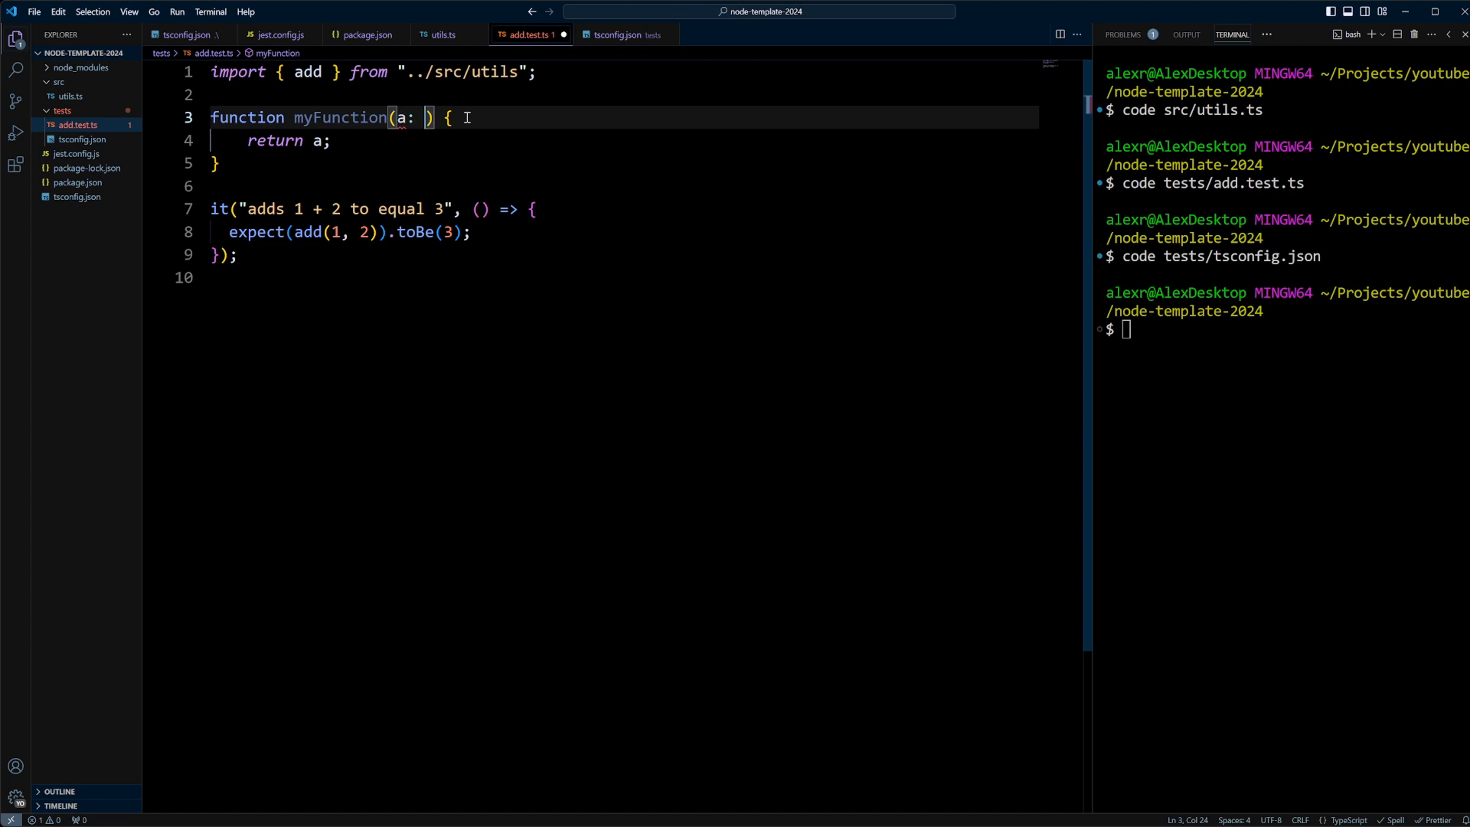
{"action": "type", "text": "string"}
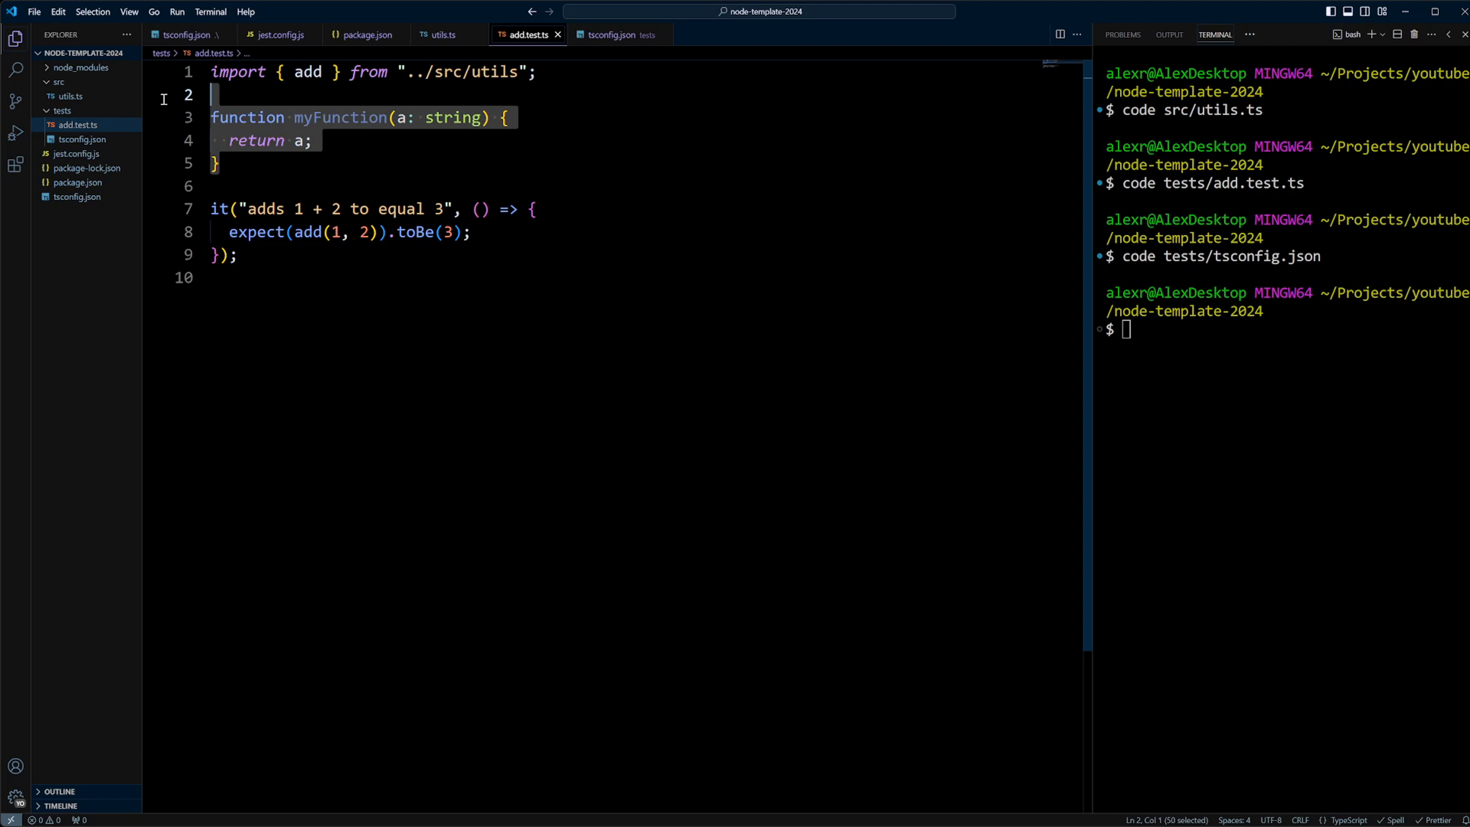
{"action": "key", "text": "Delete"}
{"action": "type", "text": "npm run test"}
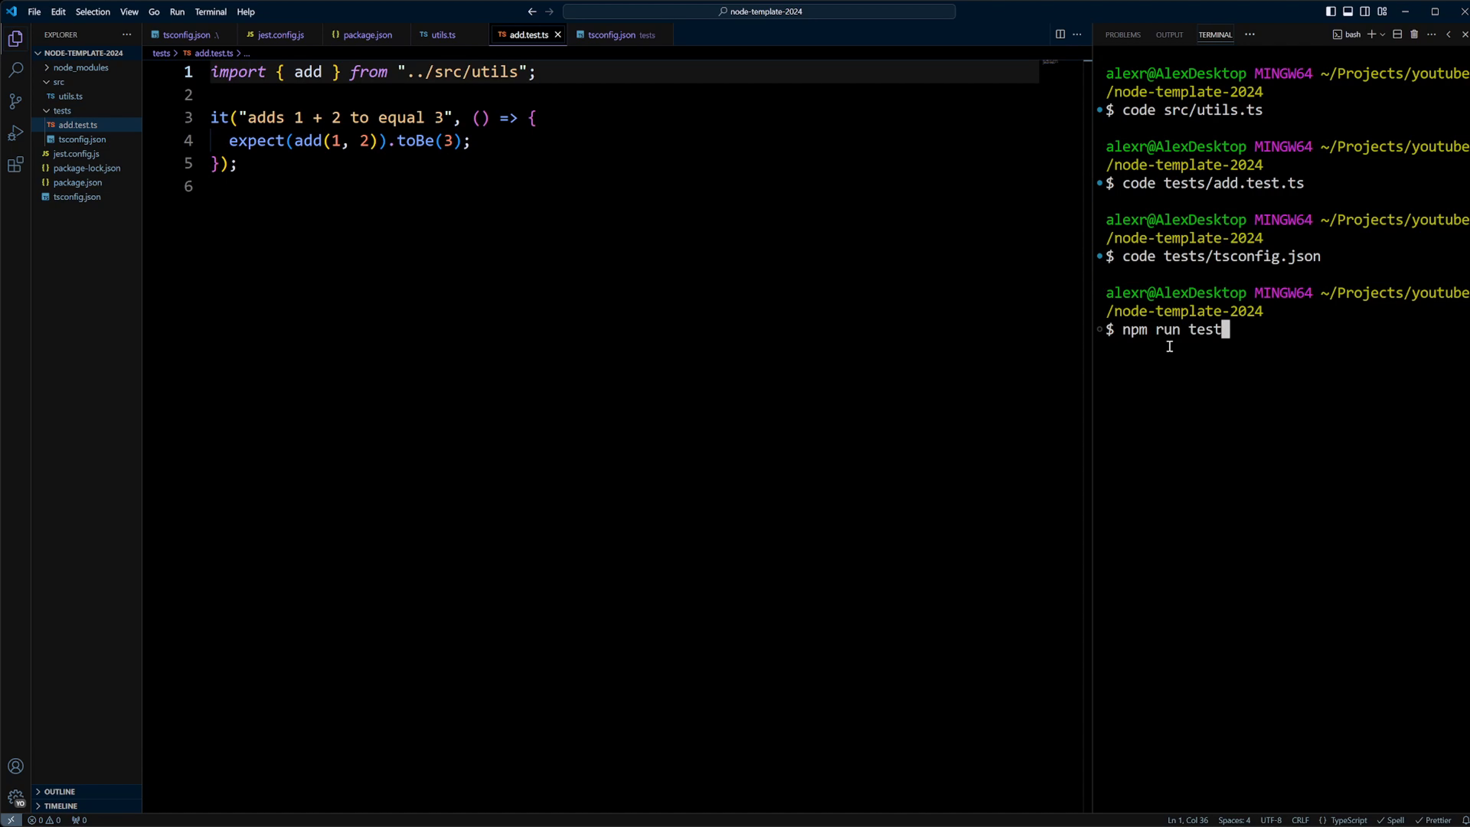
- Run npm run test and confirm Jest reports tests/add.test.ts passing, 1 of 1
{"action": "key", "text": "Enter"}
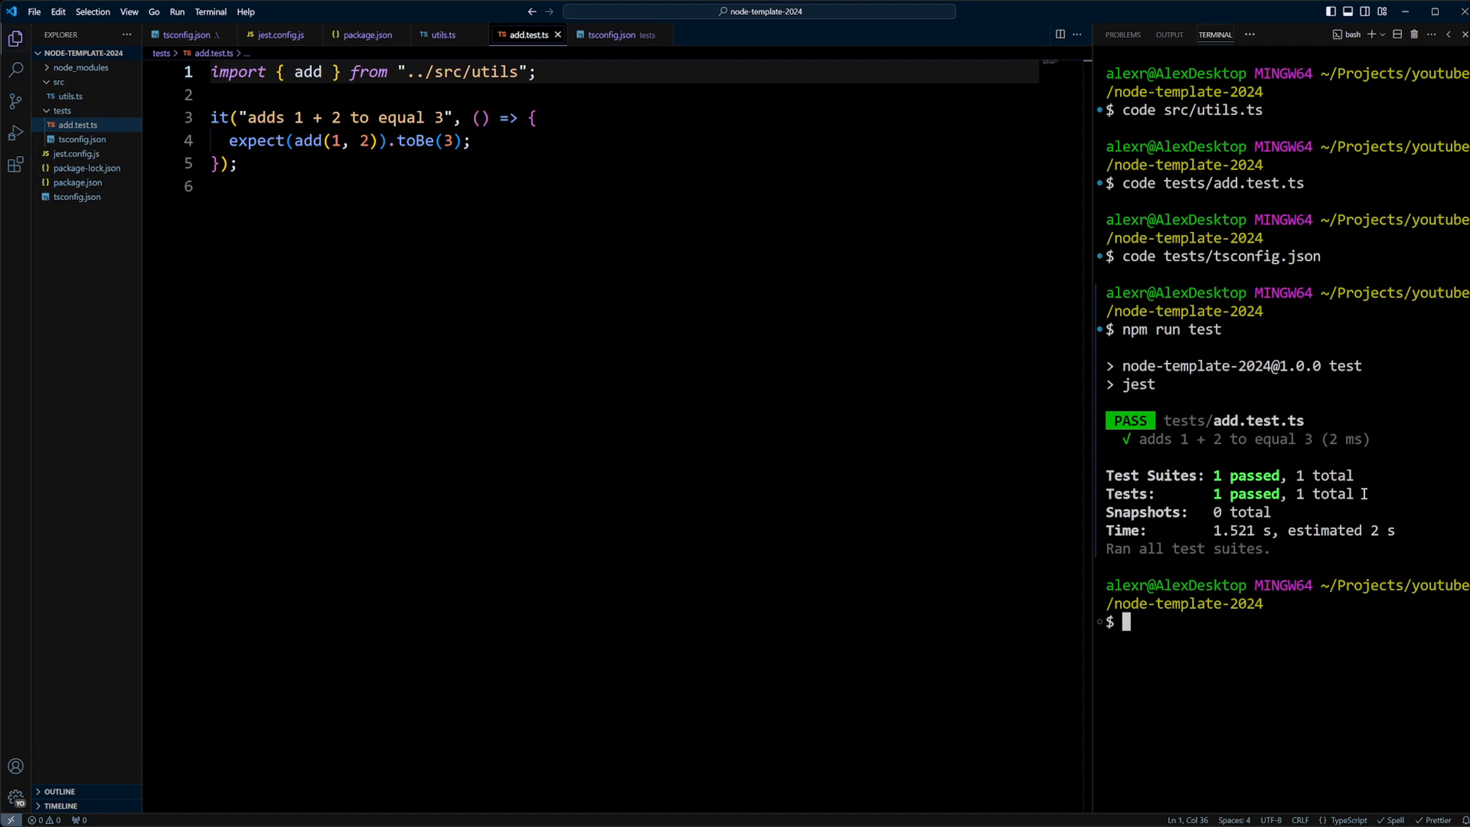
{"action": "mouse_move", "coordinate": [1230, 277]}
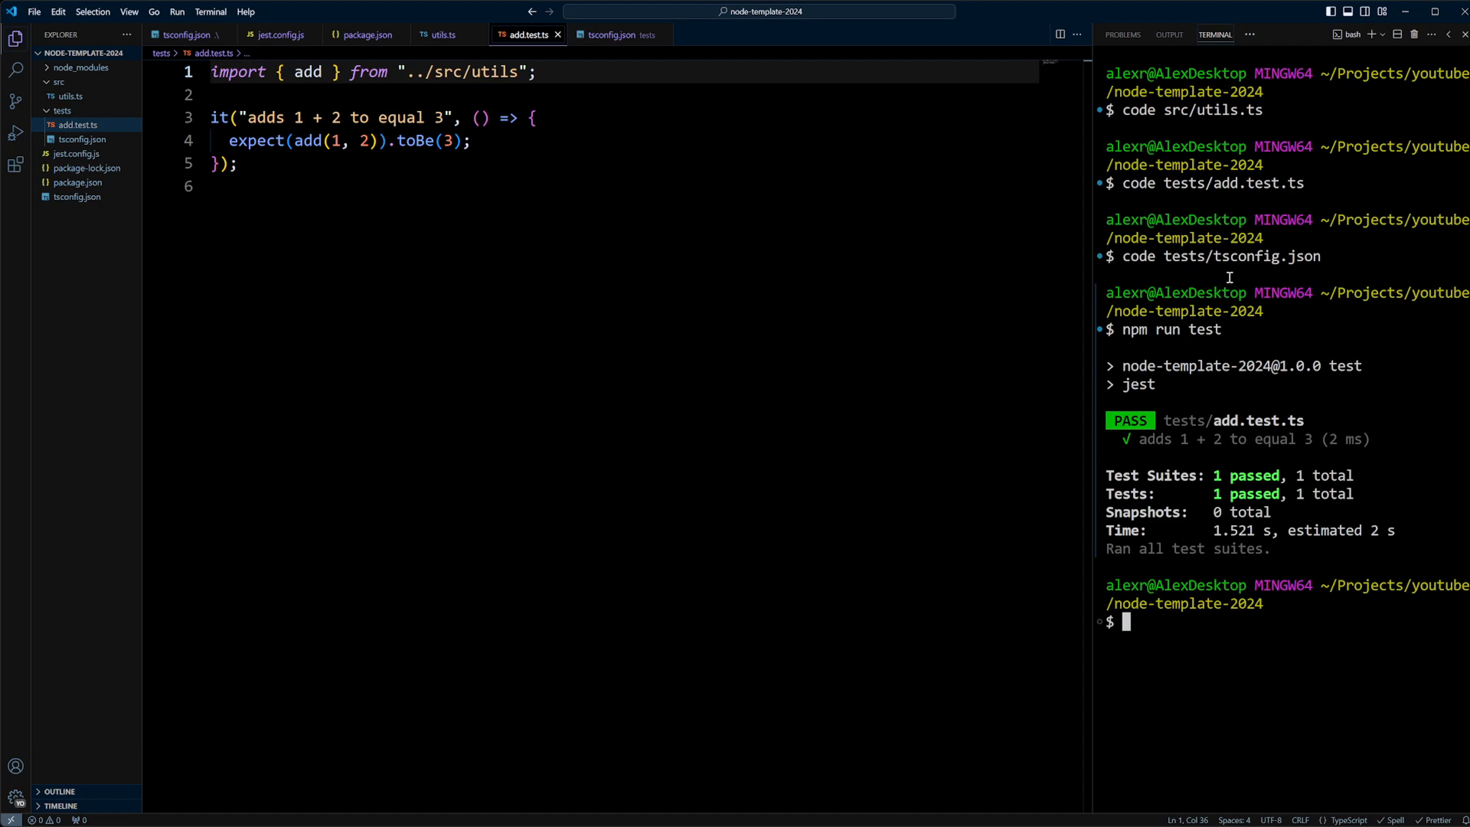